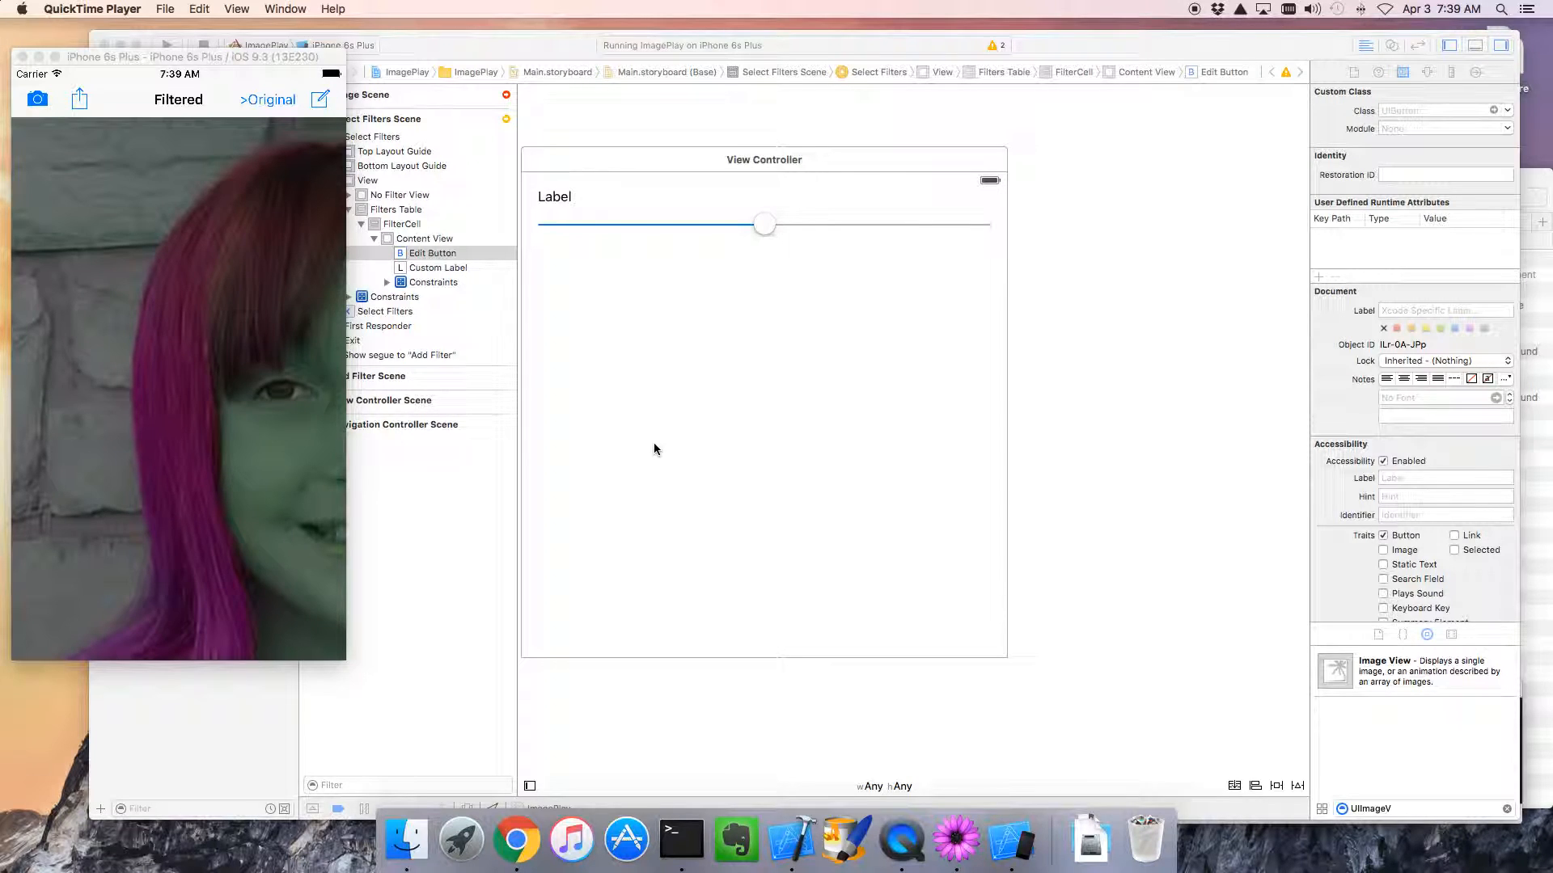
mouse_move(482, 208)
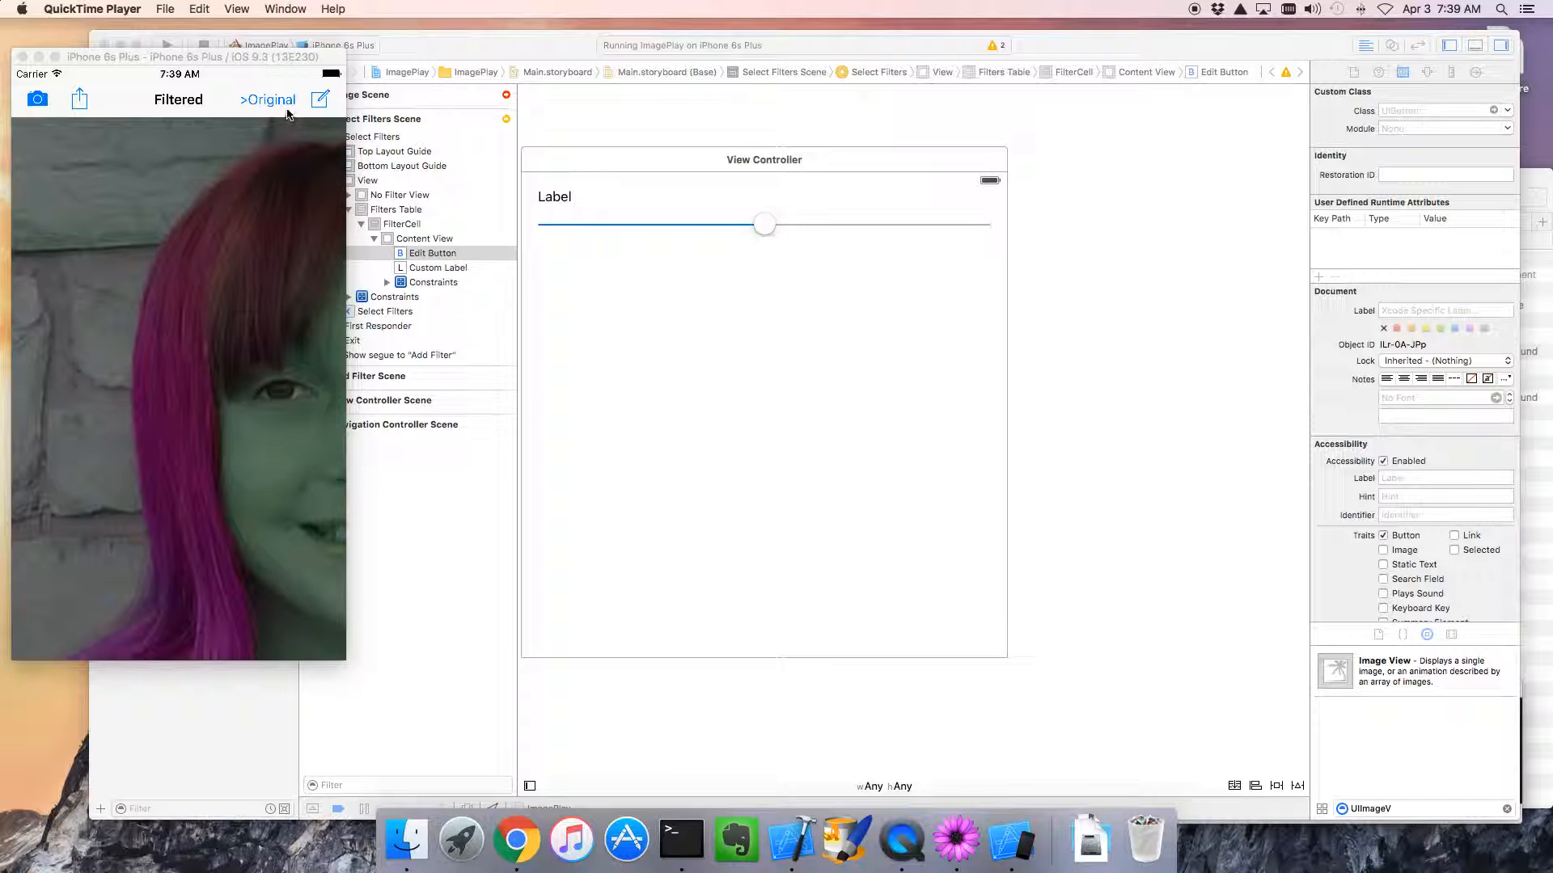
mouse_move(286, 107)
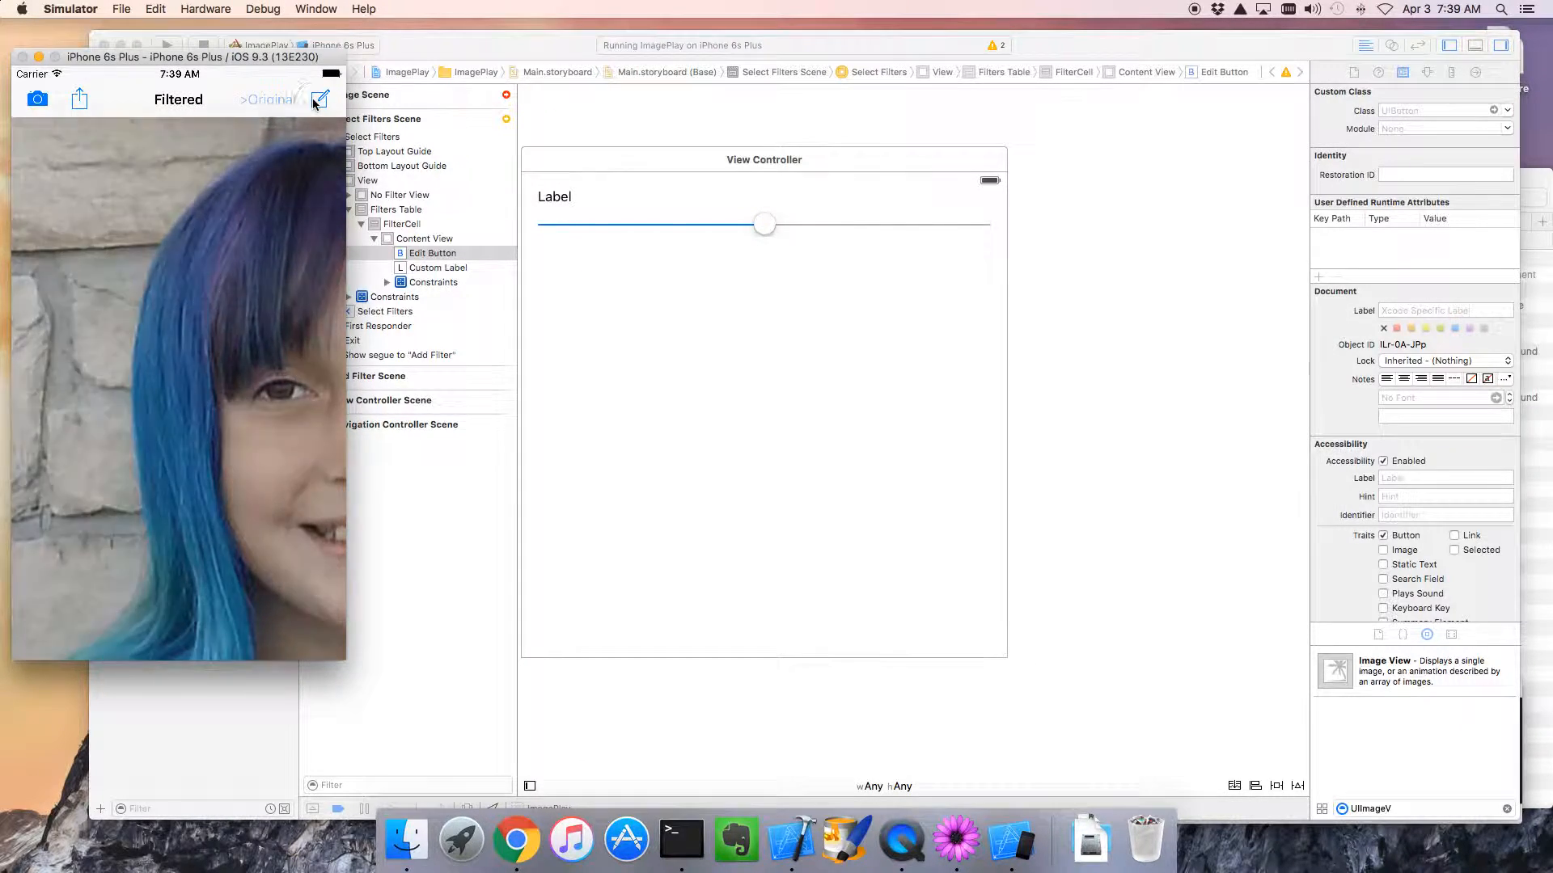
- In the Simulator, show the filter's editing screen via Edit and drag its slider
click(312, 98)
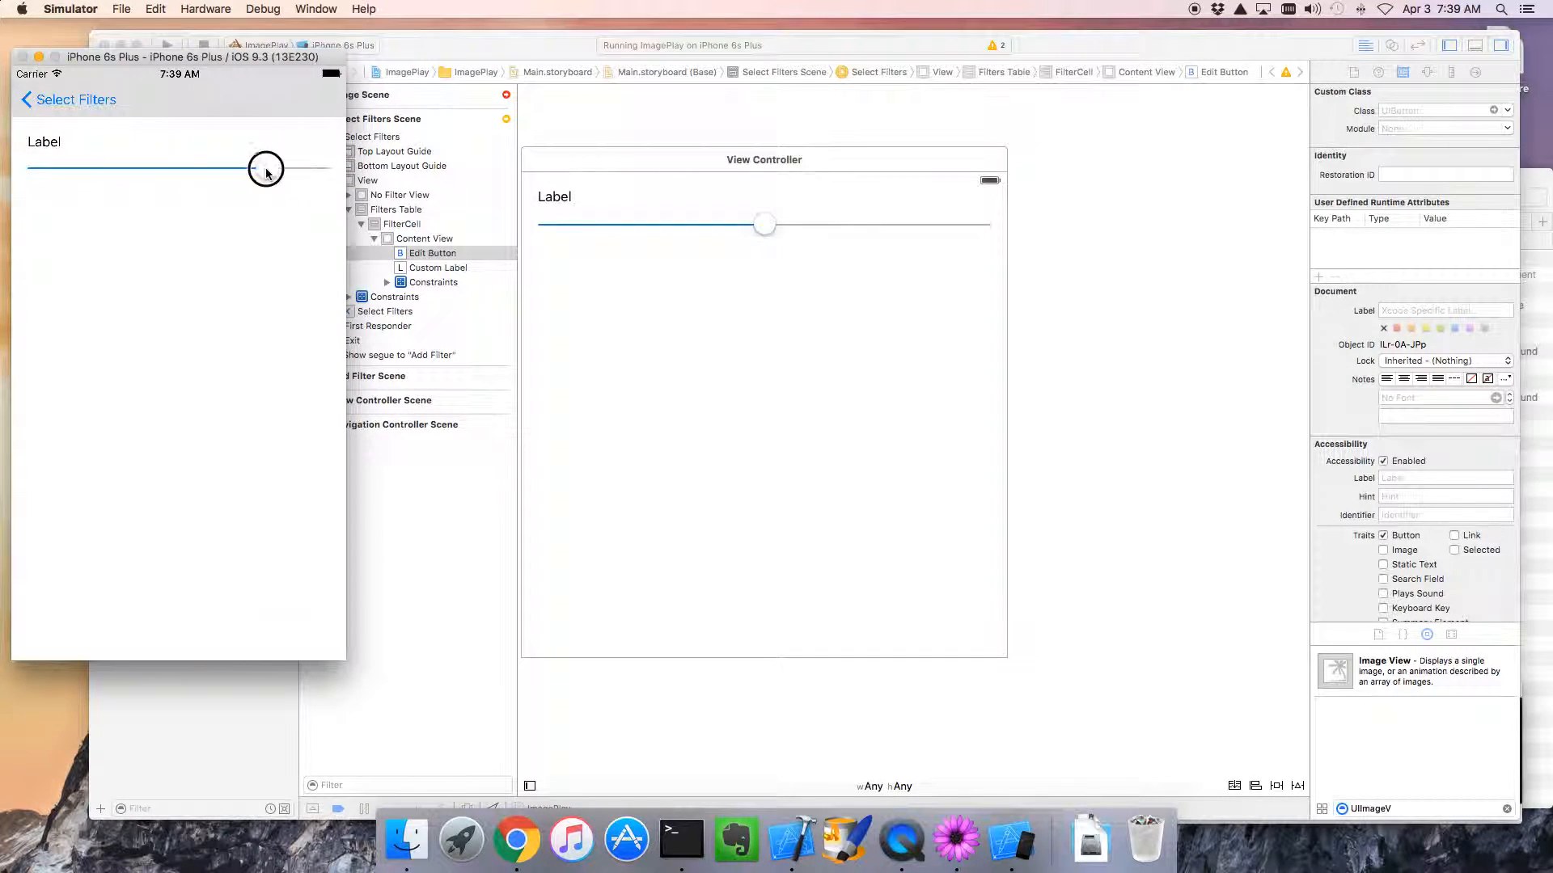
drag(266, 168, 37, 170)
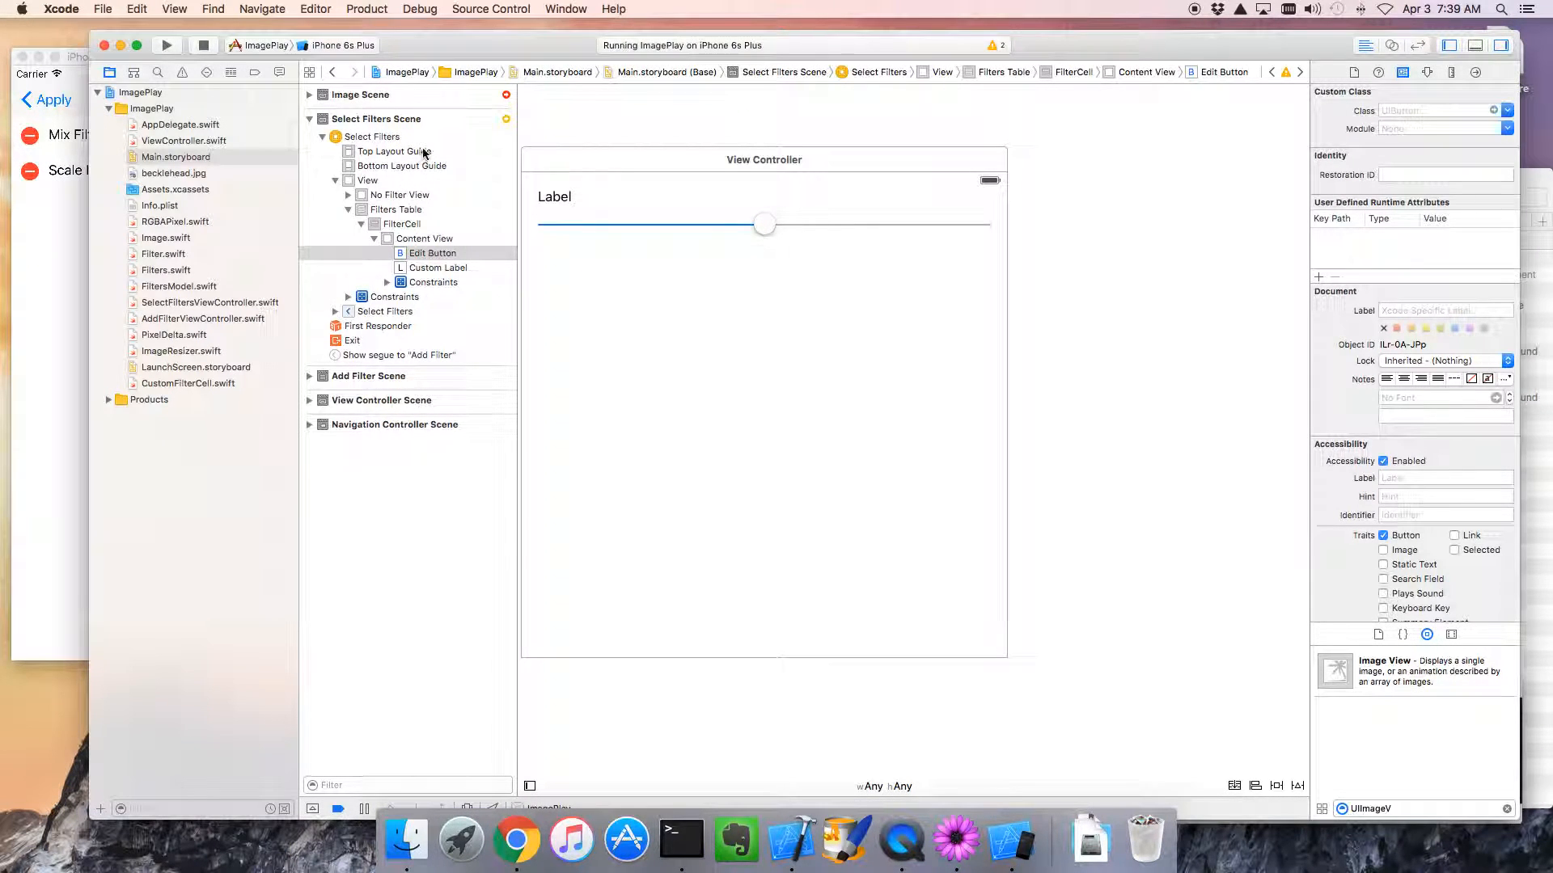
mouse_move(634, 165)
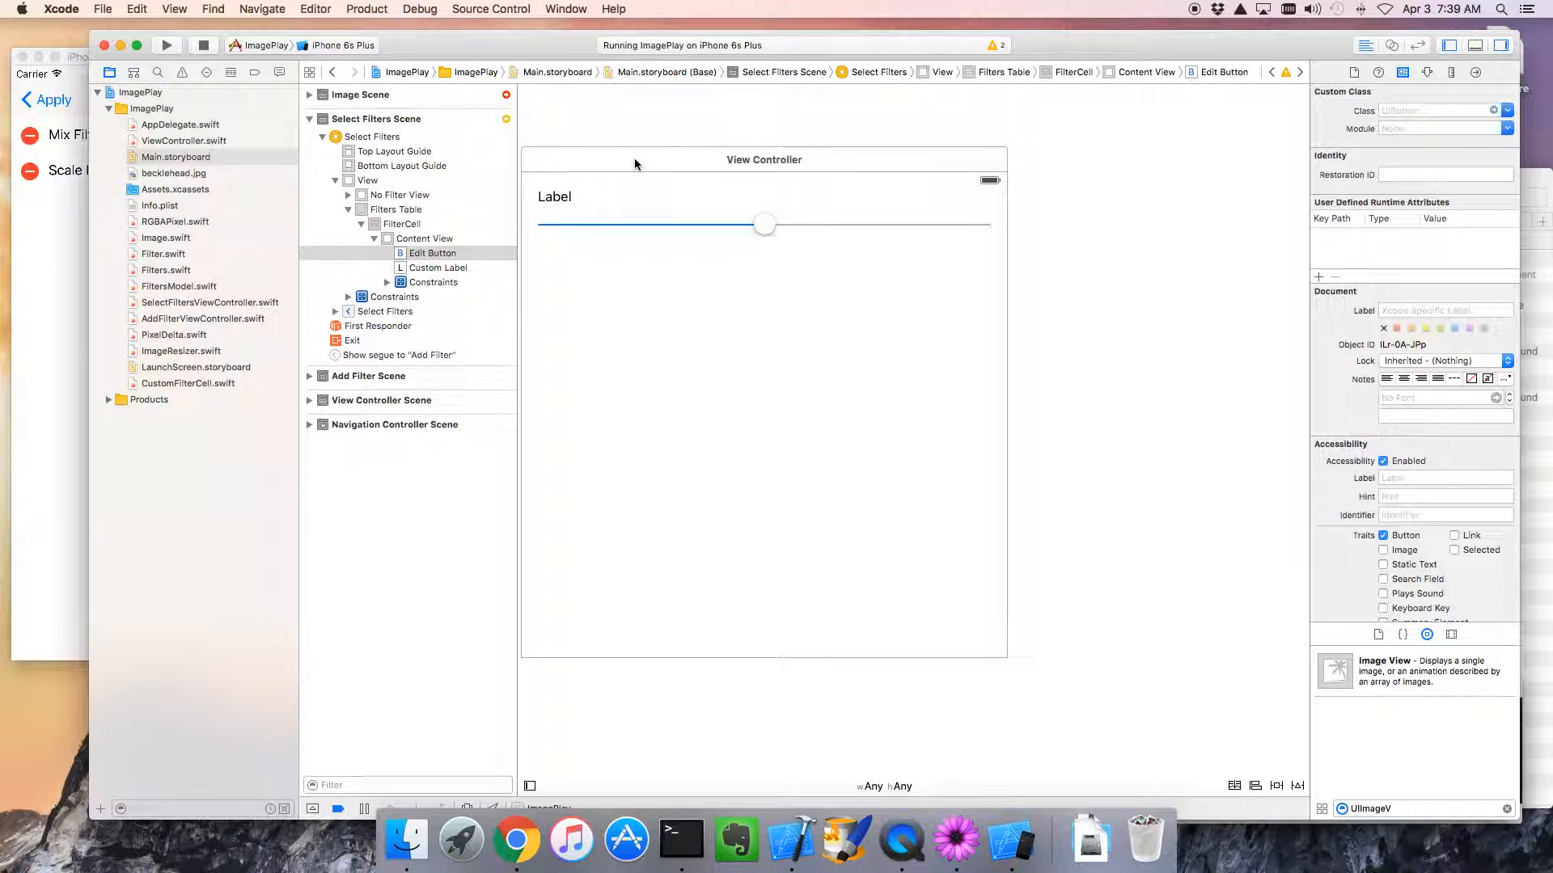
mouse_move(621, 176)
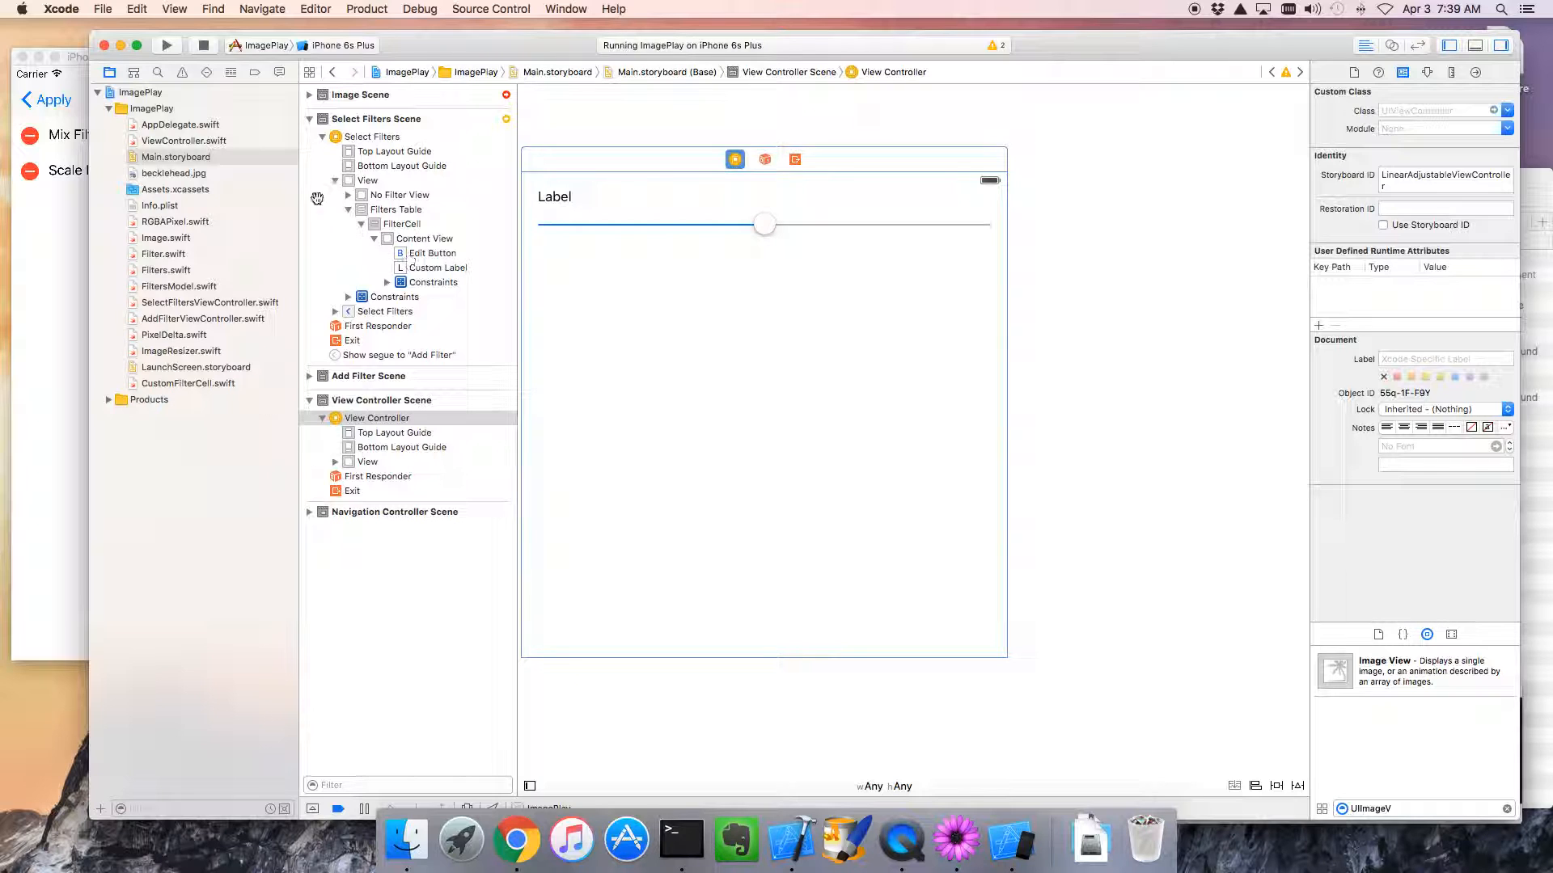
- Select the ImagePlay group as the destination for a new file
click(152, 109)
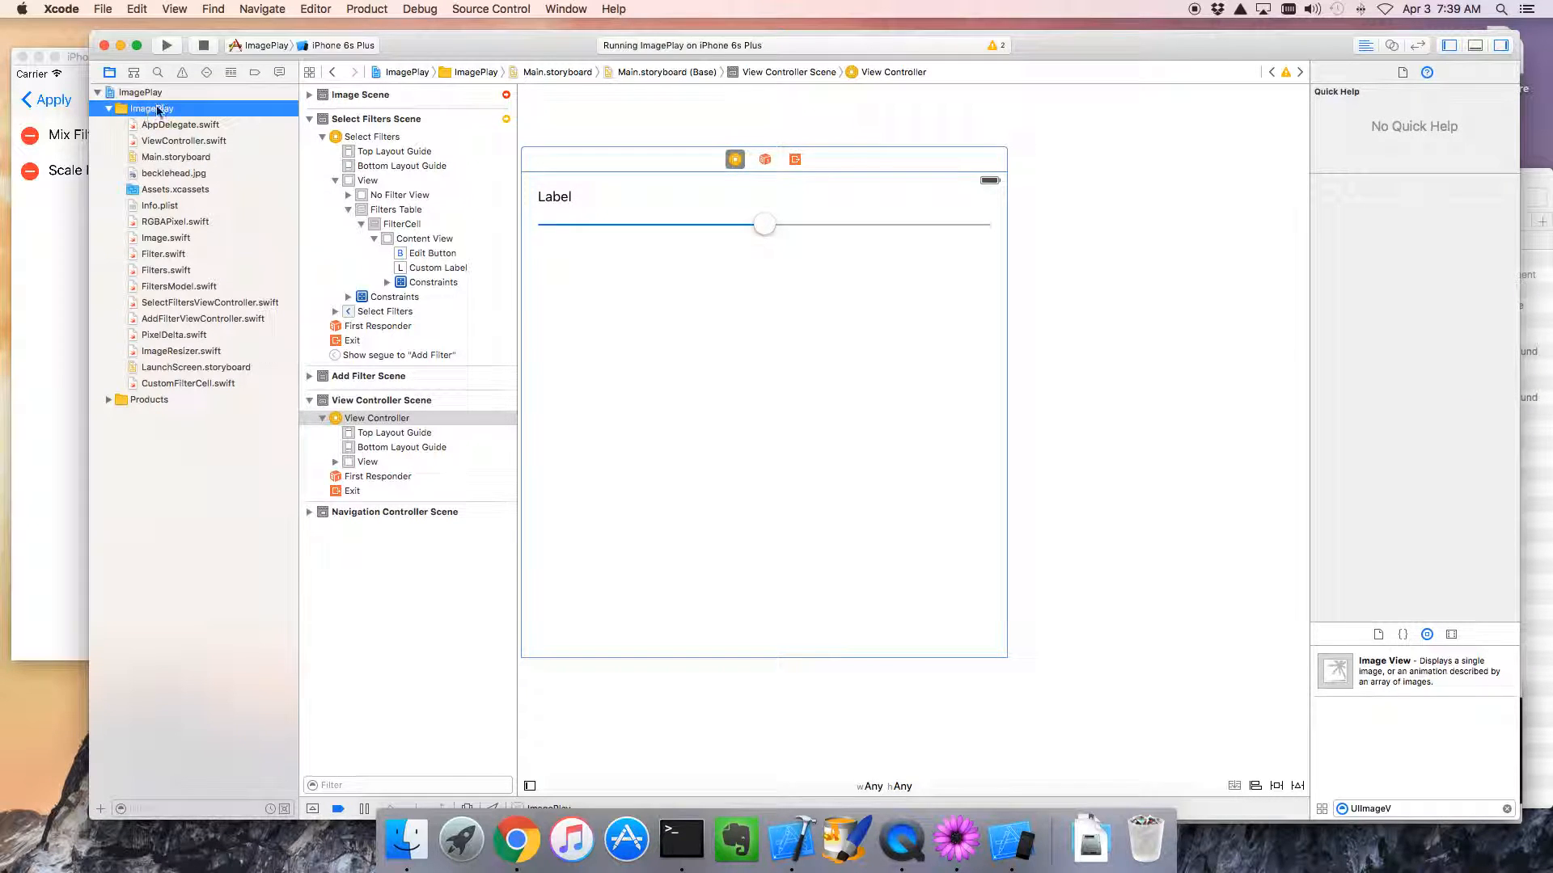
- Create a Cocoa Class file LinearAdjustmentViewController subclassing UIViewController in the ImagePlay group
right_click(149, 108)
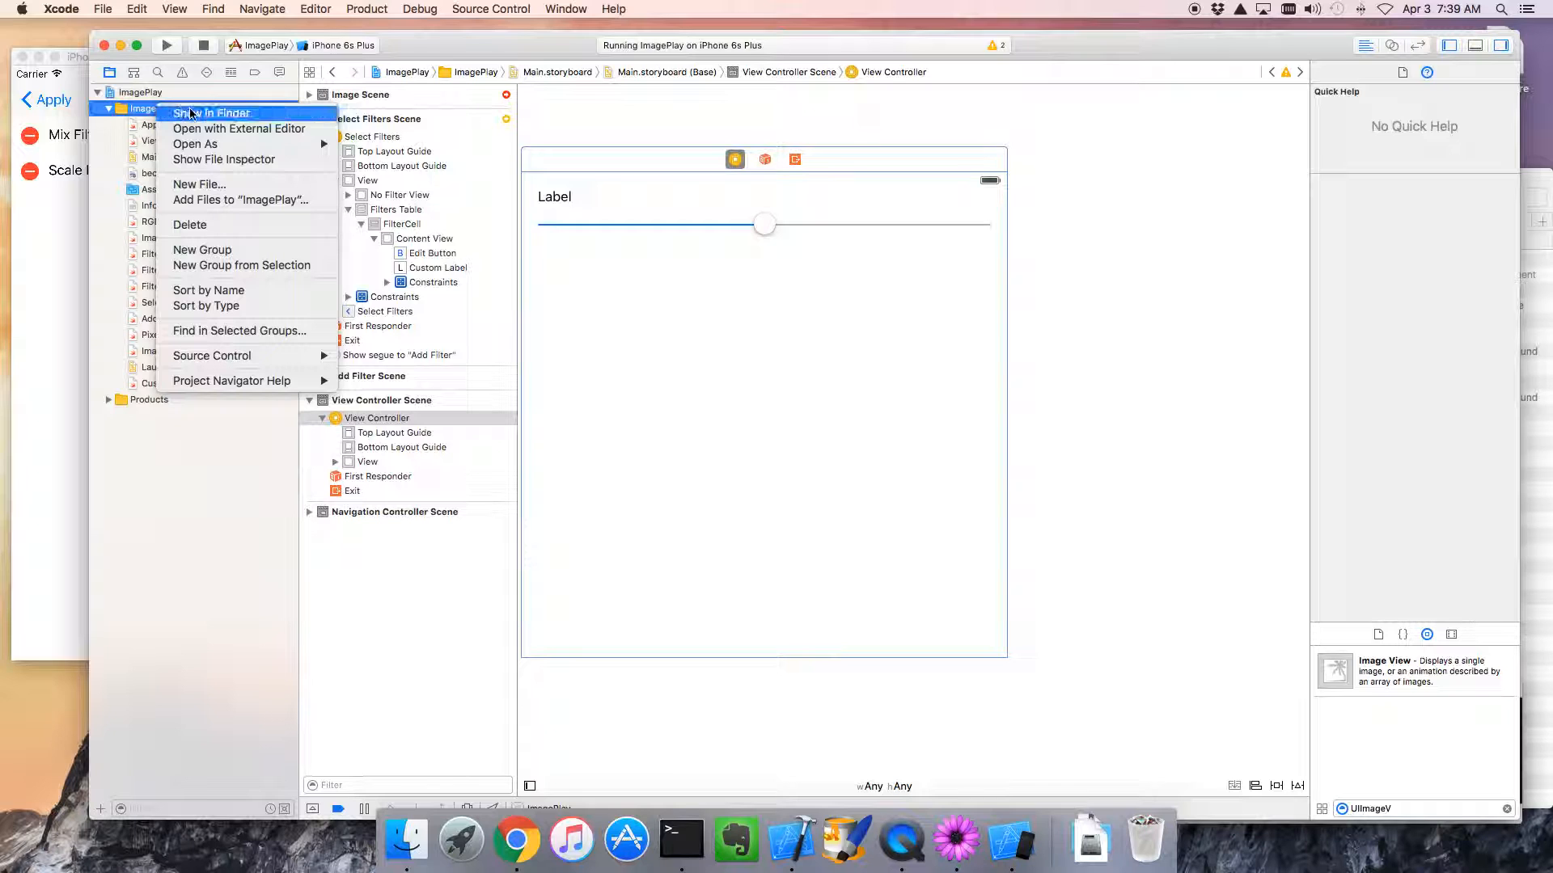
mouse_move(223, 218)
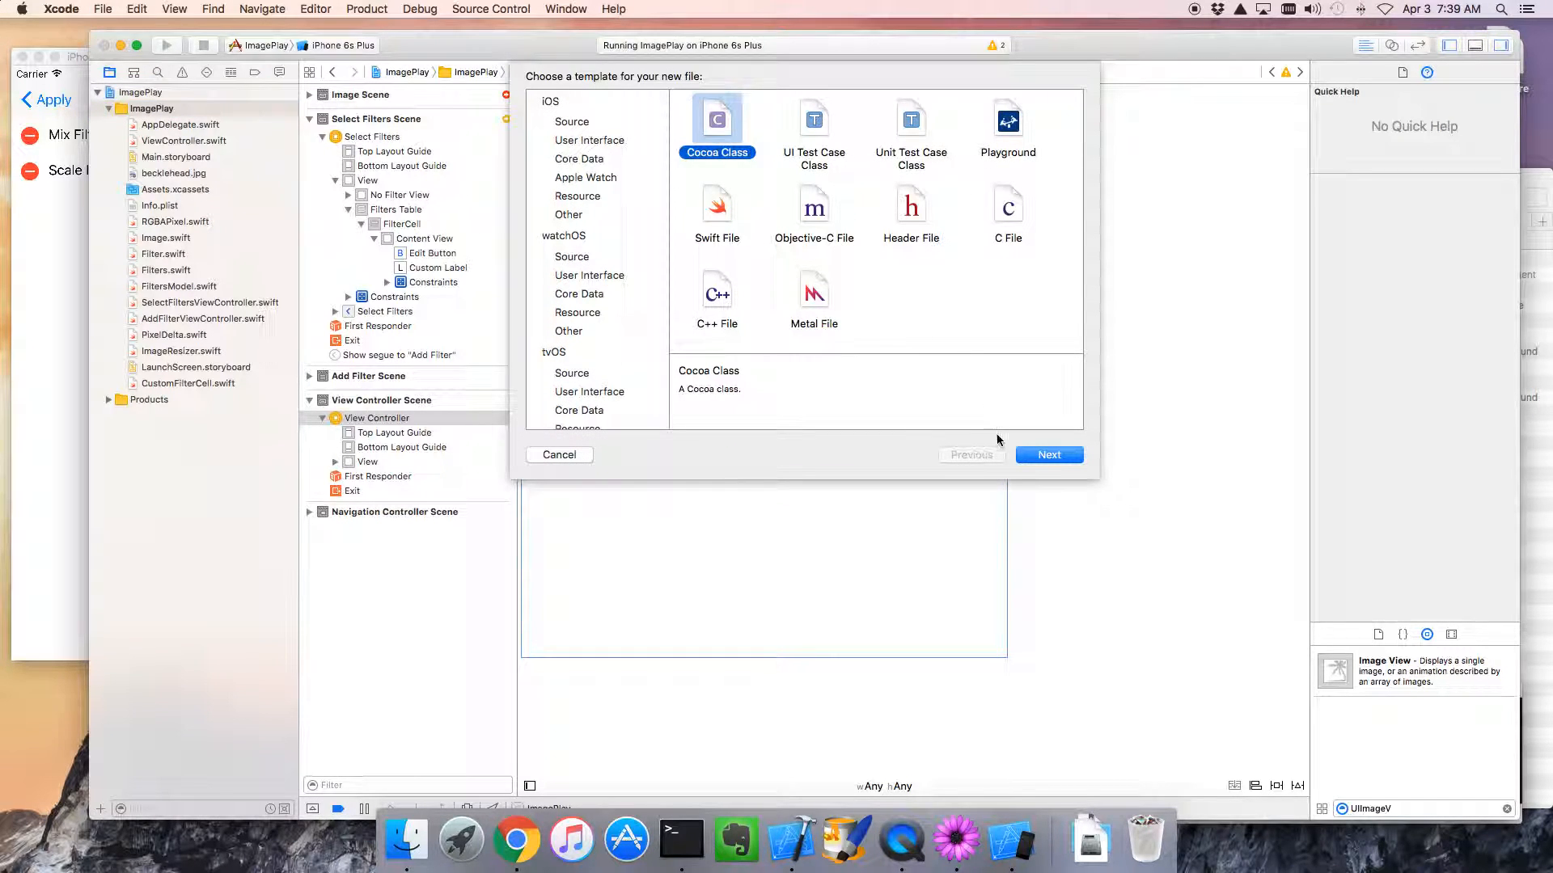
click(1049, 454)
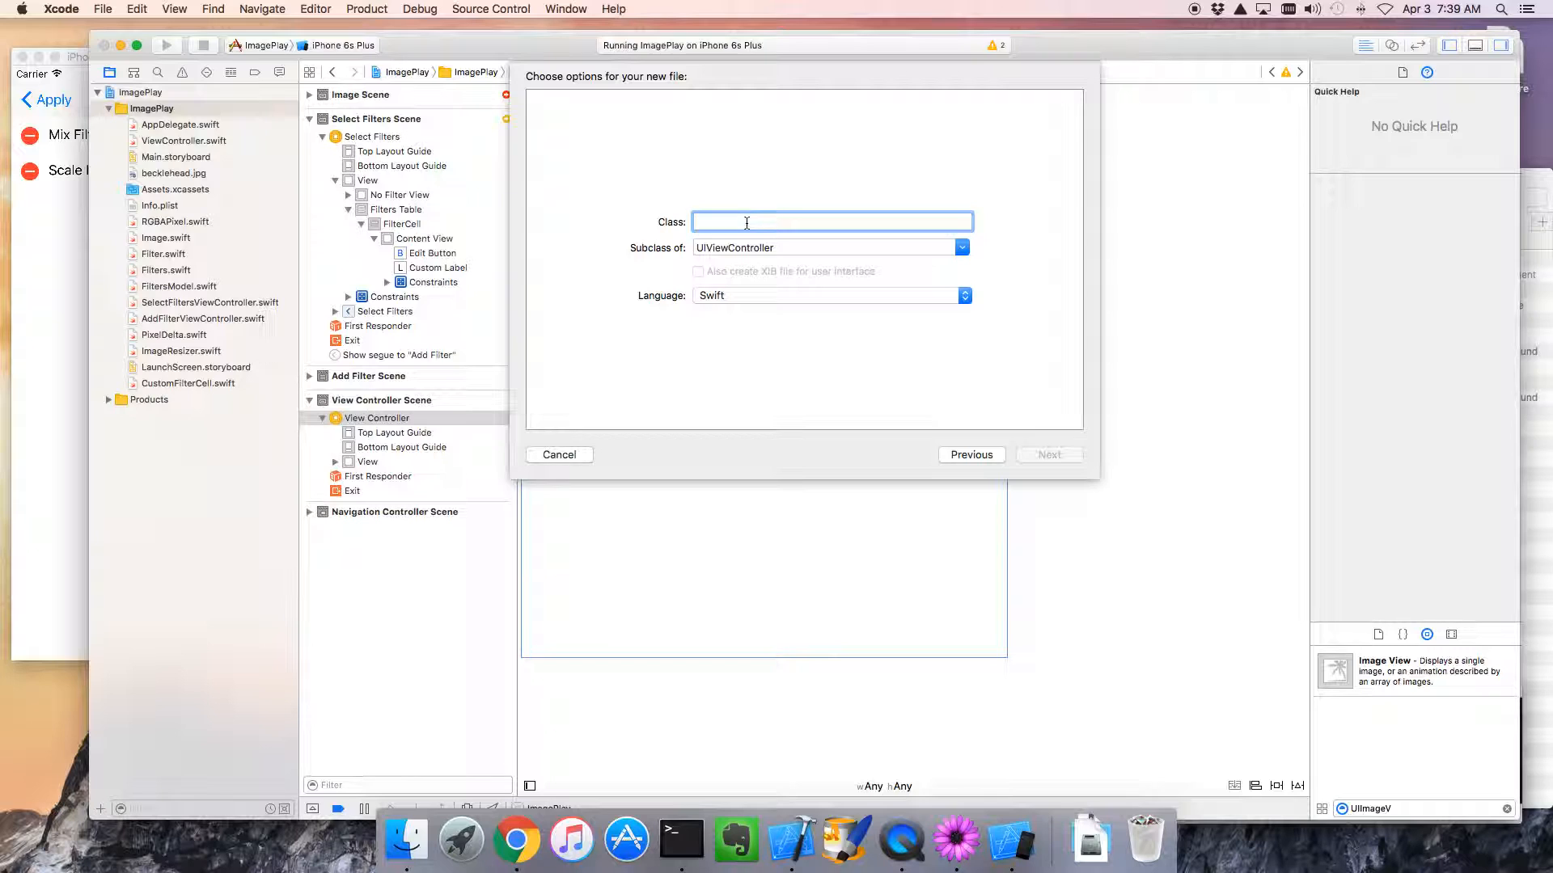
text(Linear)
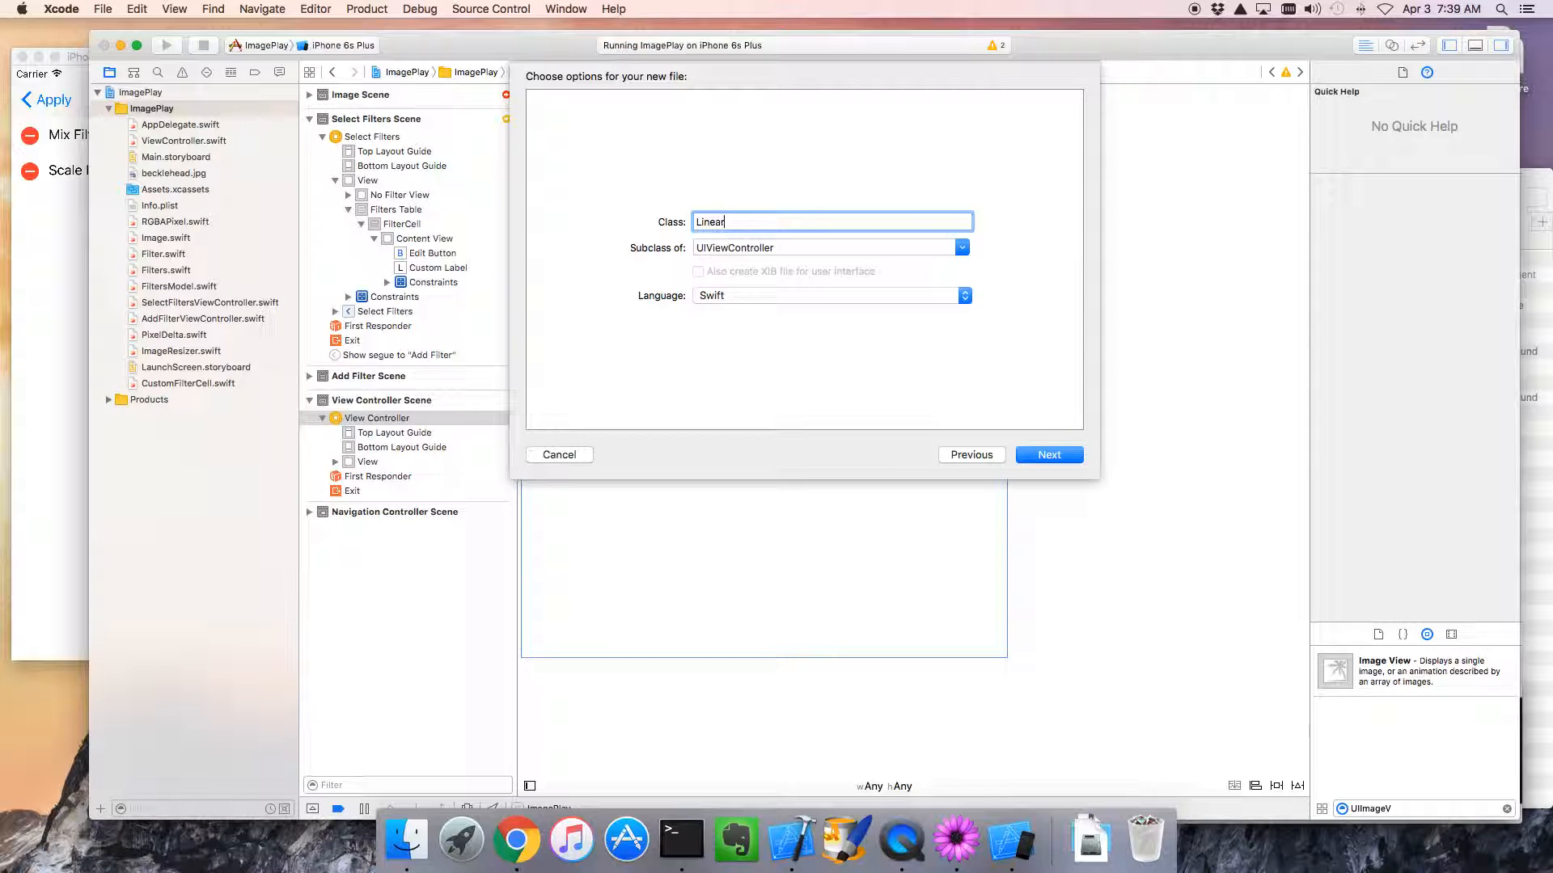
text(Adjustmen)
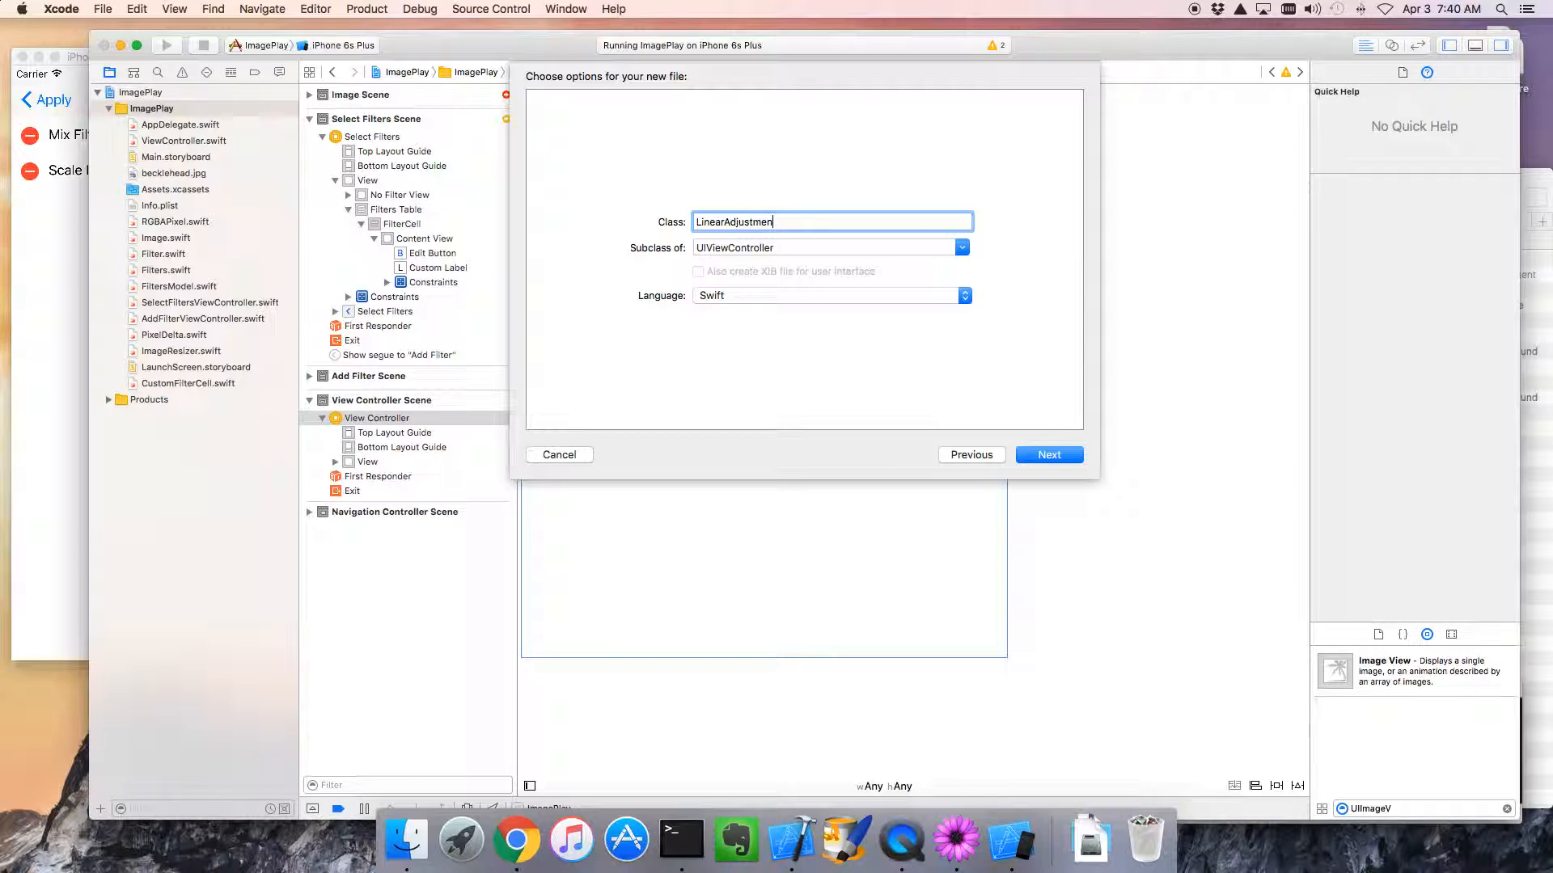
text(ViewCt)
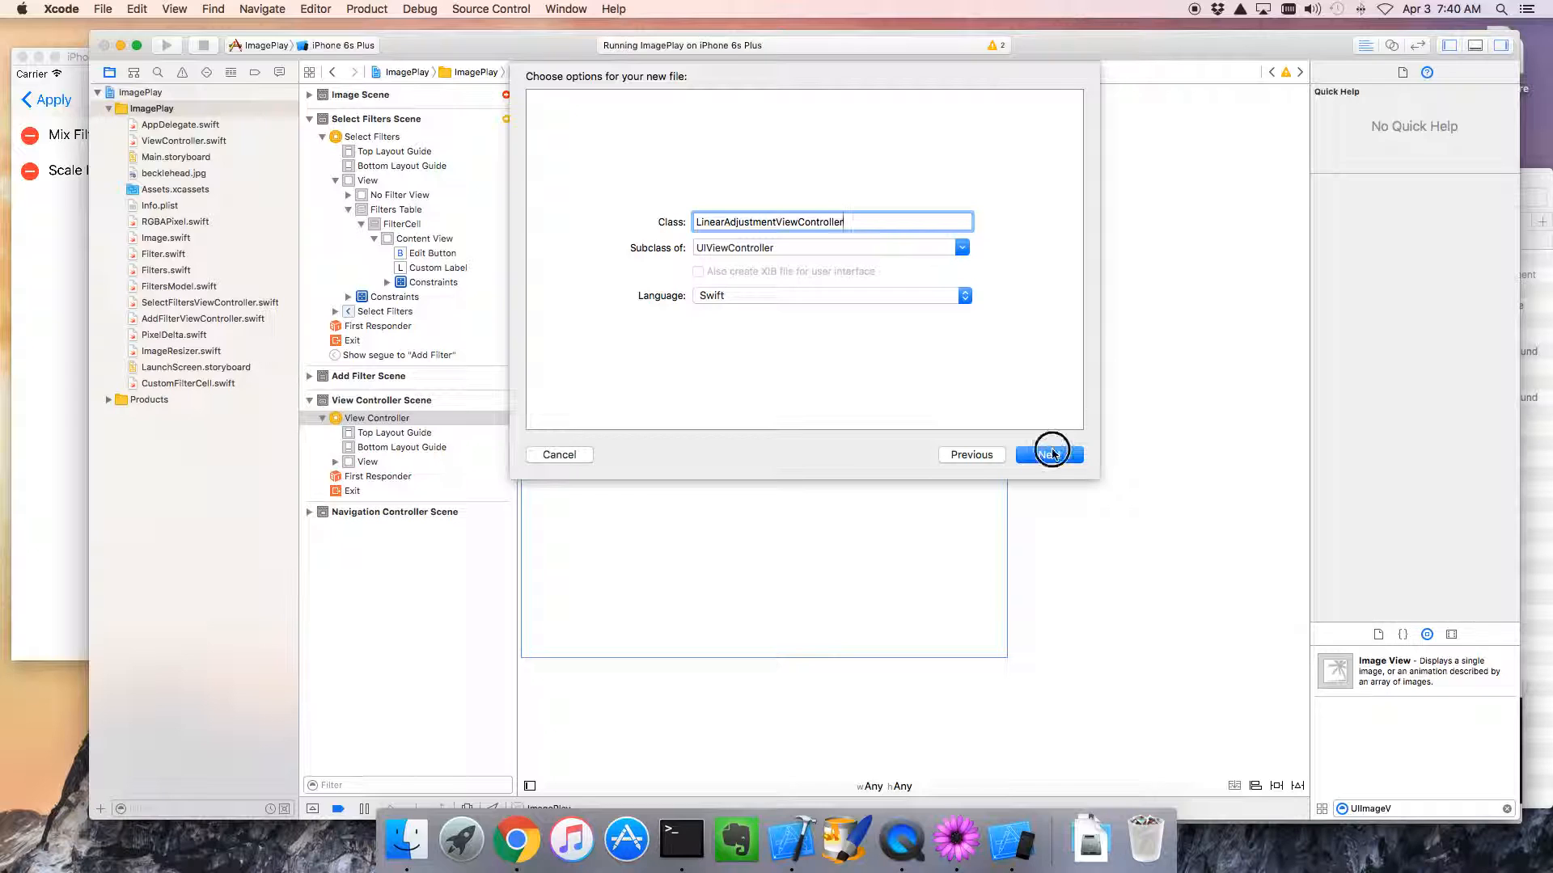
click(1048, 454)
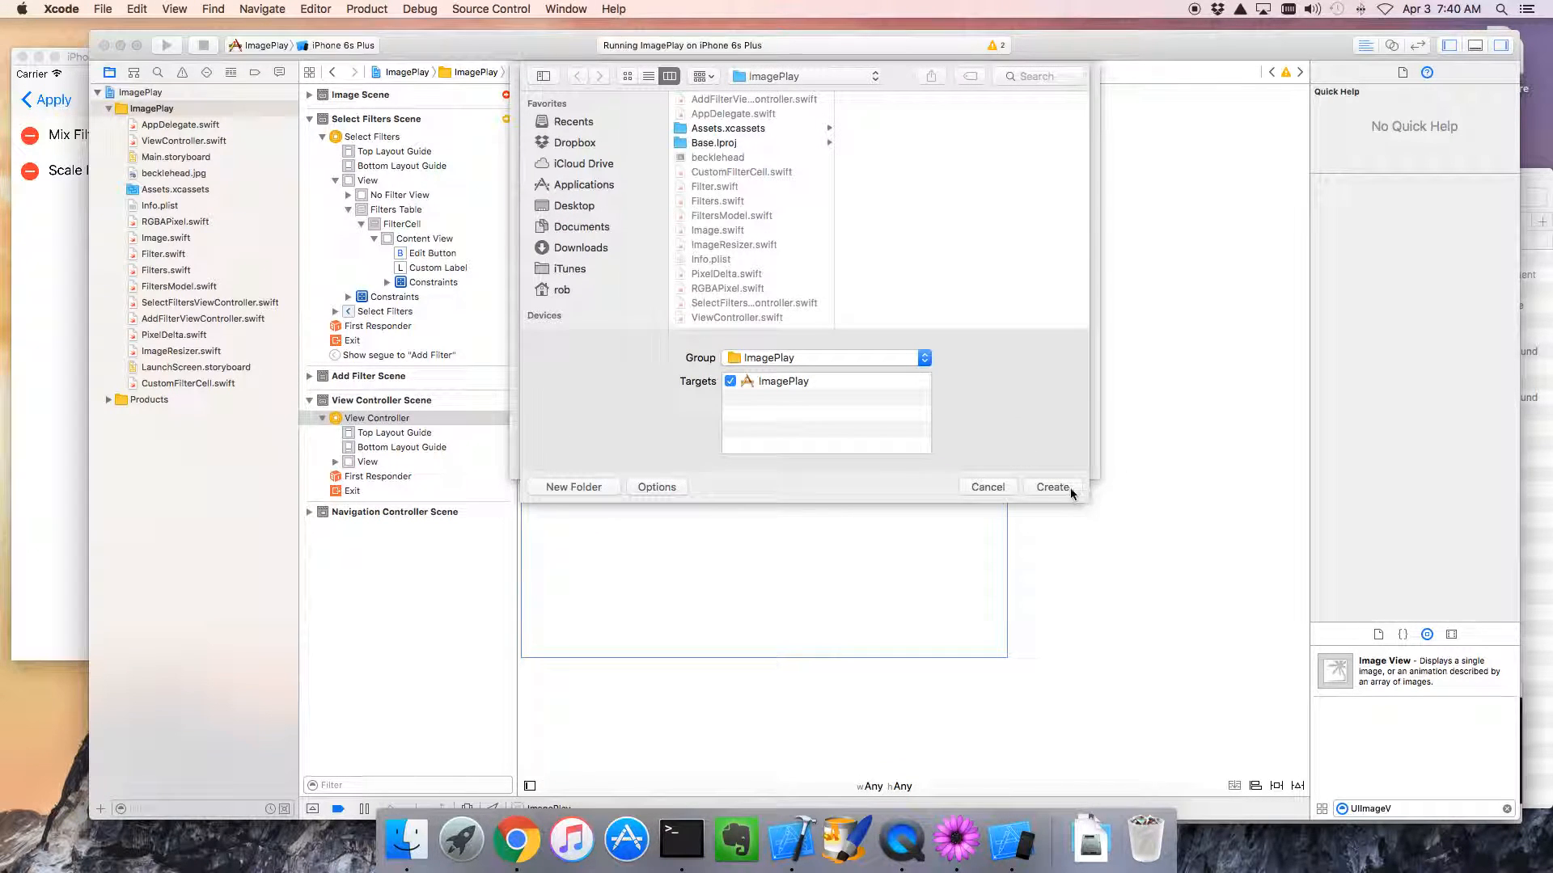
click(1052, 487)
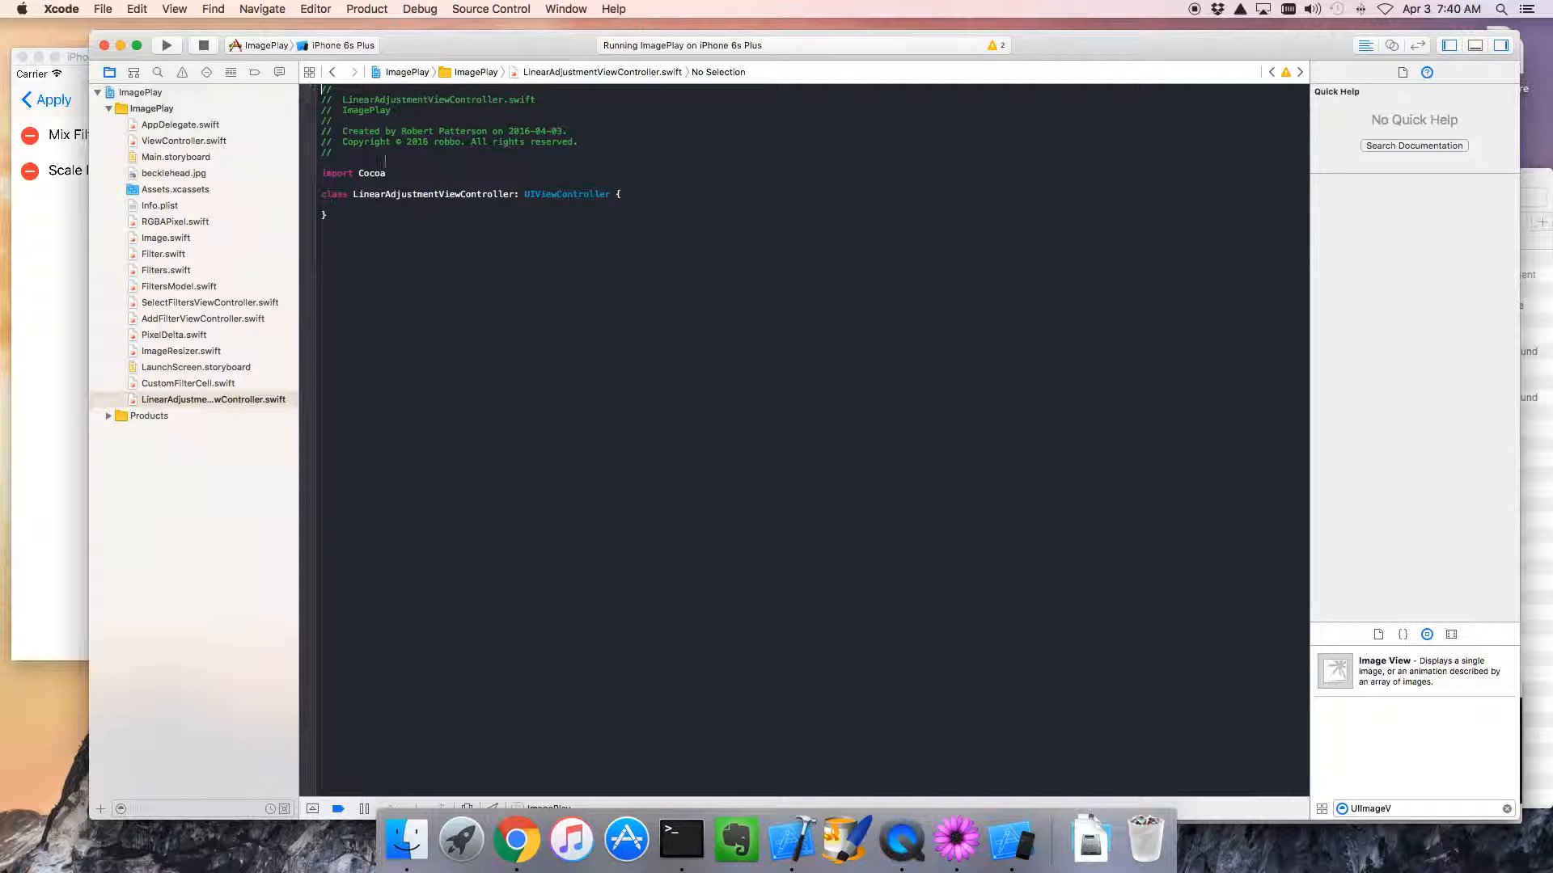
- Replace the Cocoa import with UIKit and return to Main.storyboard
double_click(372, 173)
text(UIKit)
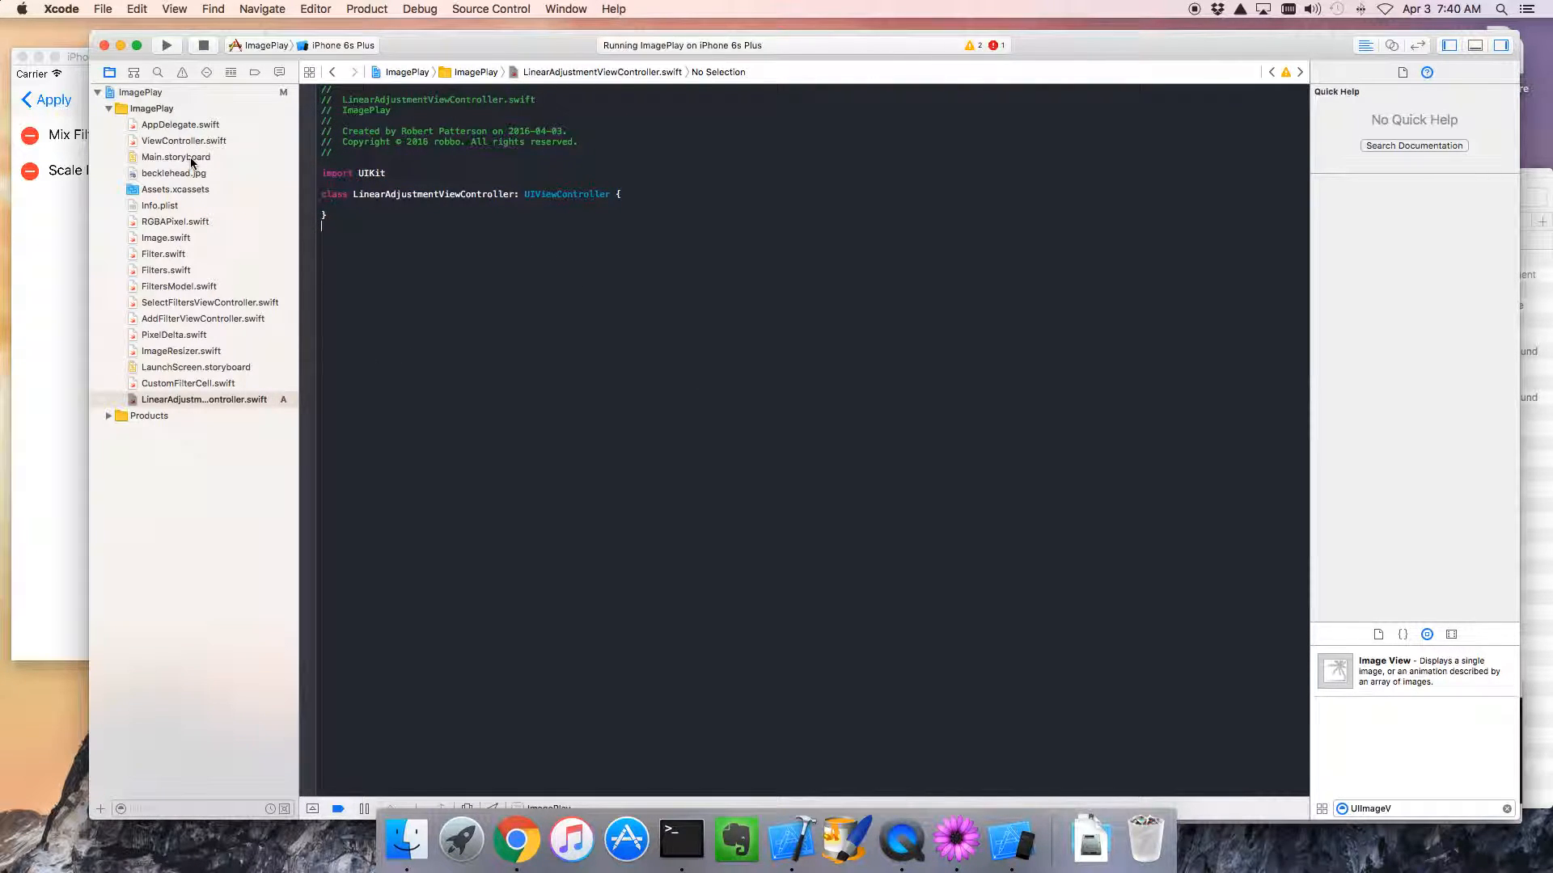
click(176, 157)
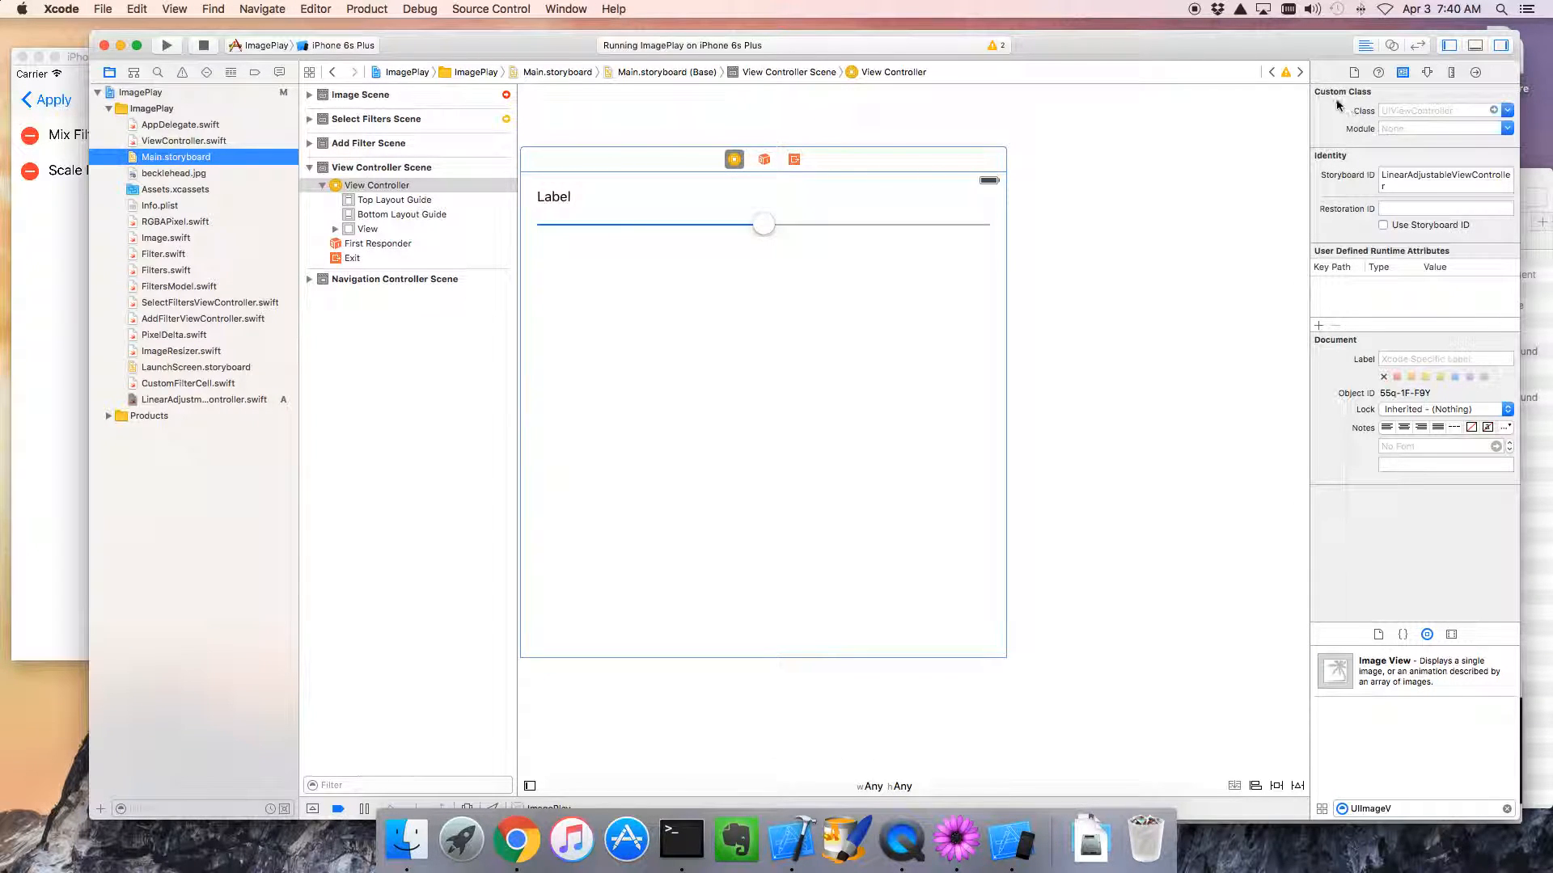
- Show LinearAdjustmentViewController.swift in an assistant editor beside the storyboard
click(1392, 45)
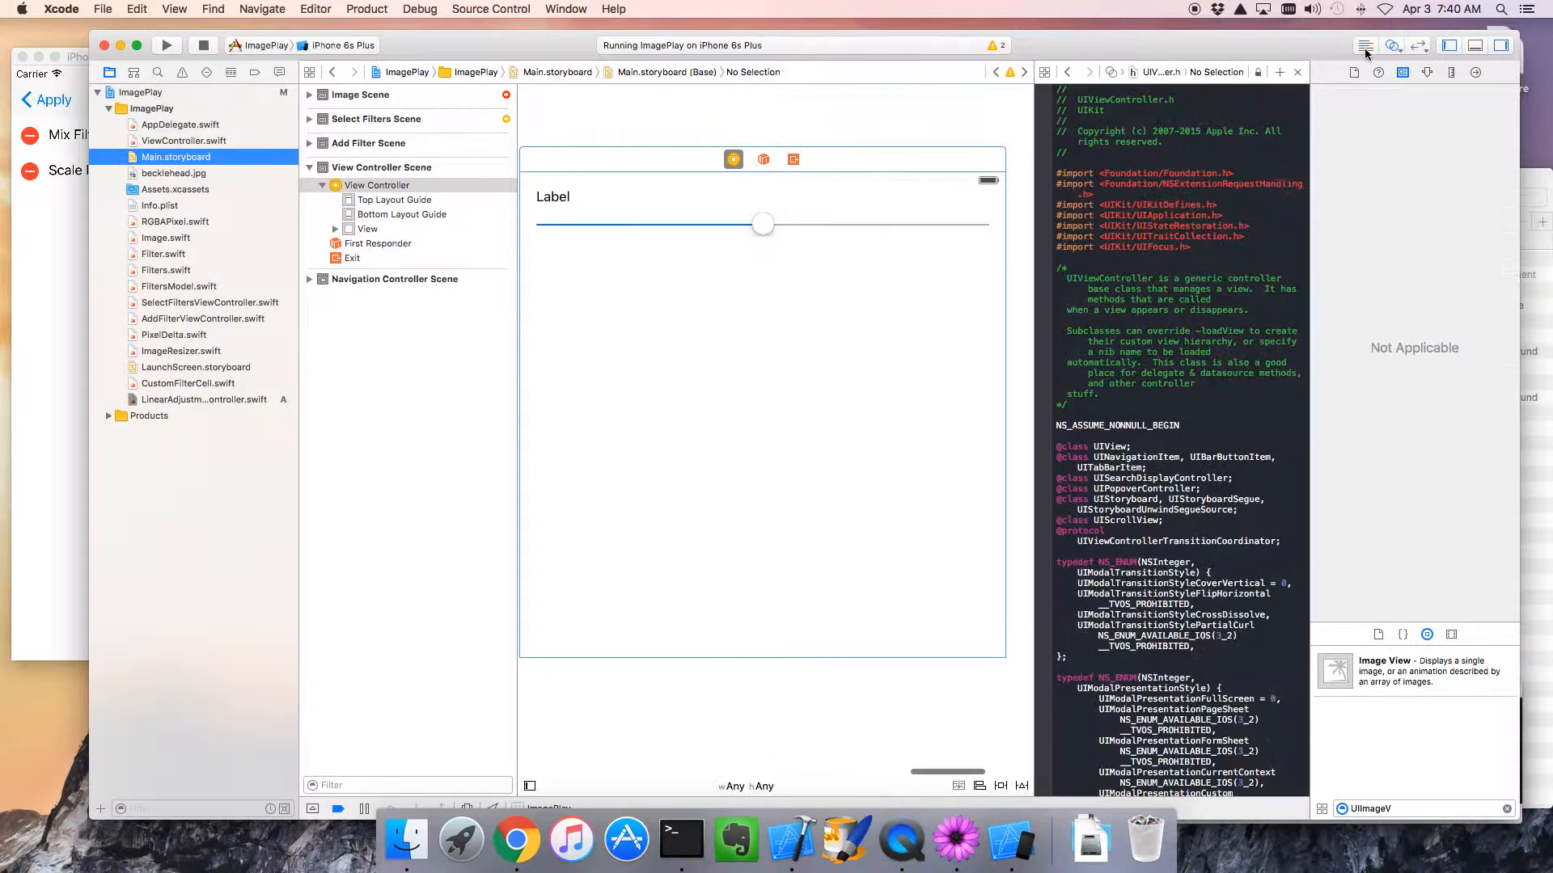
click(1044, 71)
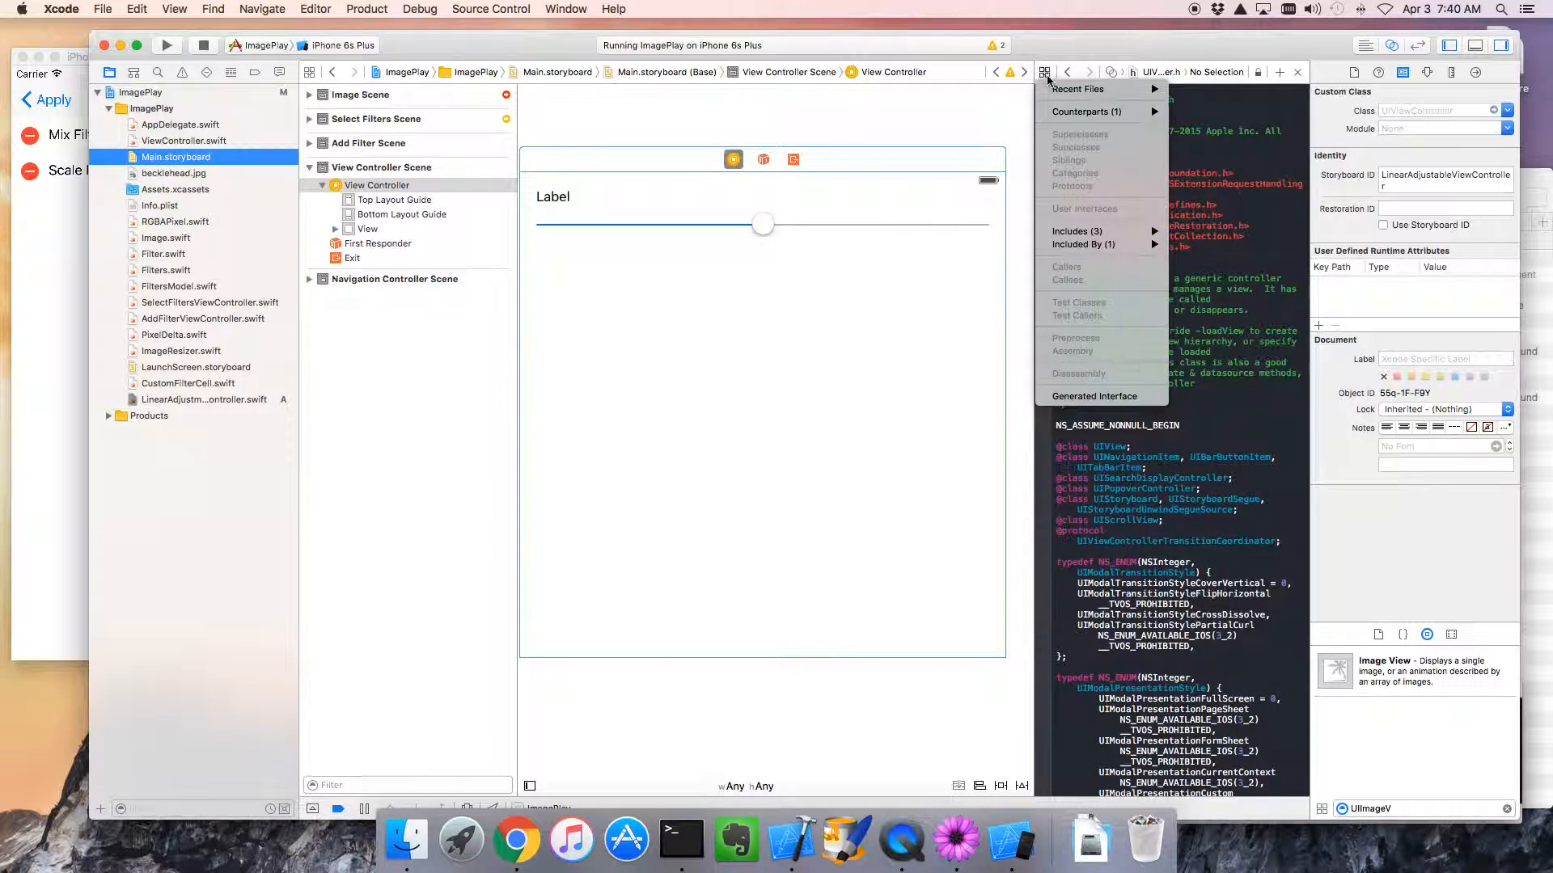
click(1078, 89)
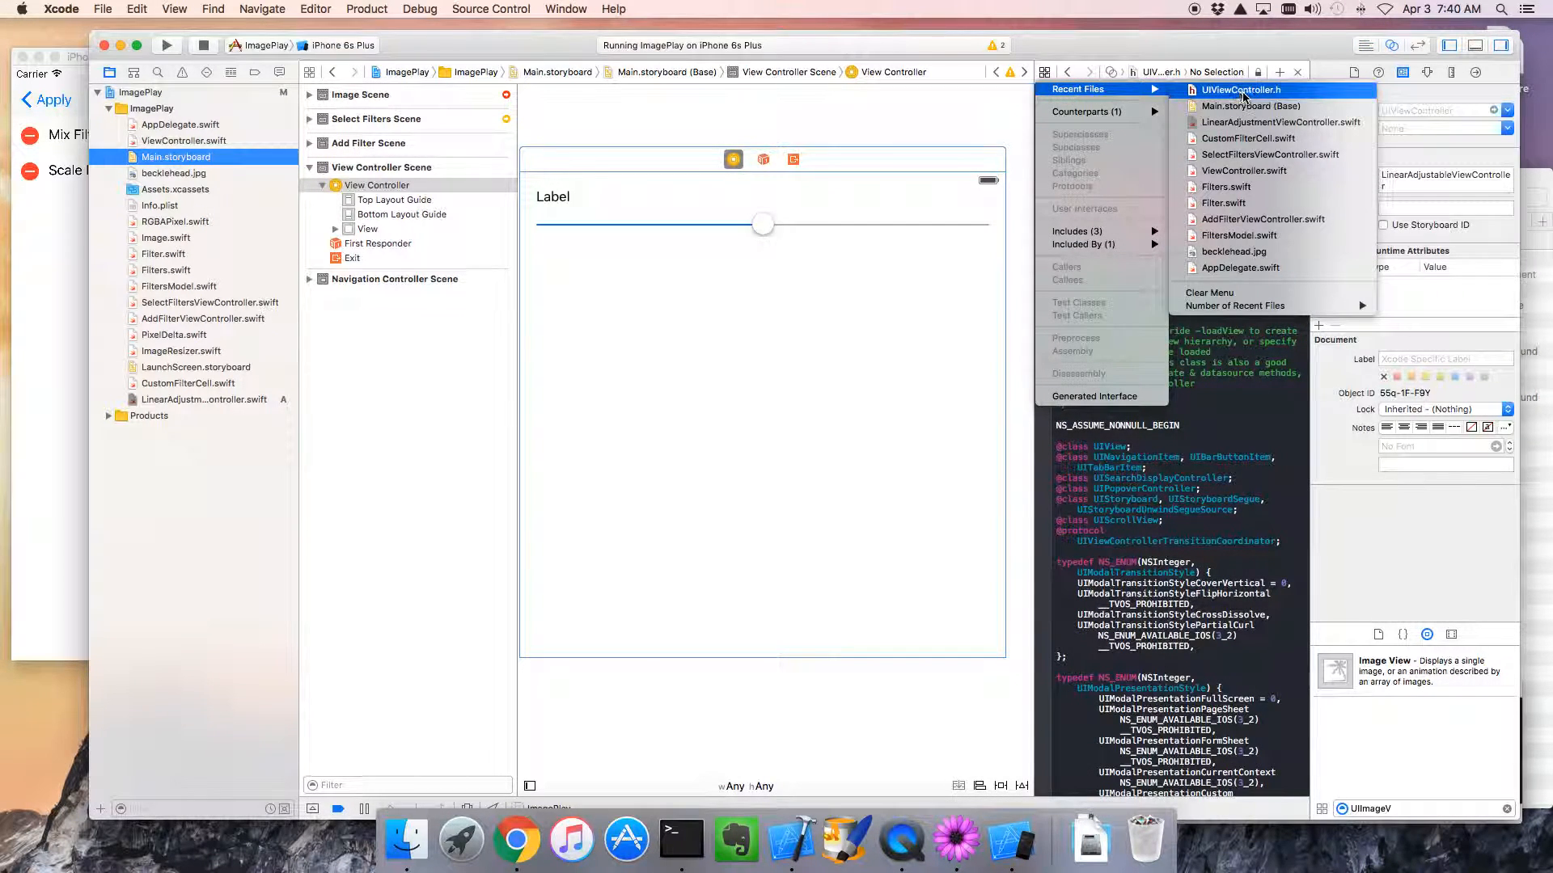
click(1242, 91)
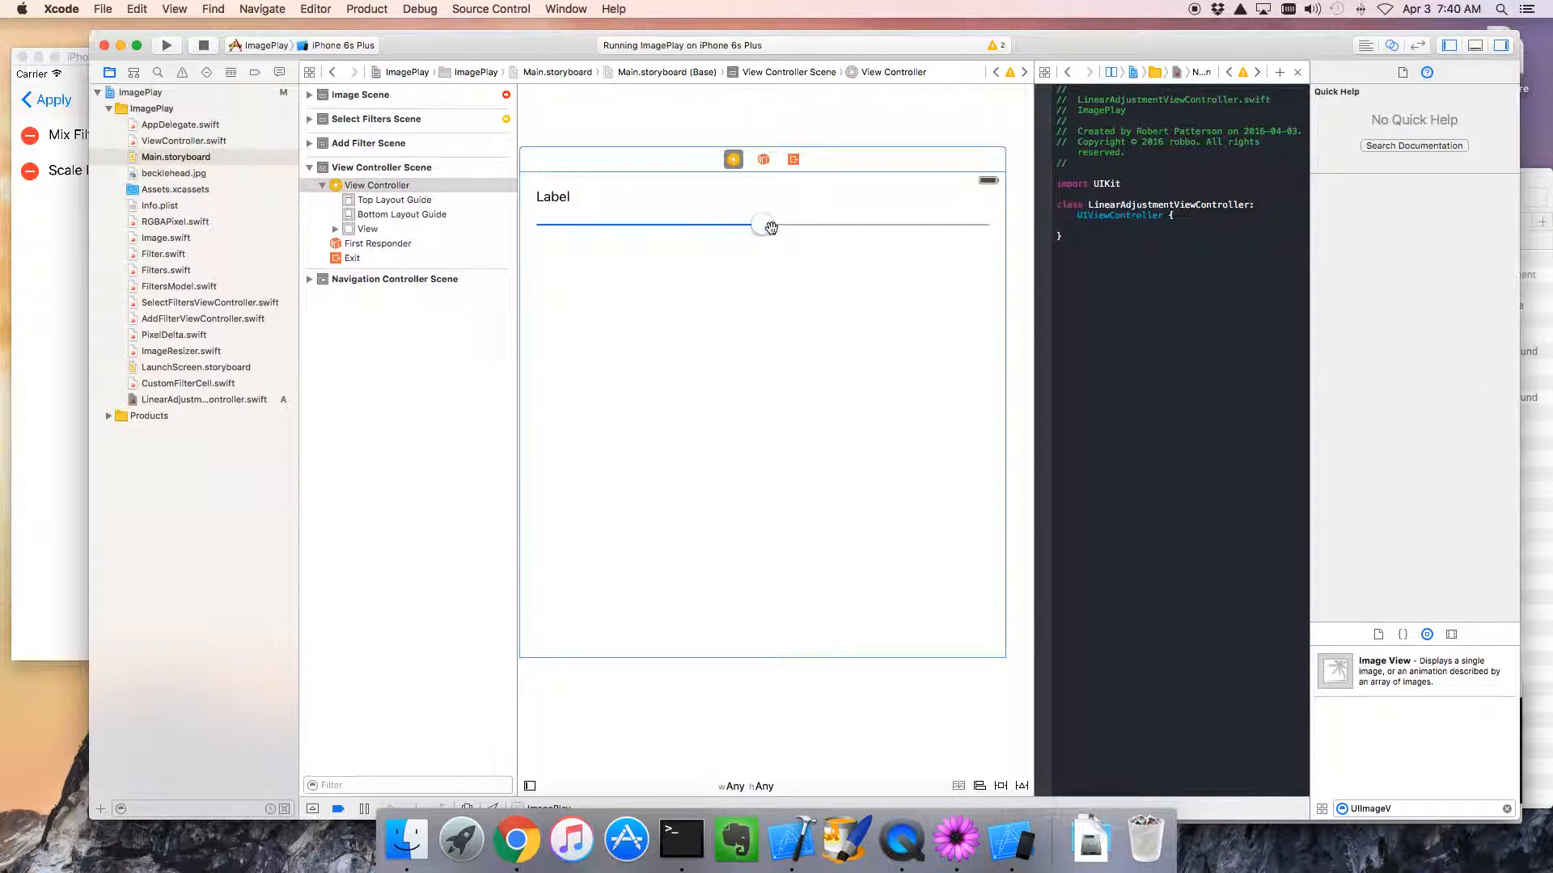
- Set the slider scene's custom class to LinearAdjustmentViewController
click(767, 226)
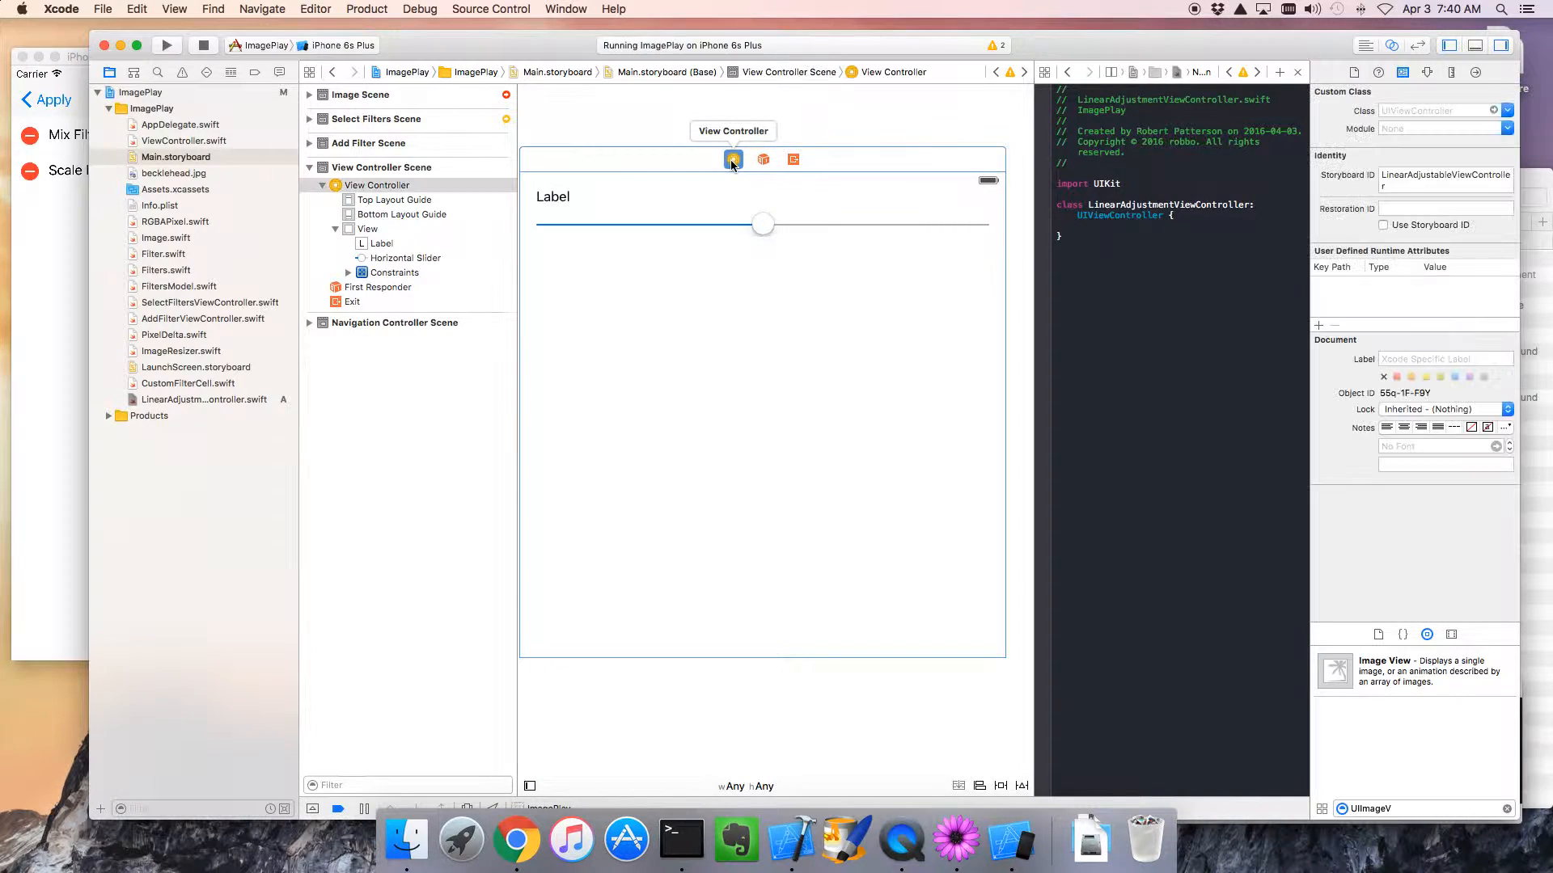
click(1506, 110)
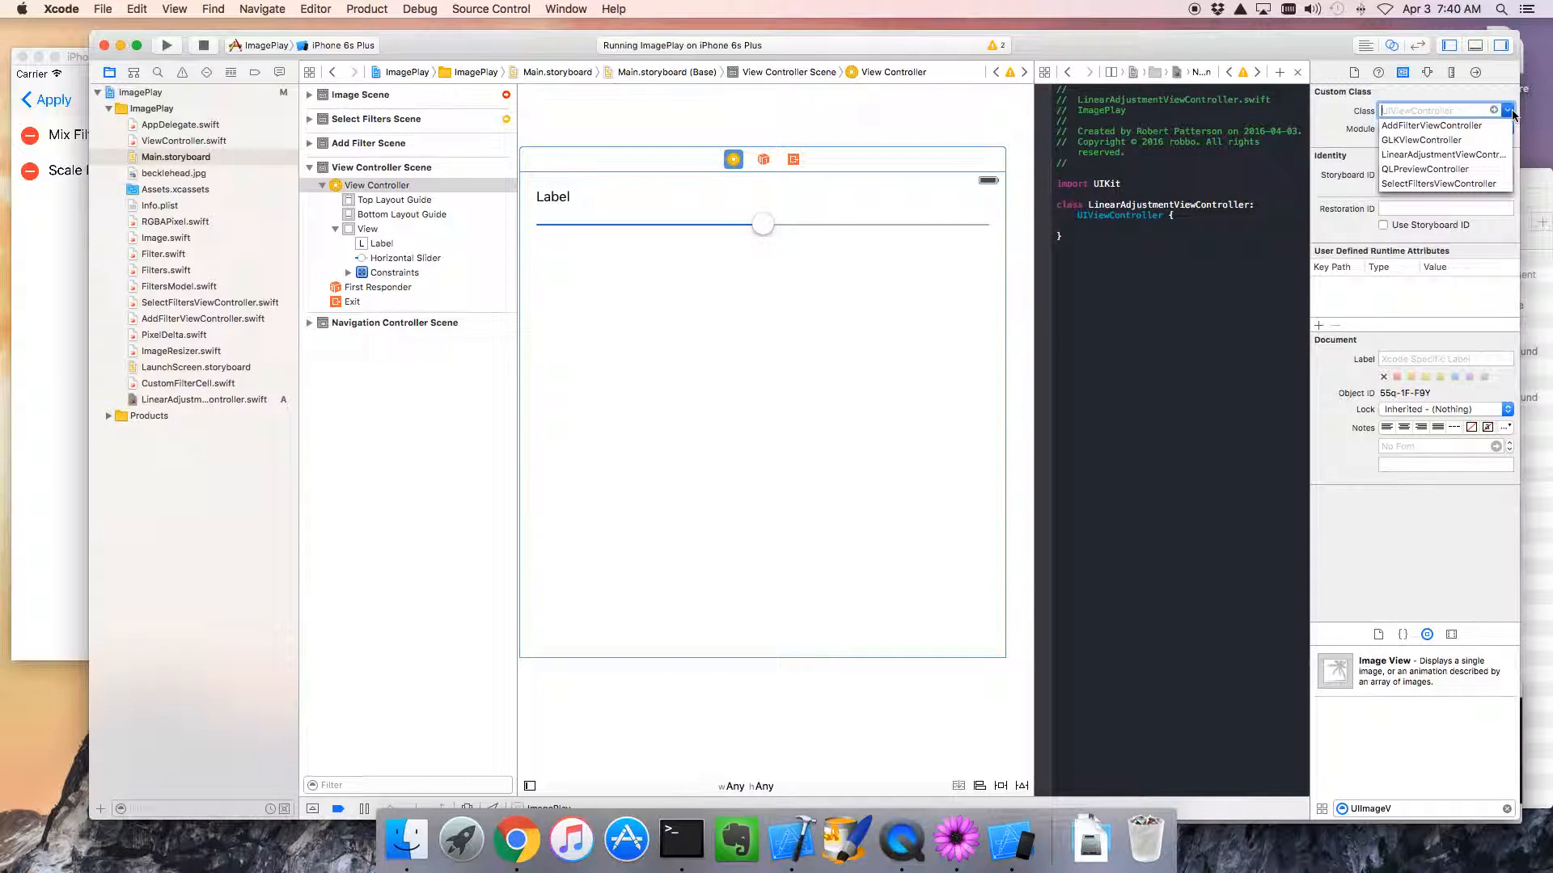
click(1442, 168)
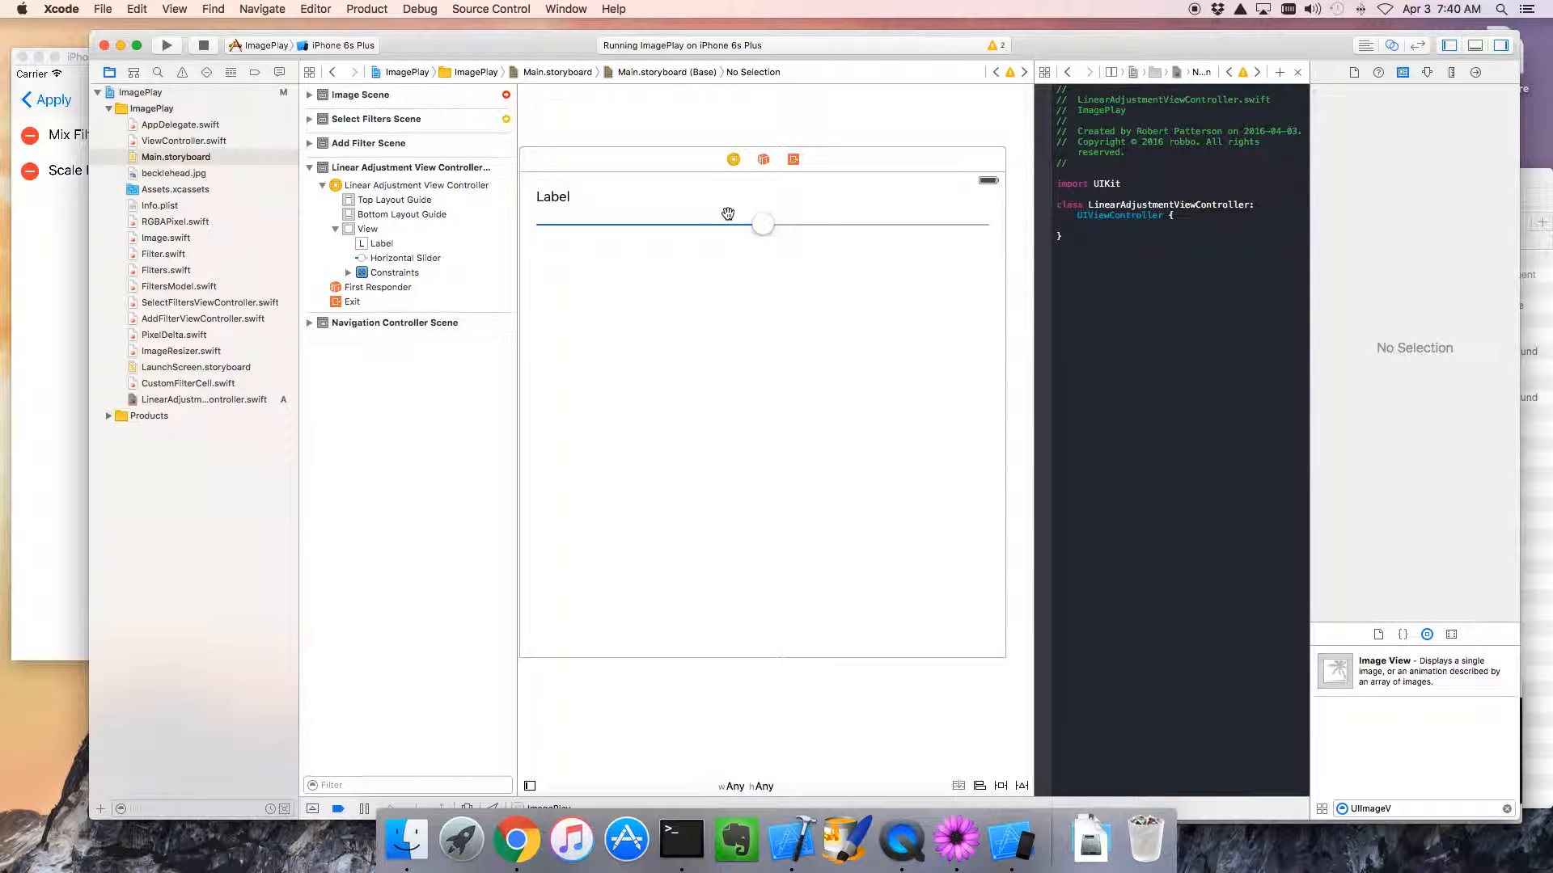
- Connect outlets named slider and label from the scene's slider and label into the class
click(762, 223)
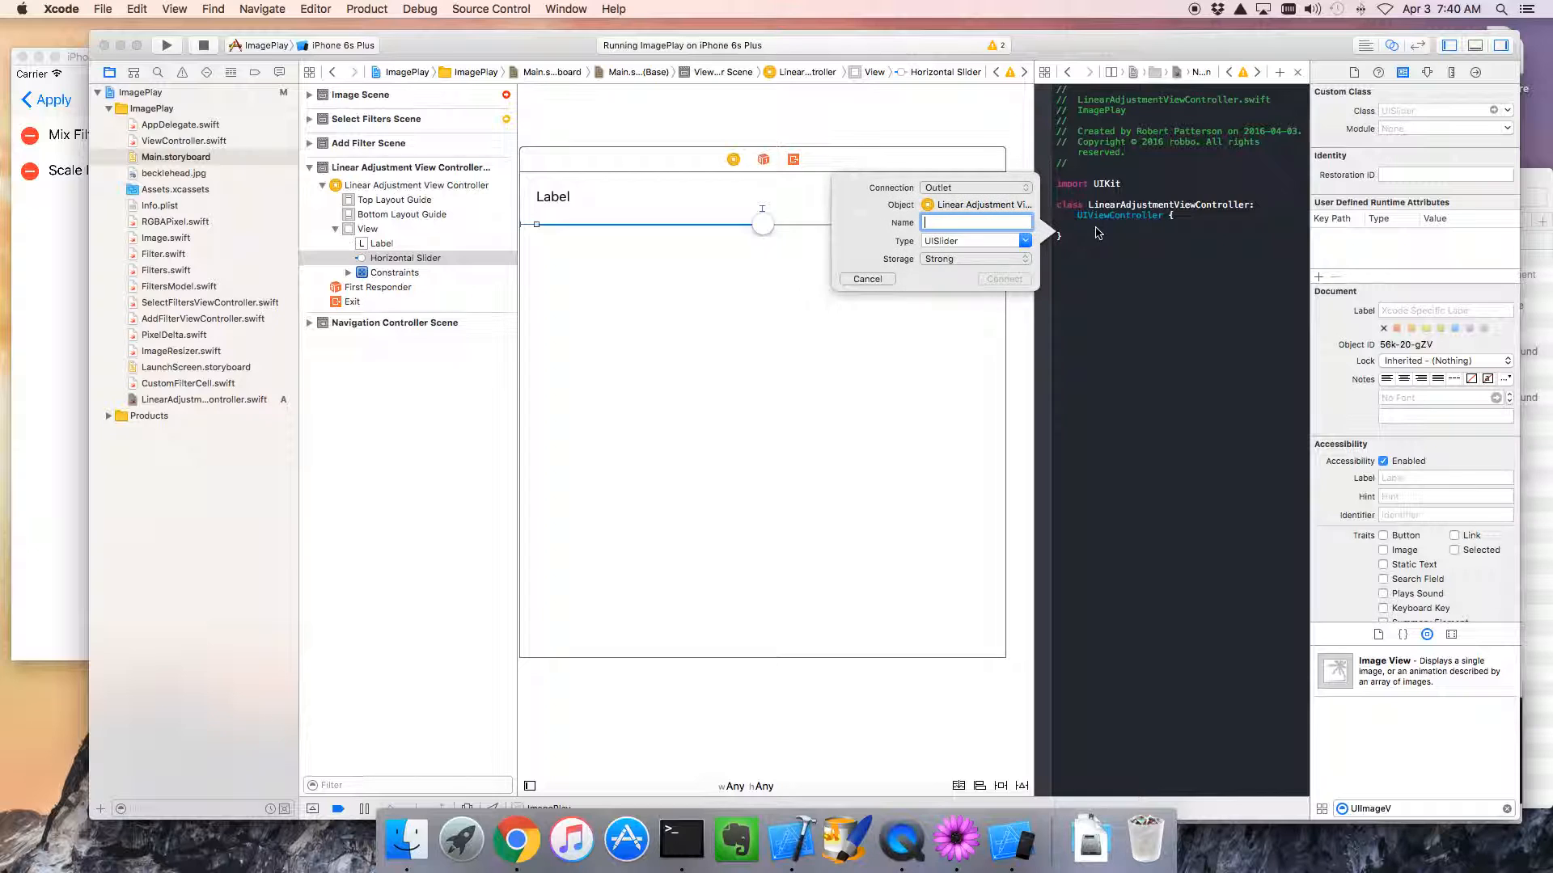
text(slider)
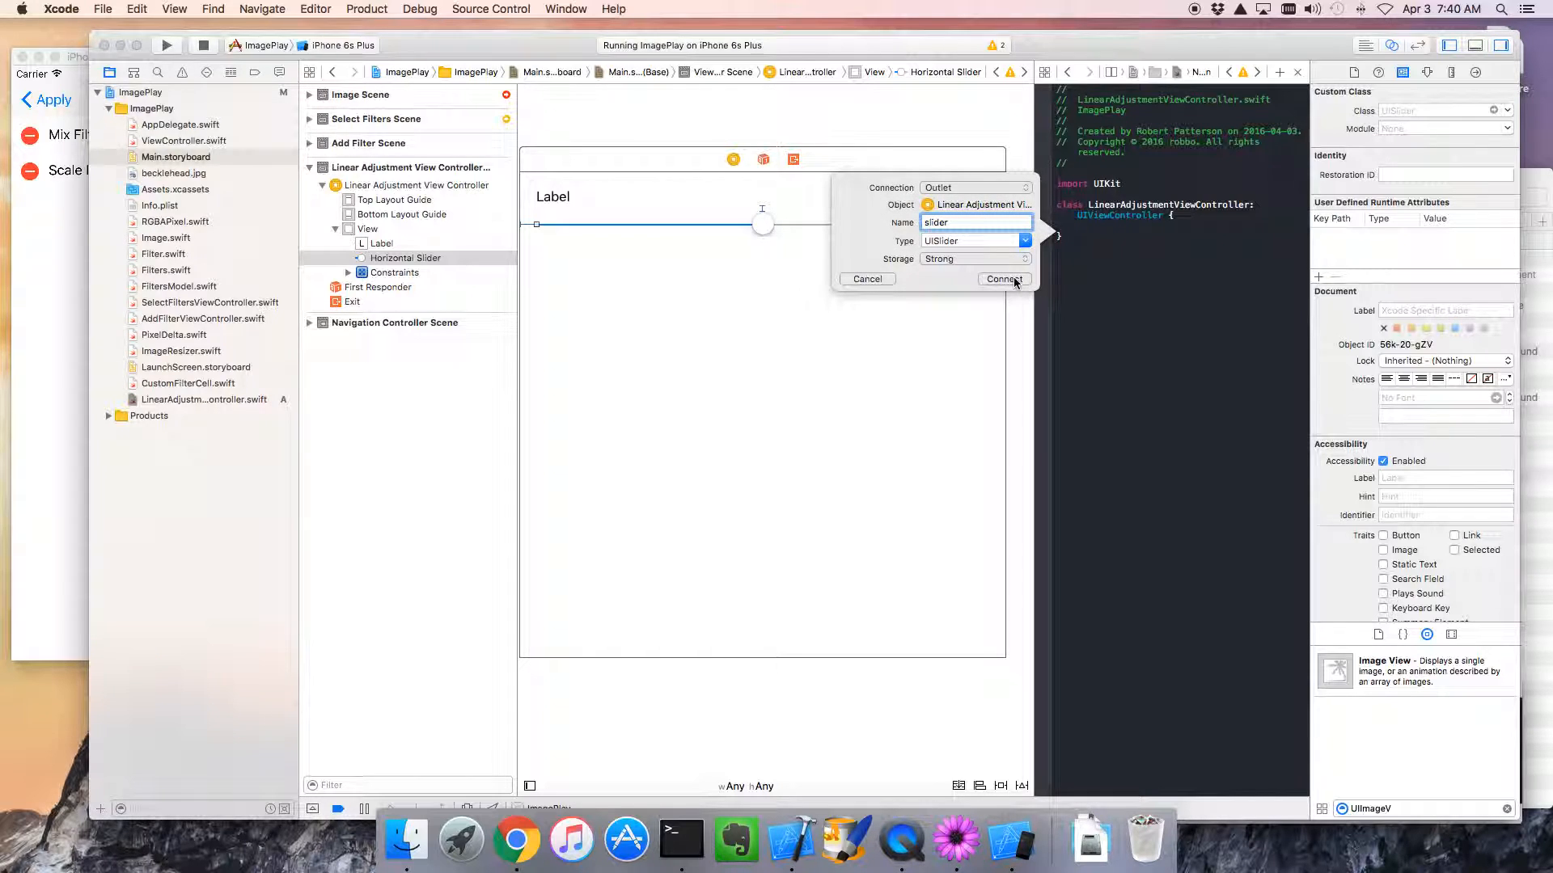
click(1003, 279)
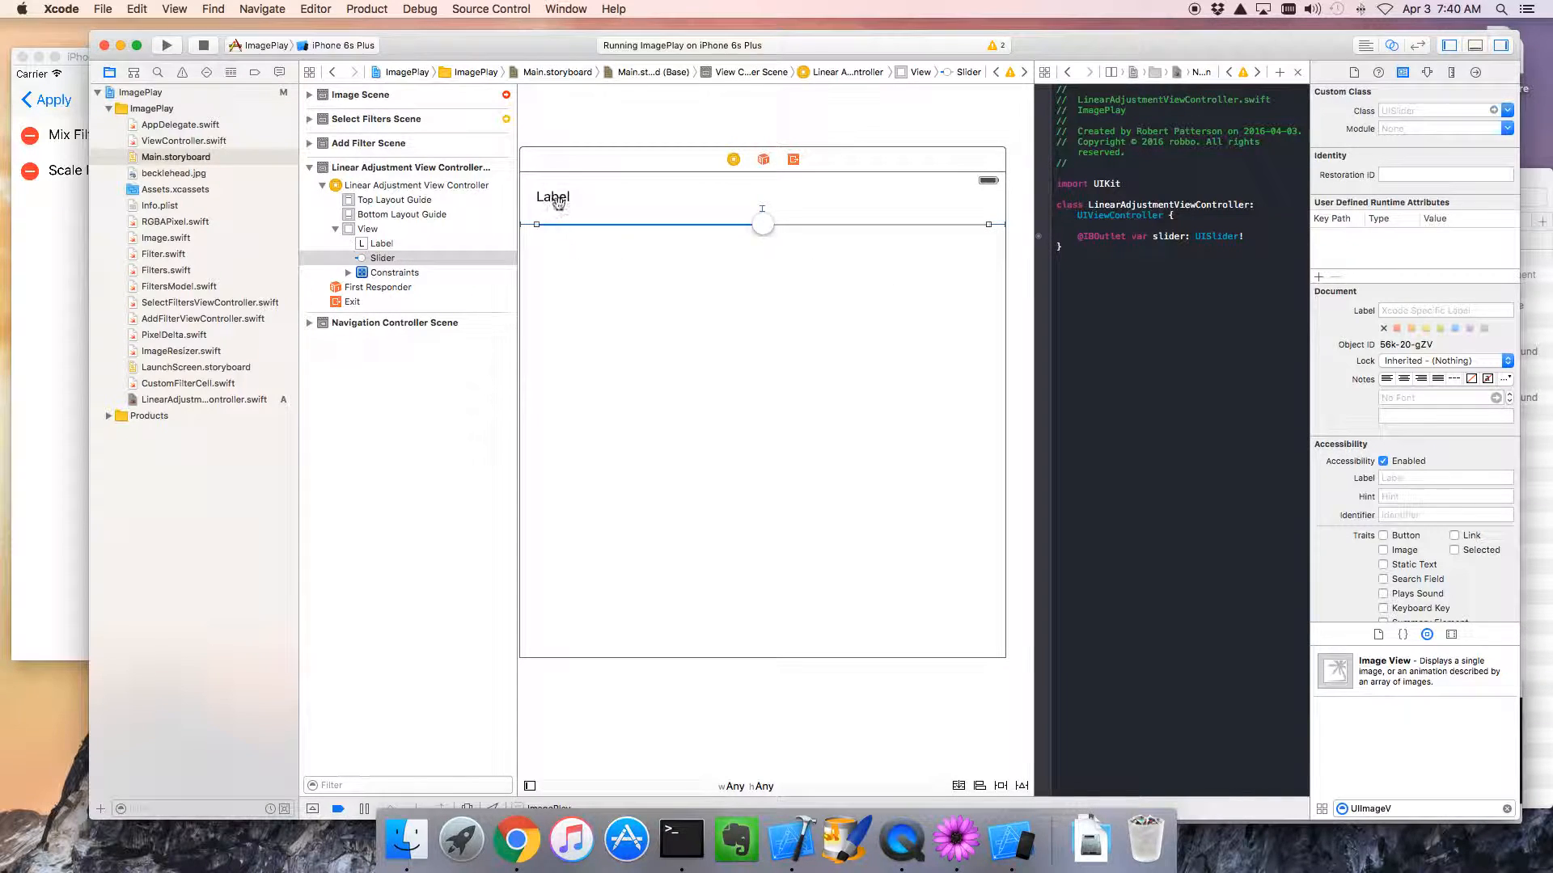
drag(553, 197, 1091, 218)
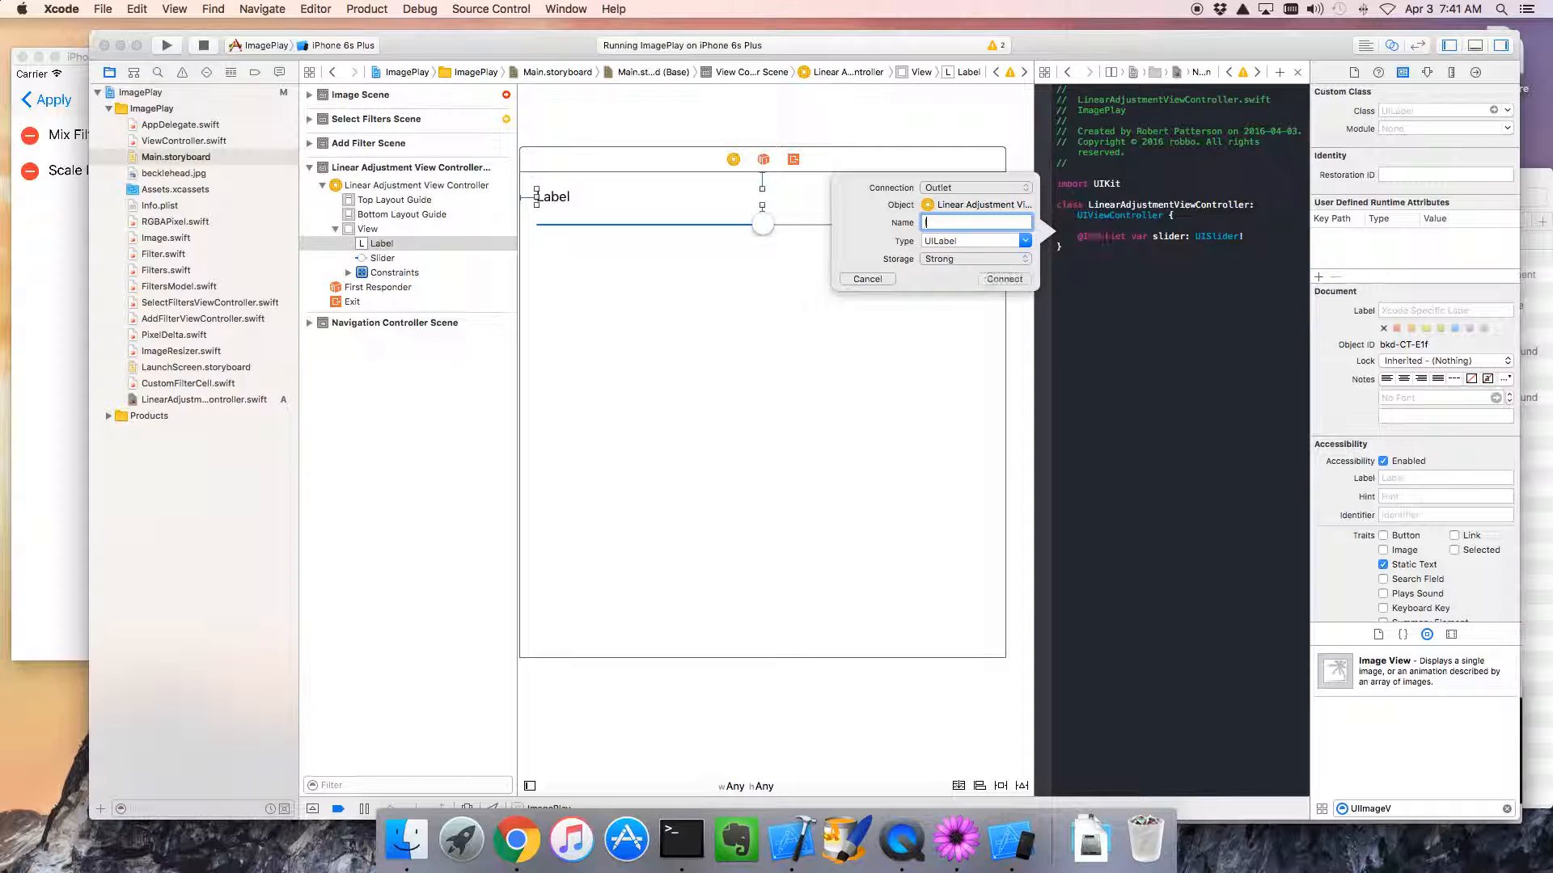
text(label)
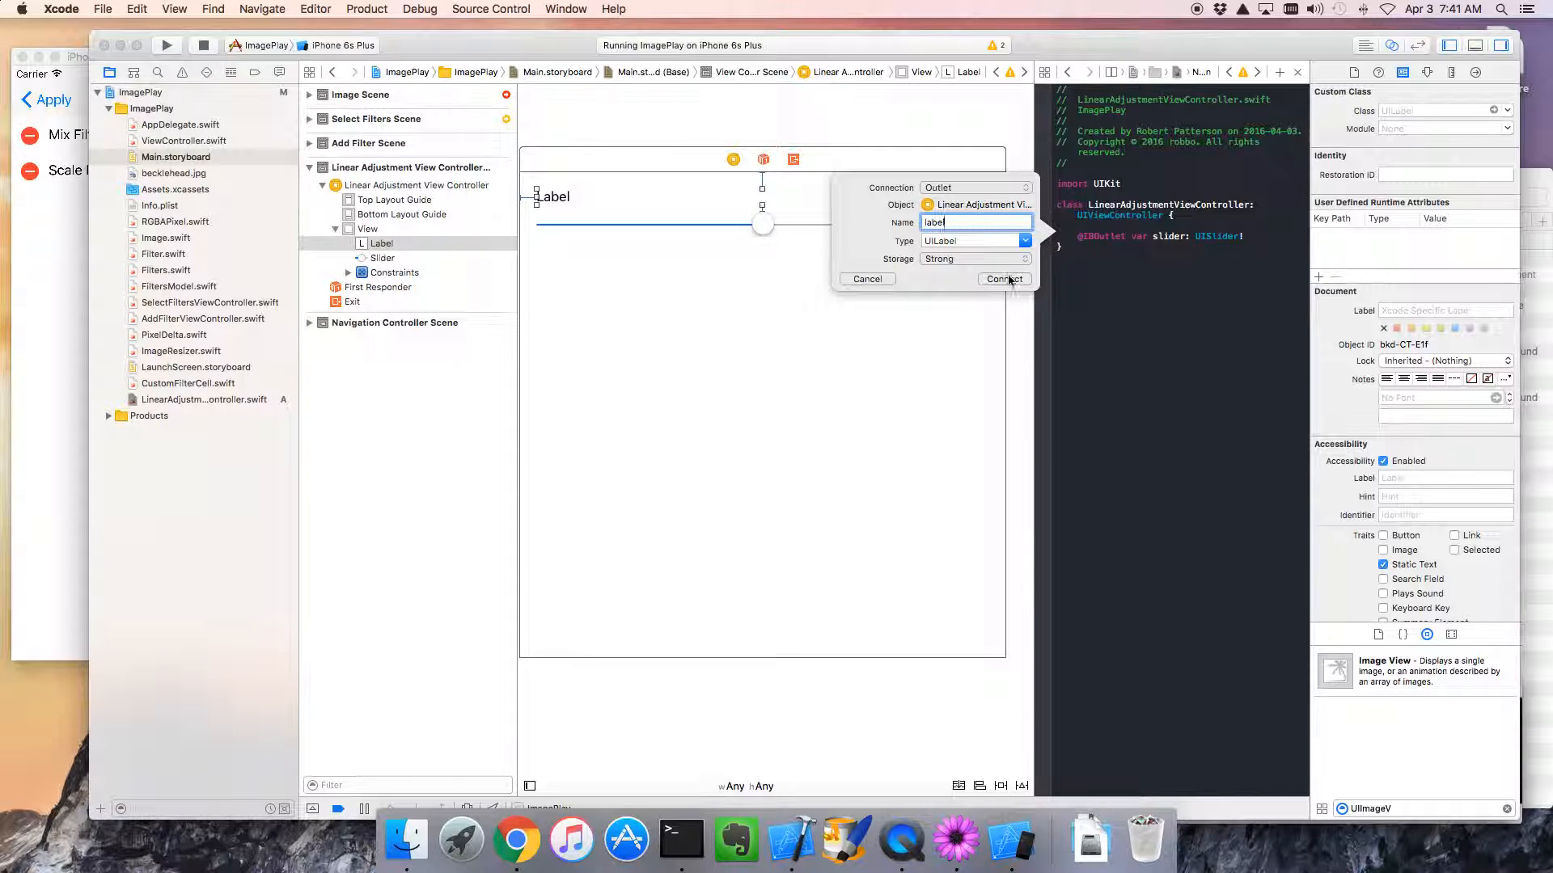
click(1003, 278)
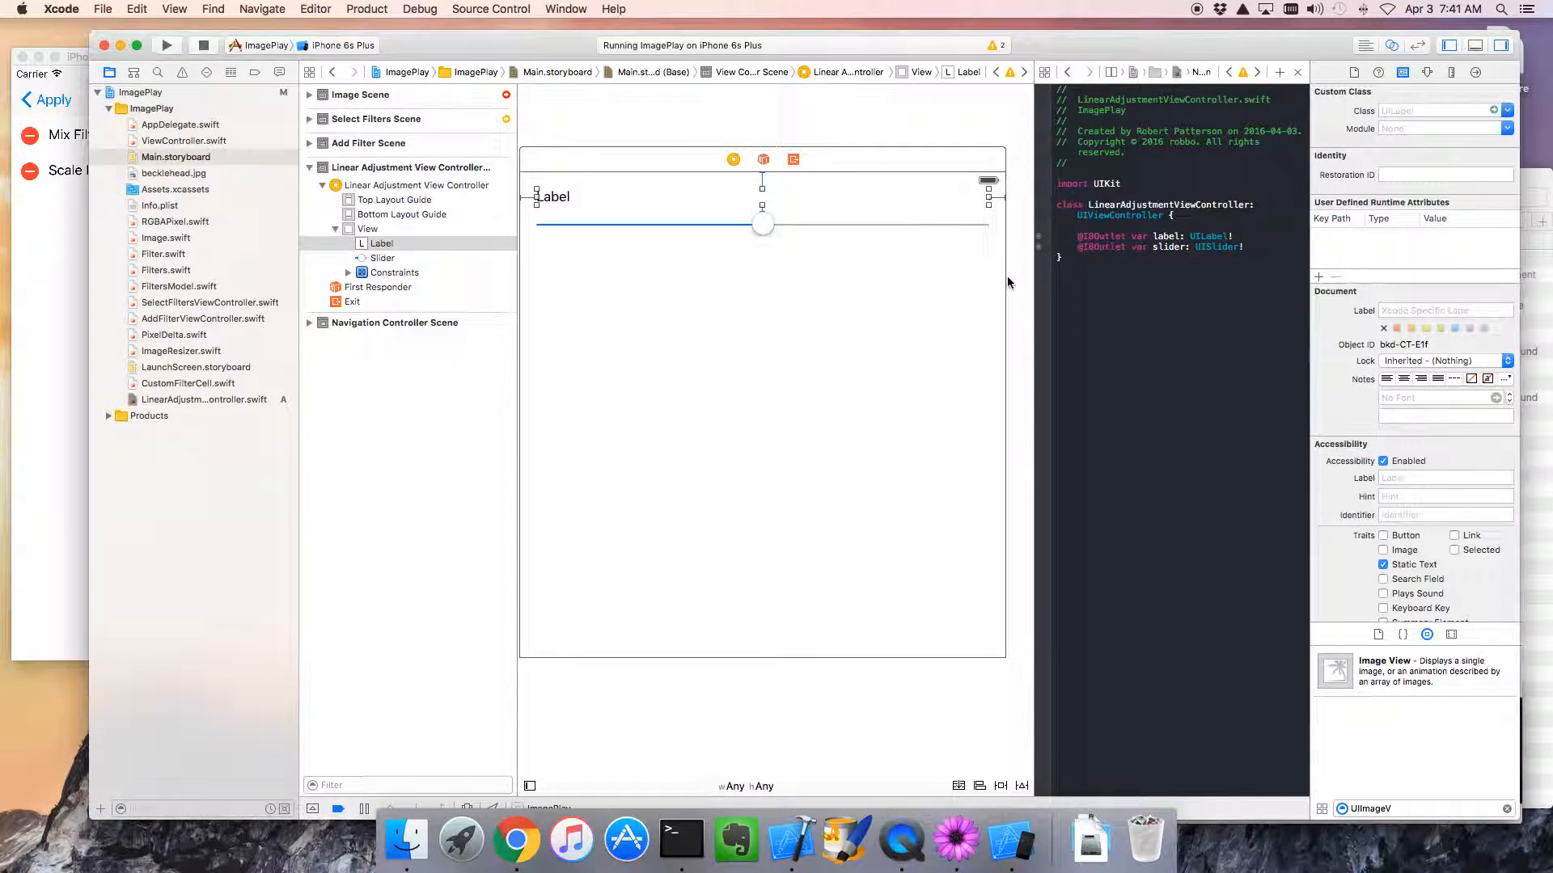
- Begin writing a viewDidLoad override inside the controller class
click(1426, 71)
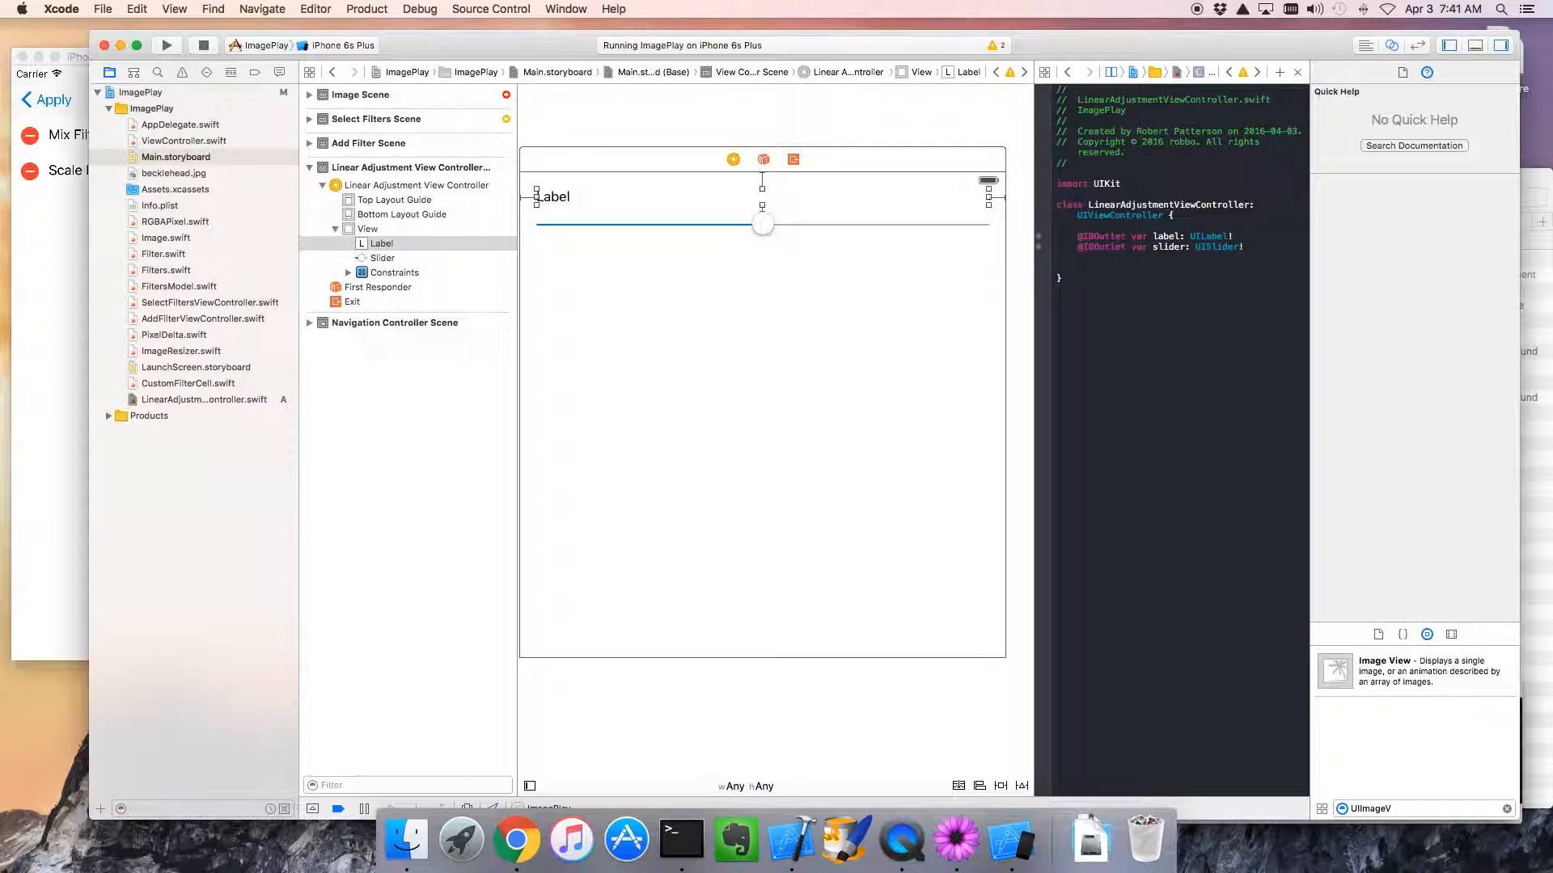
text(viewDidLoad() {)
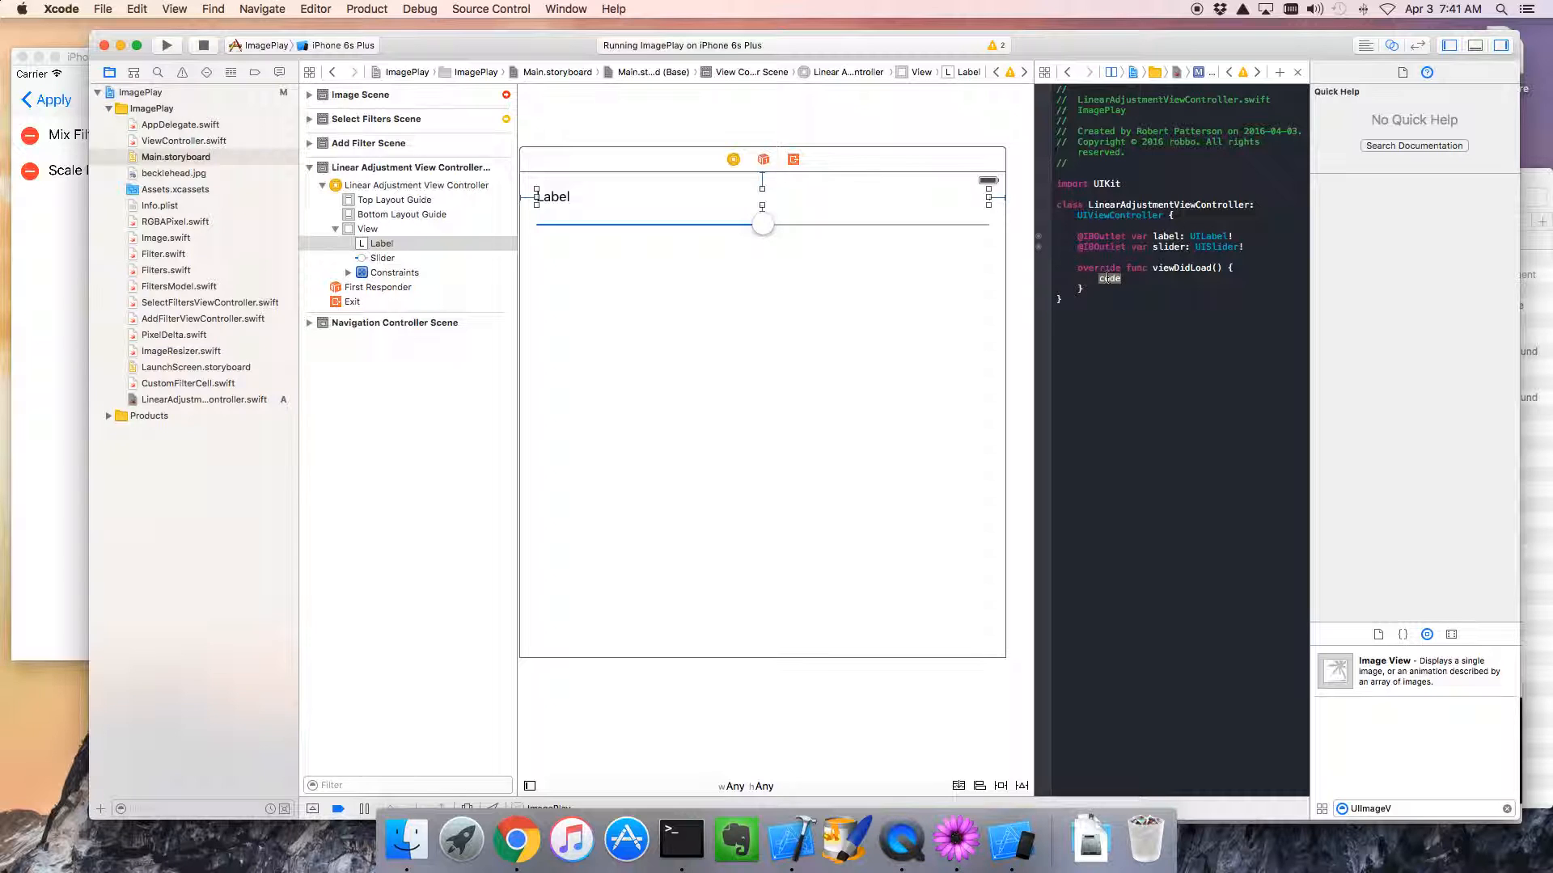
- Call super.viewDidLoad() inside the viewDidLoad override using autocompletion
text(super.)
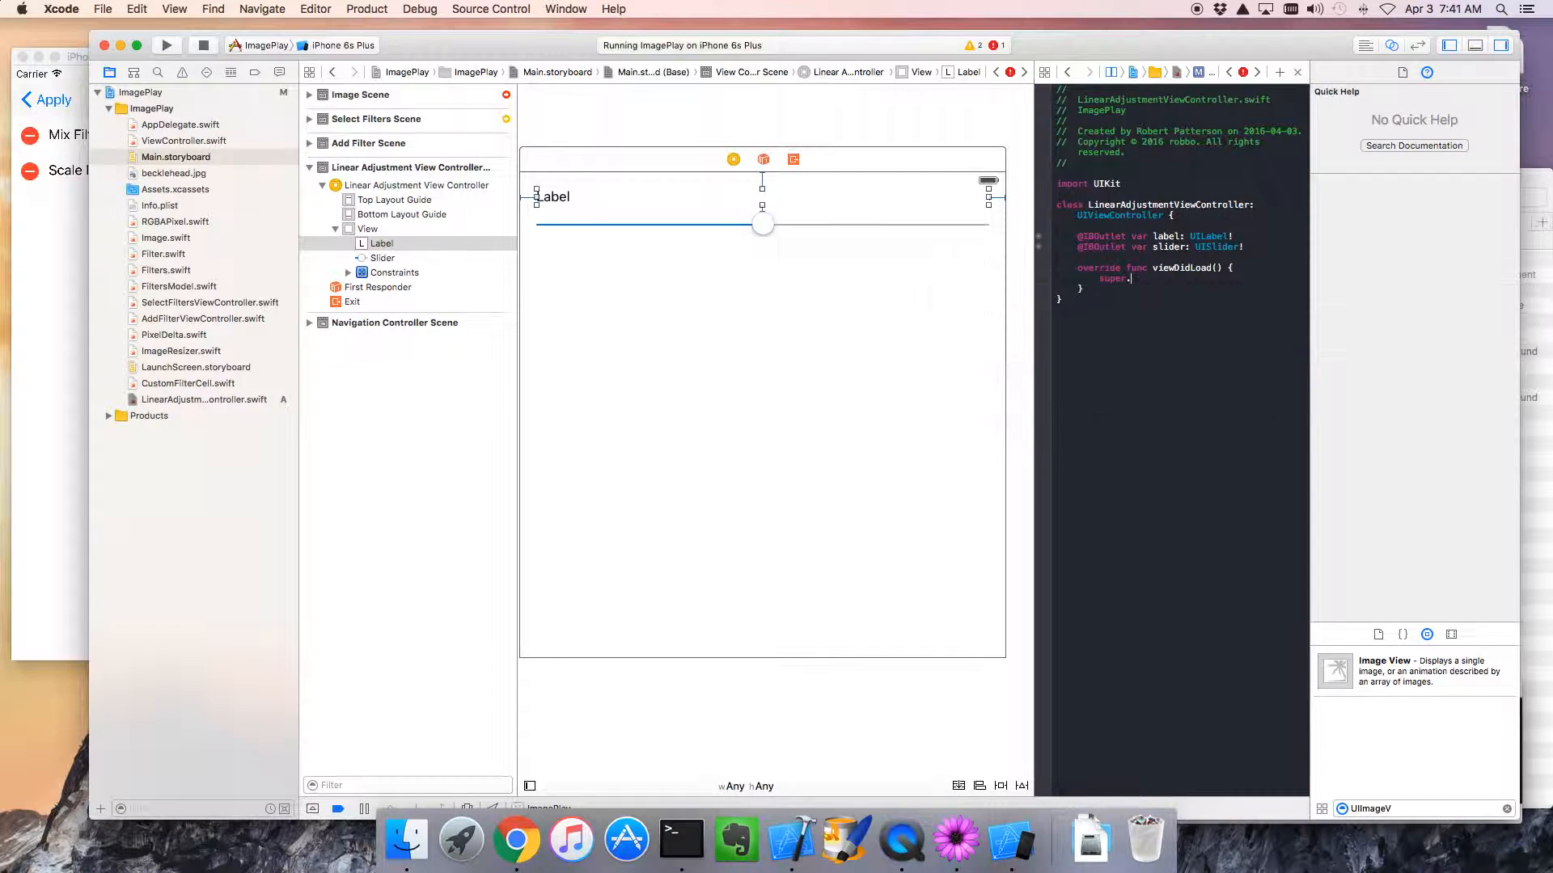
text(v)
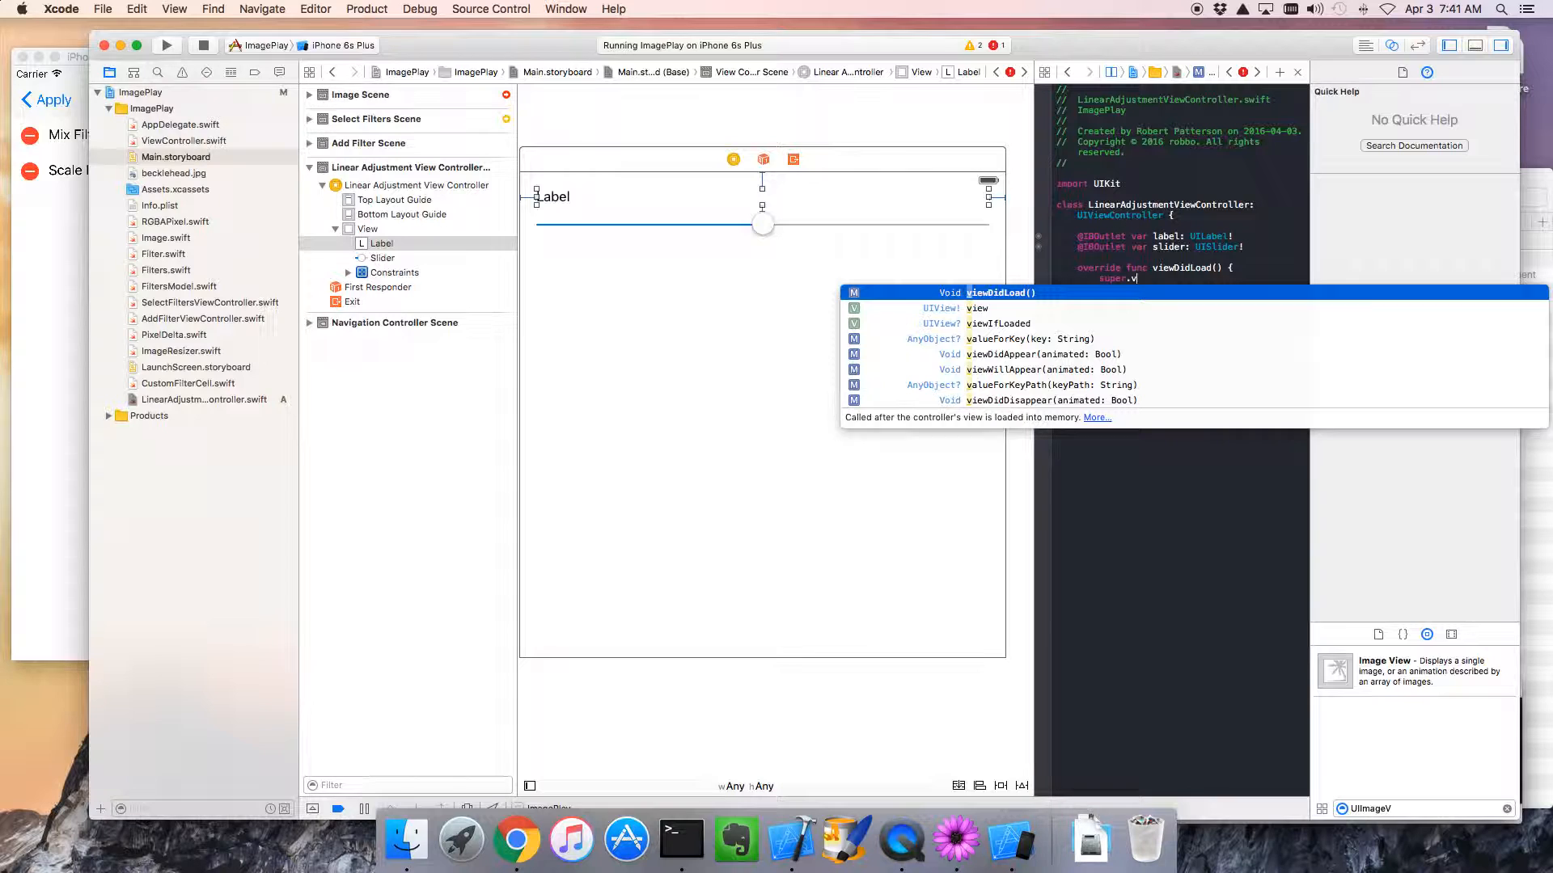
key(return)
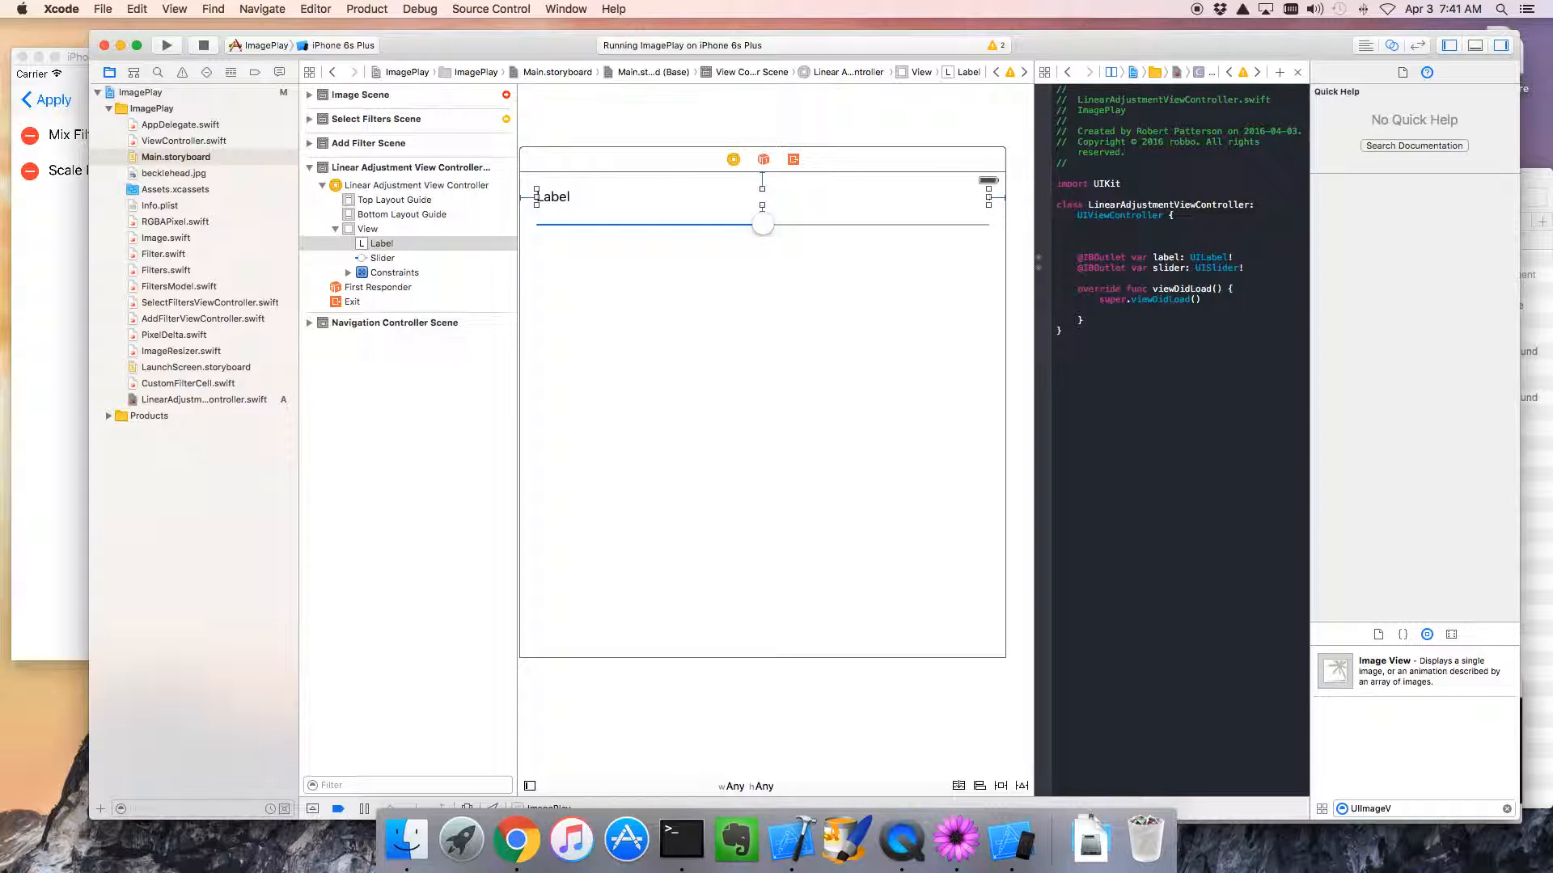
- Declare var filter: LinearAdjustableFilter? as an optional property on the controller
text(var)
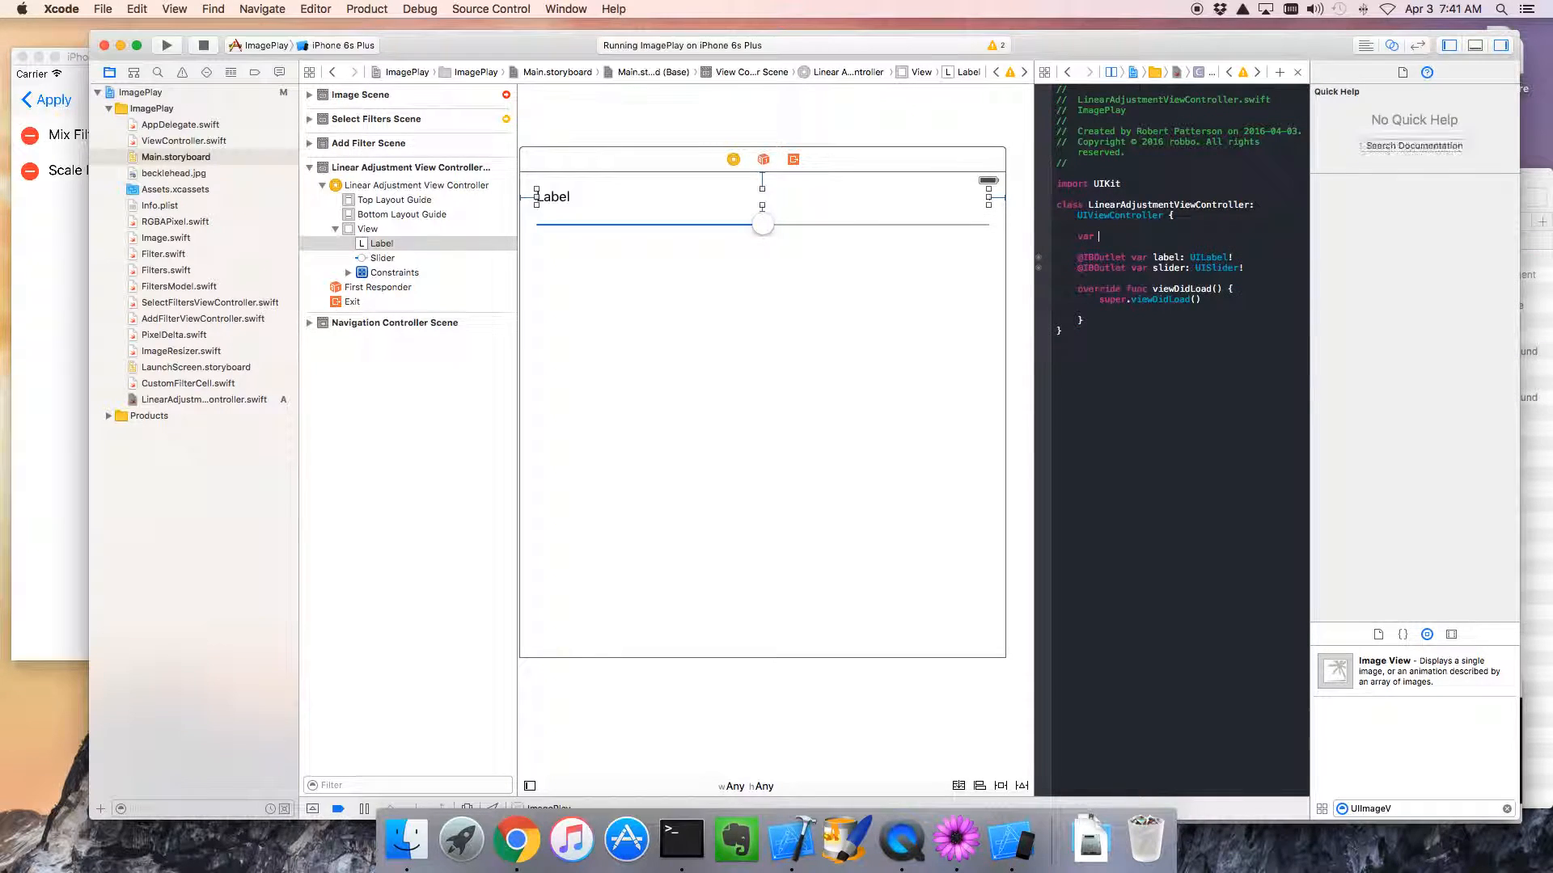
text(filter:)
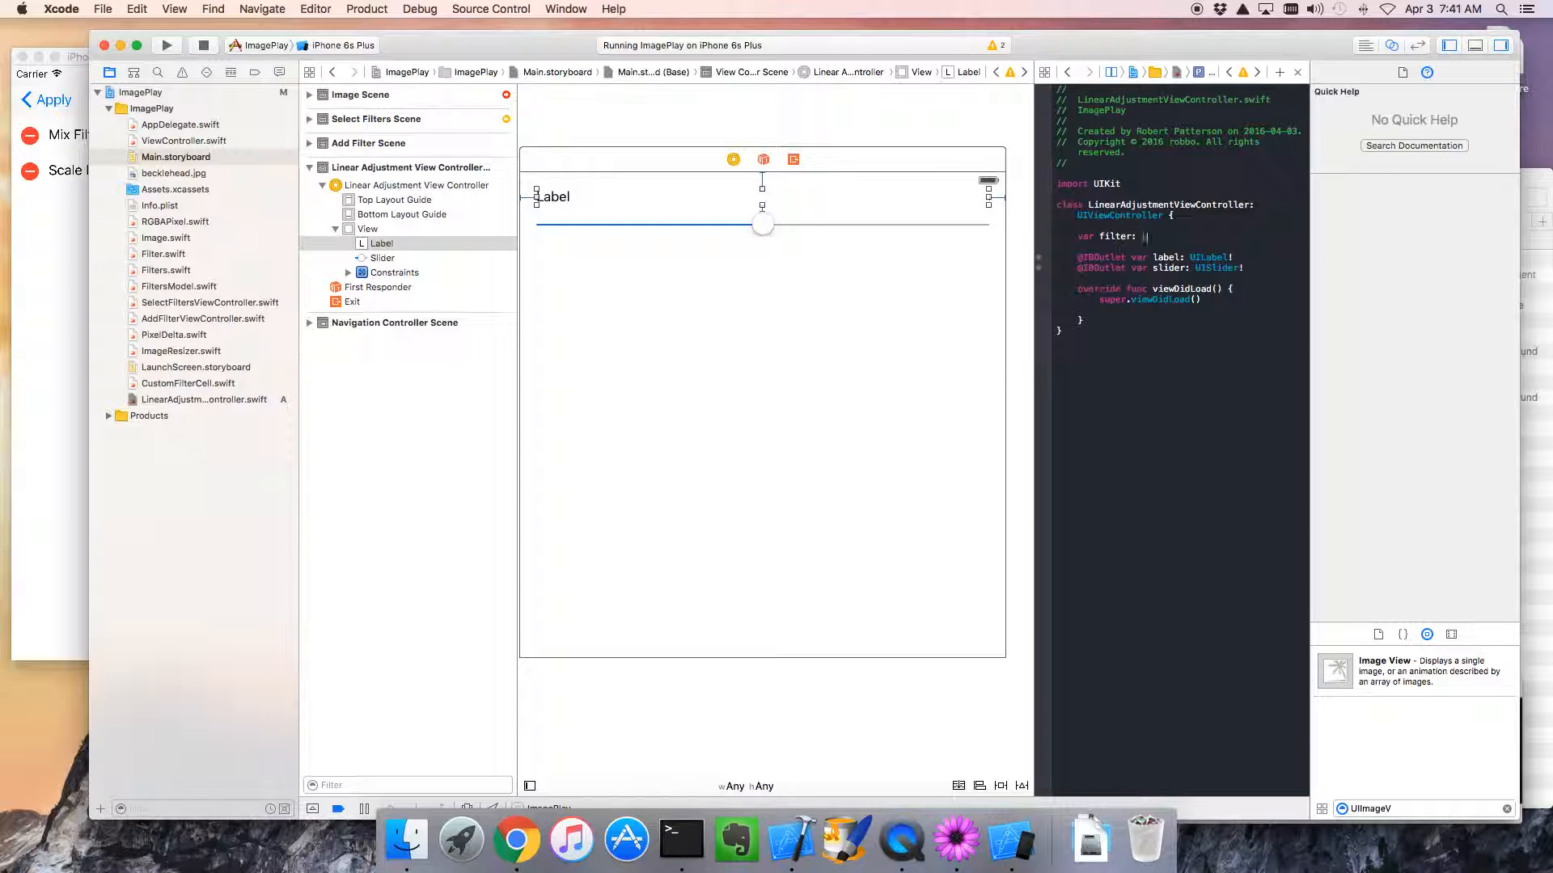
text(LinearAdjustableFilter)
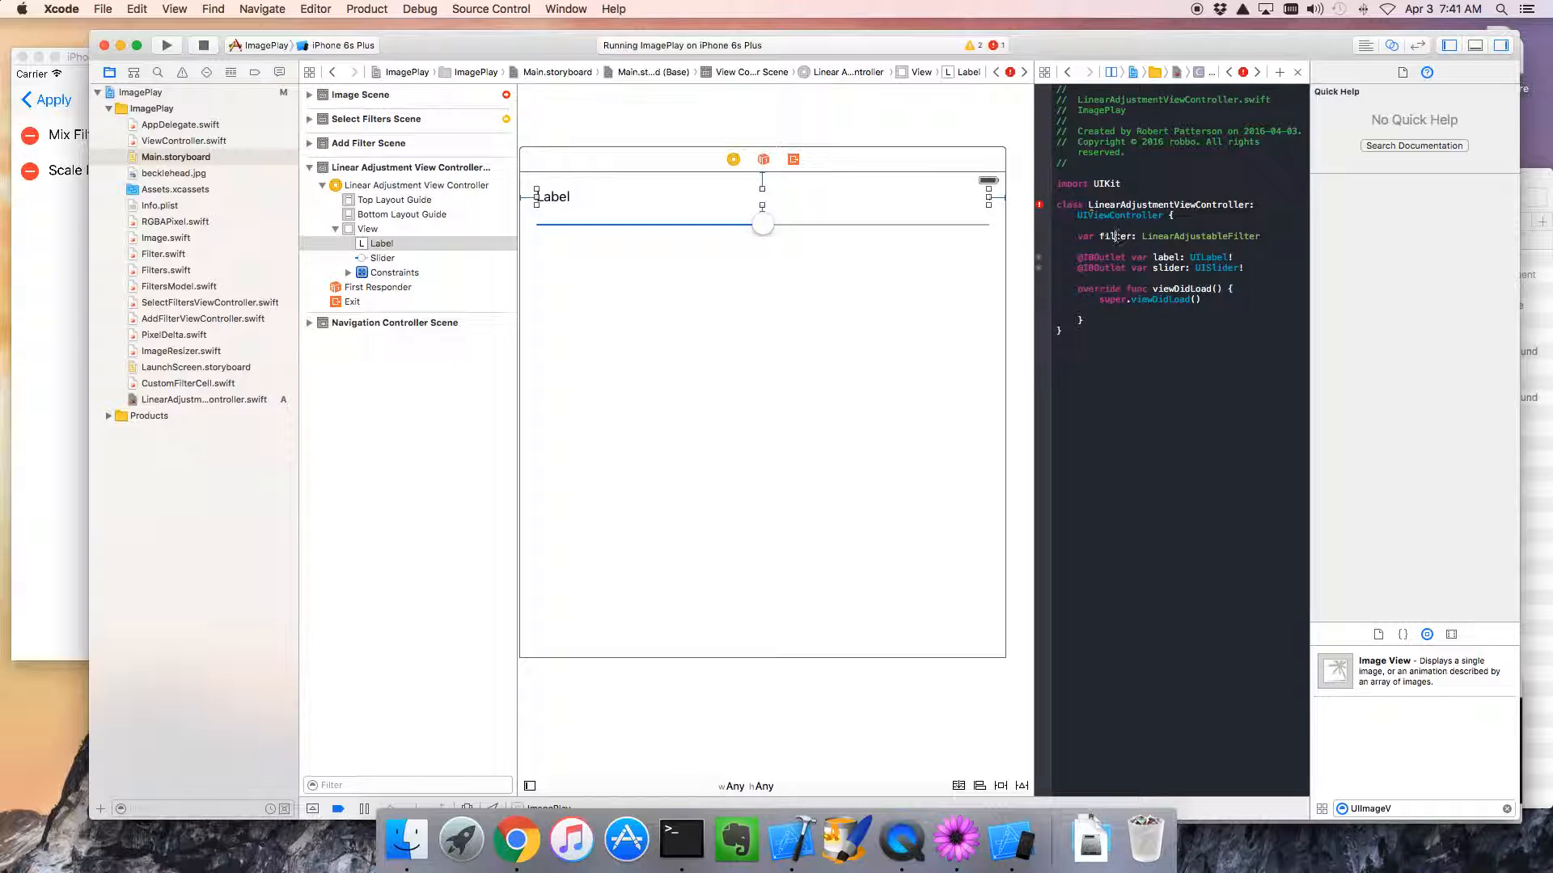
click(1115, 236)
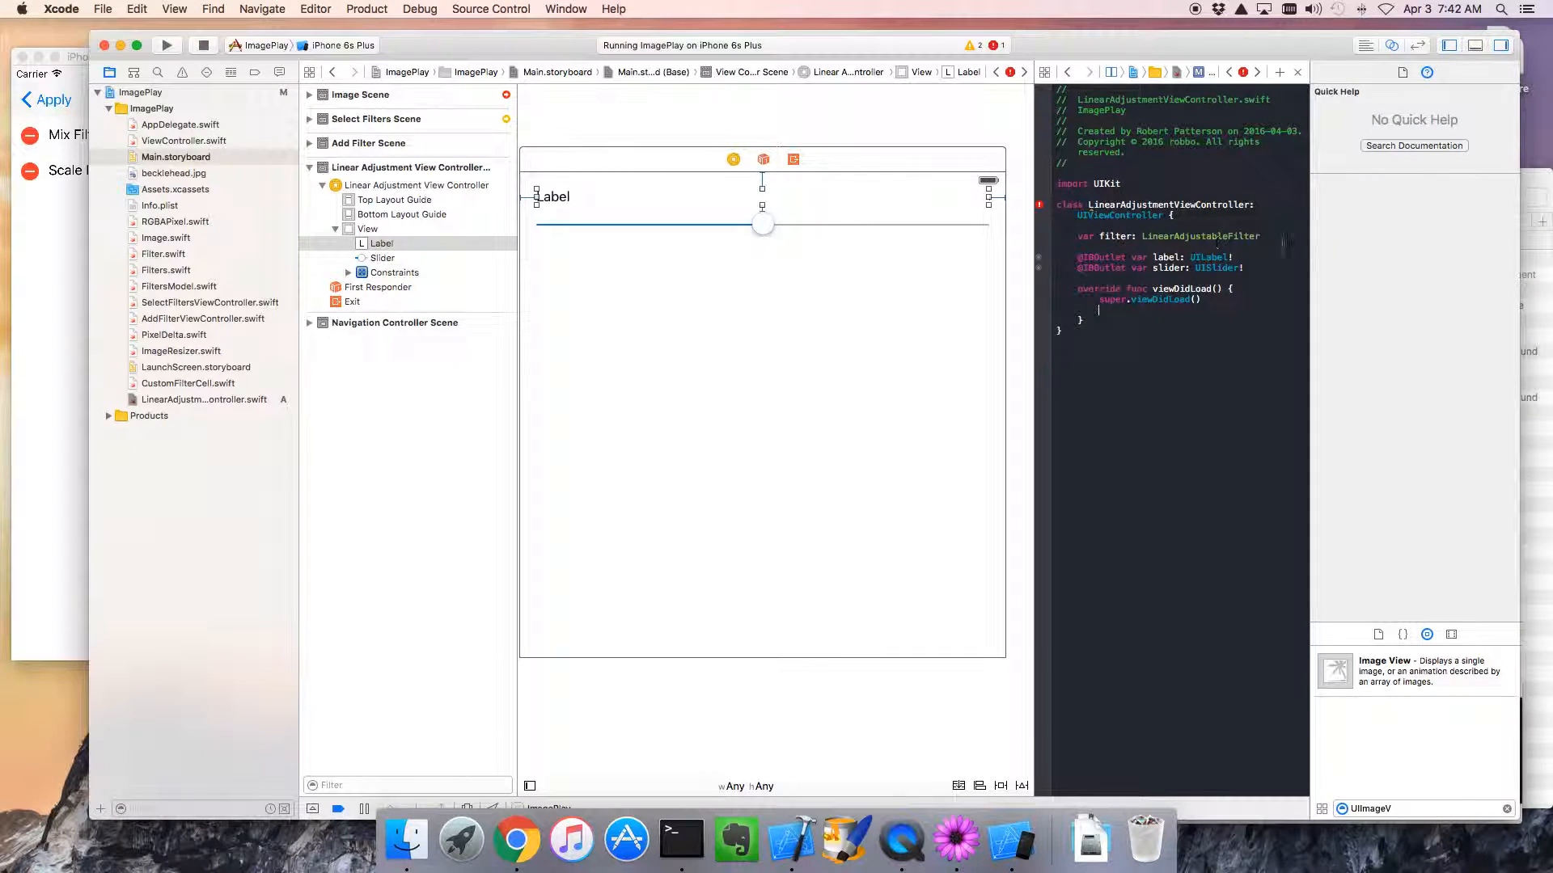
text(?)
text(label)
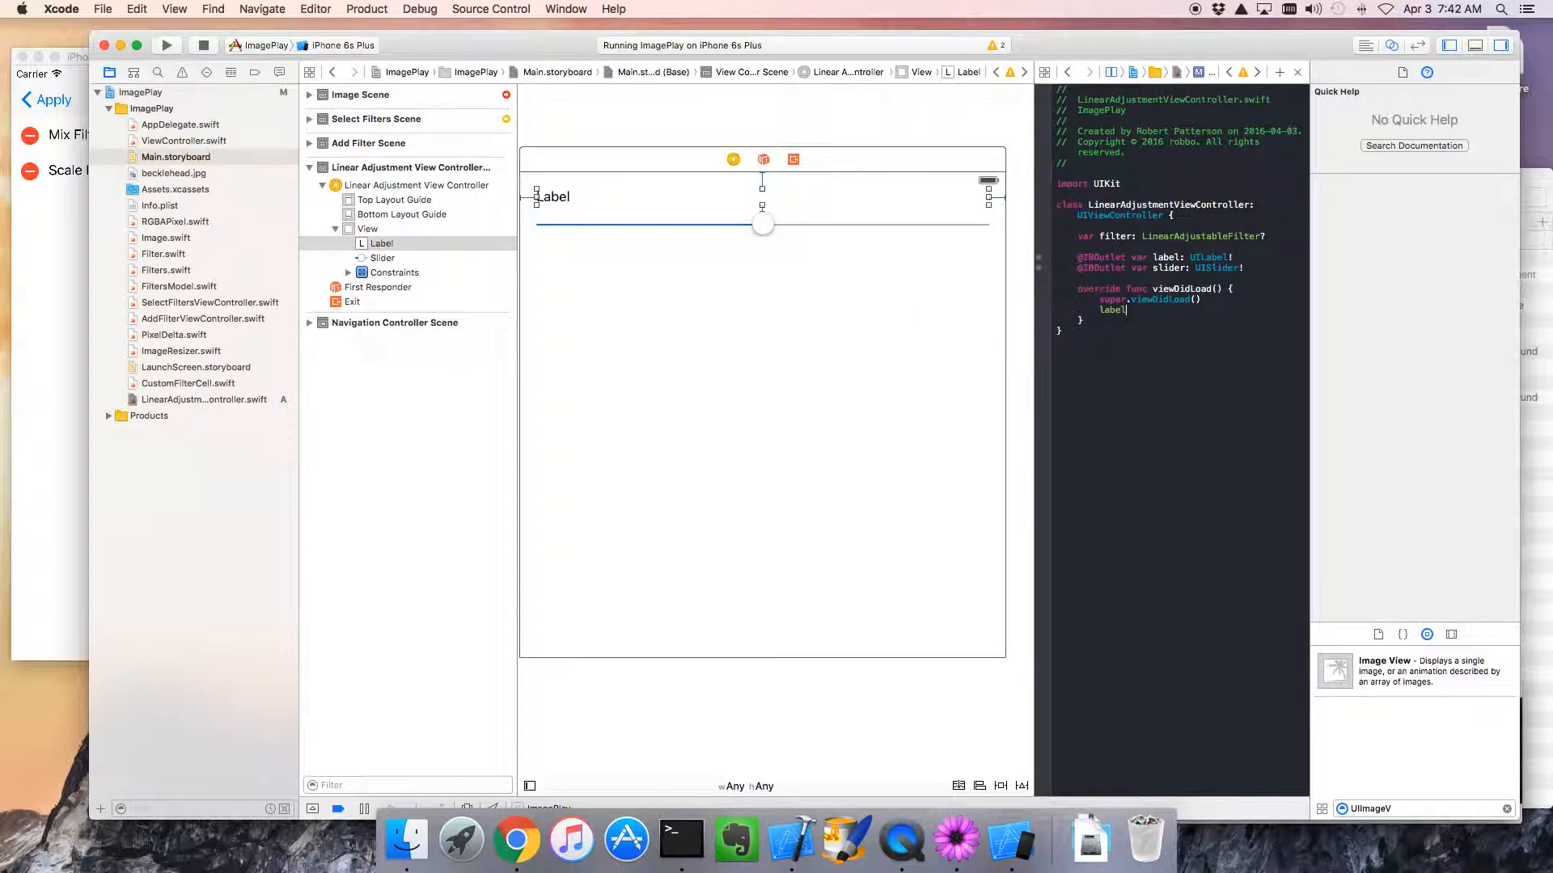
- Start the line label?.text = filter in viewDidLoad
text(?.text =)
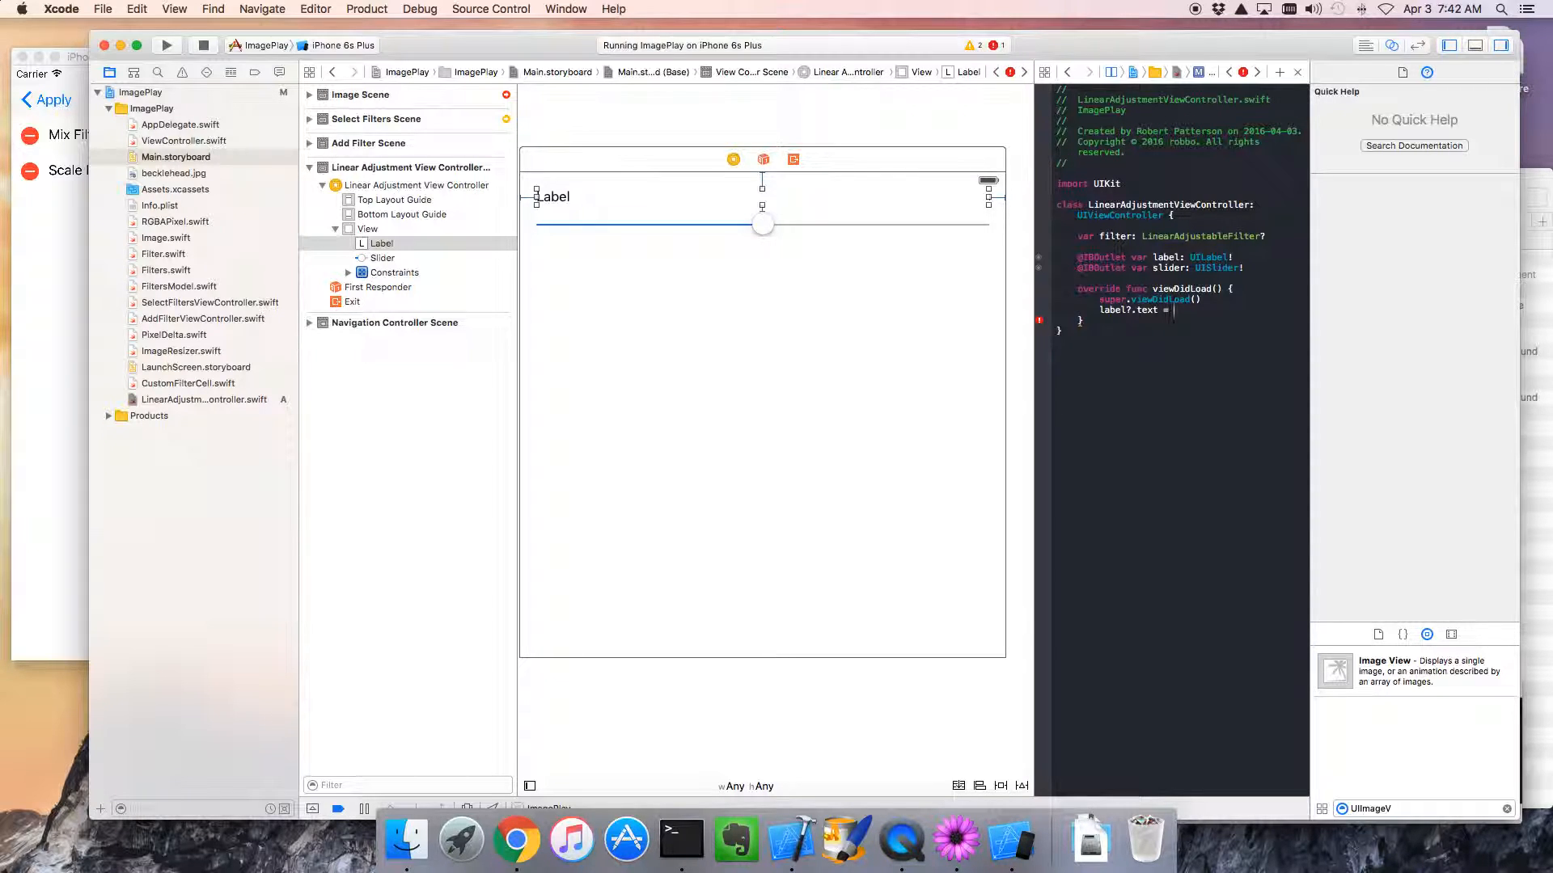
text(filter.)
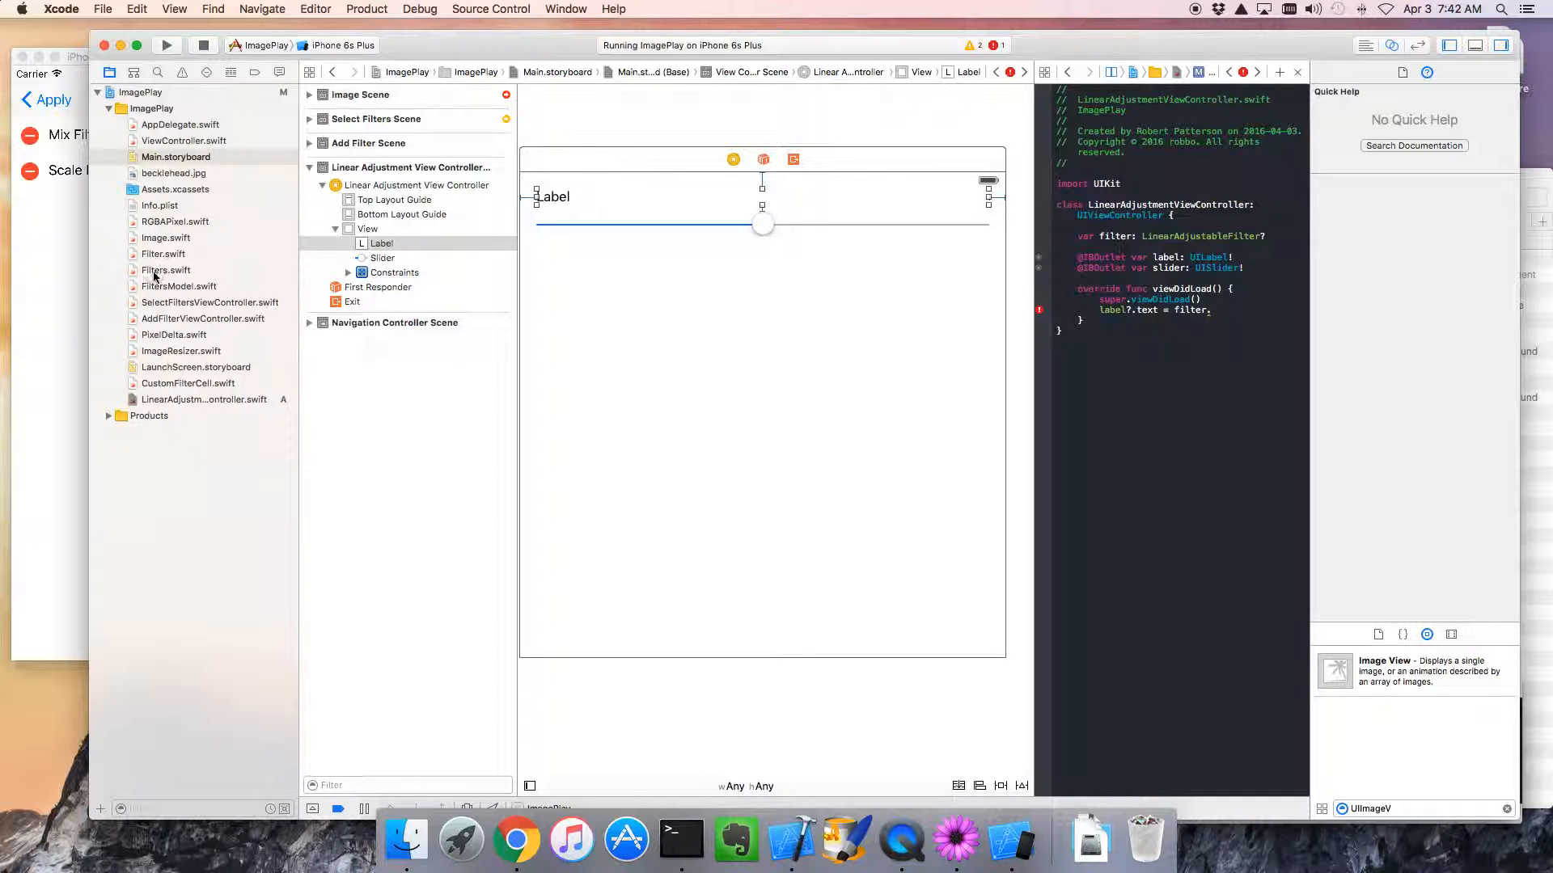
- In Filter.swift, make the LinearAdjustableFilter protocol inherit from Filter
click(163, 254)
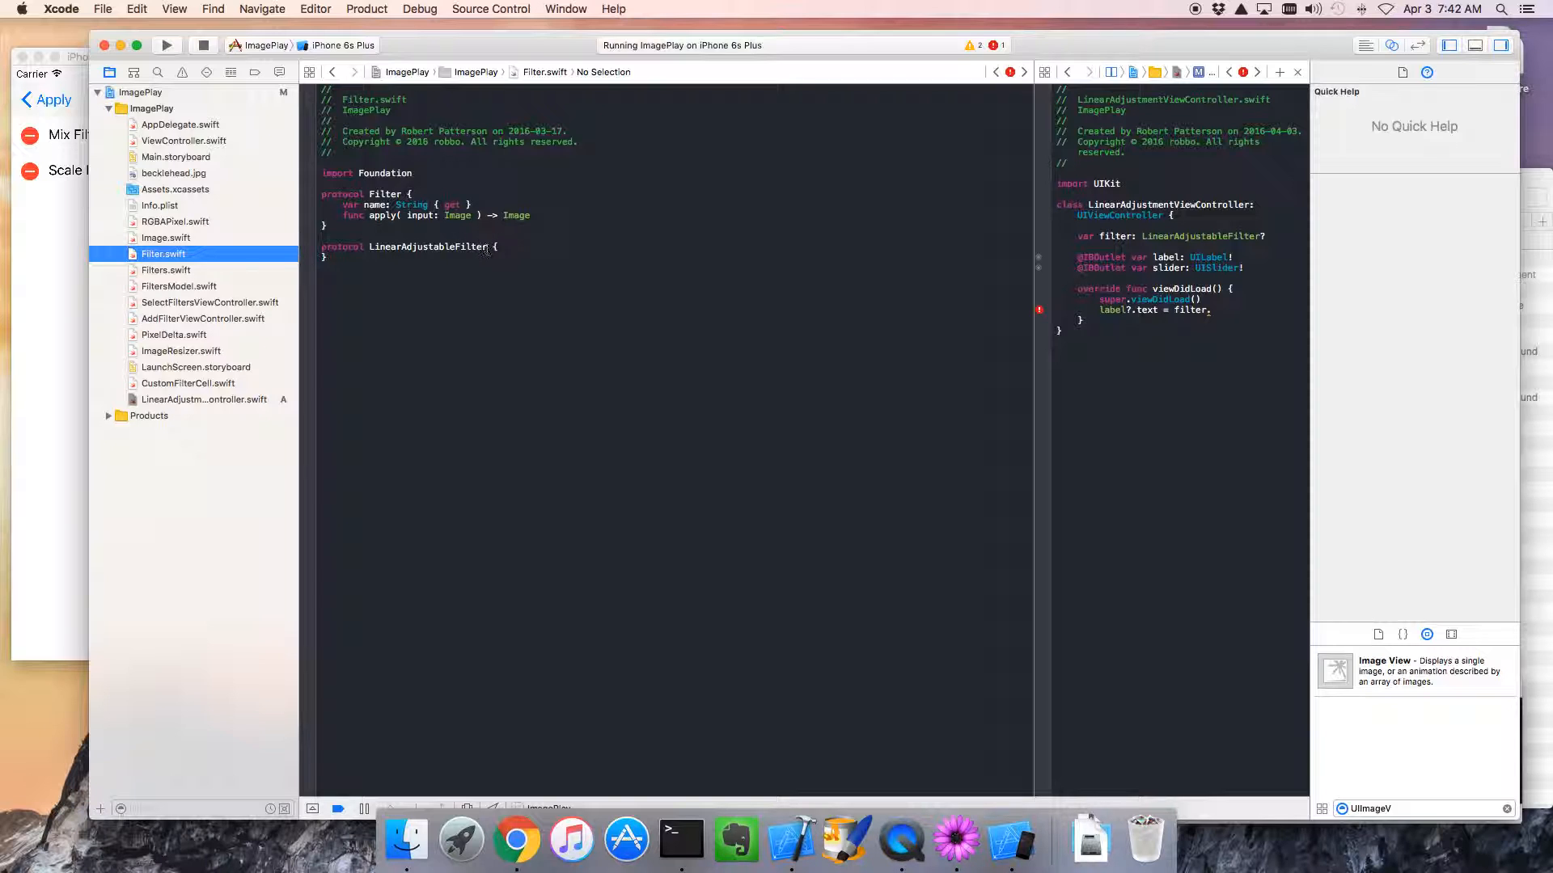
click(489, 275)
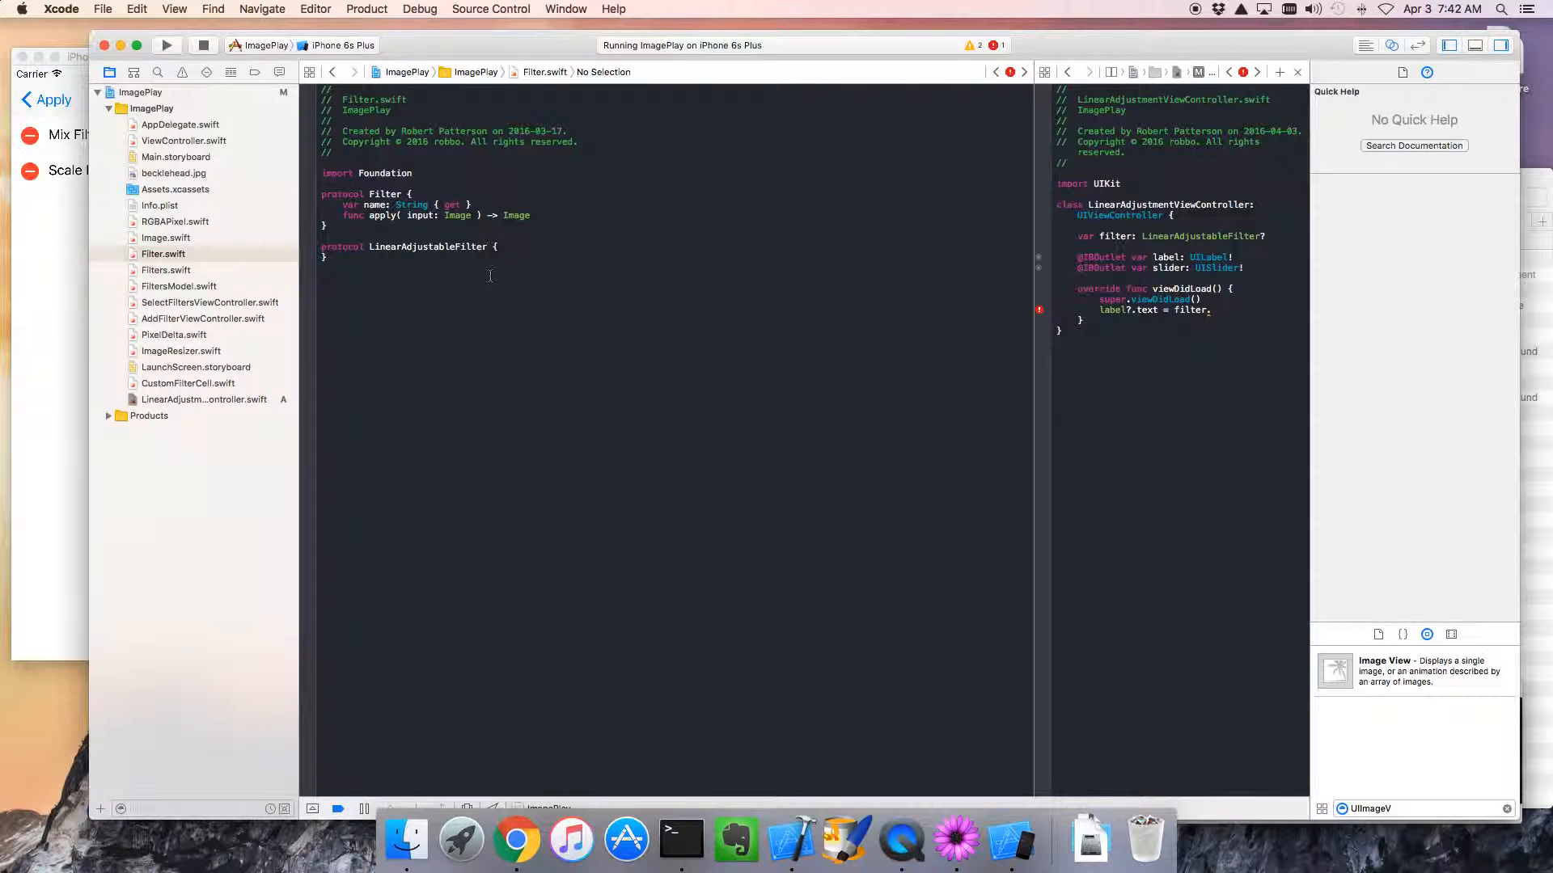
click(487, 246)
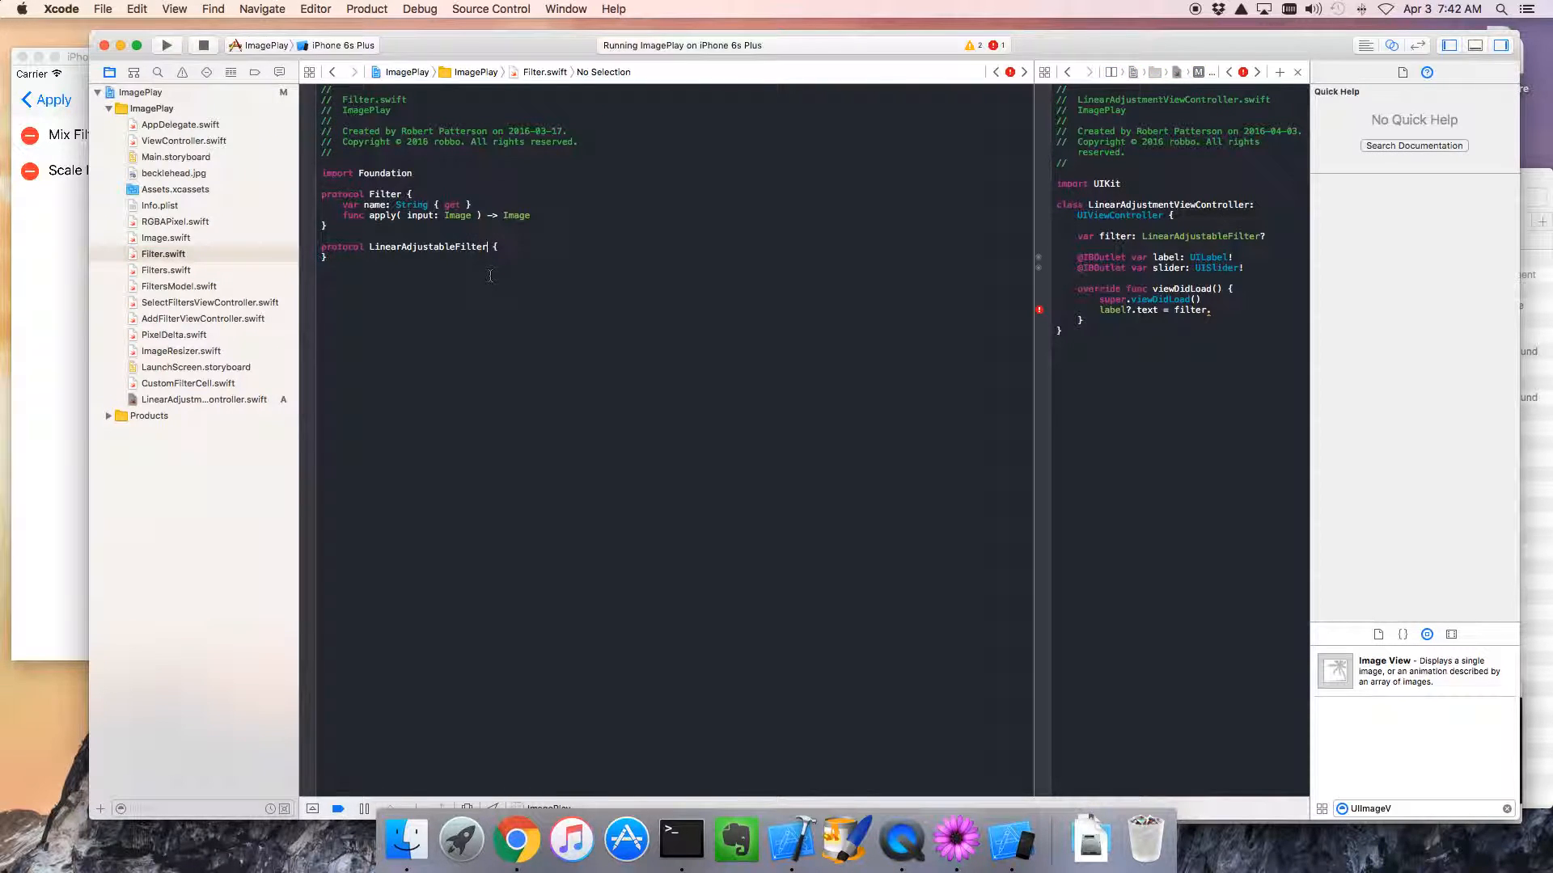
text(:)
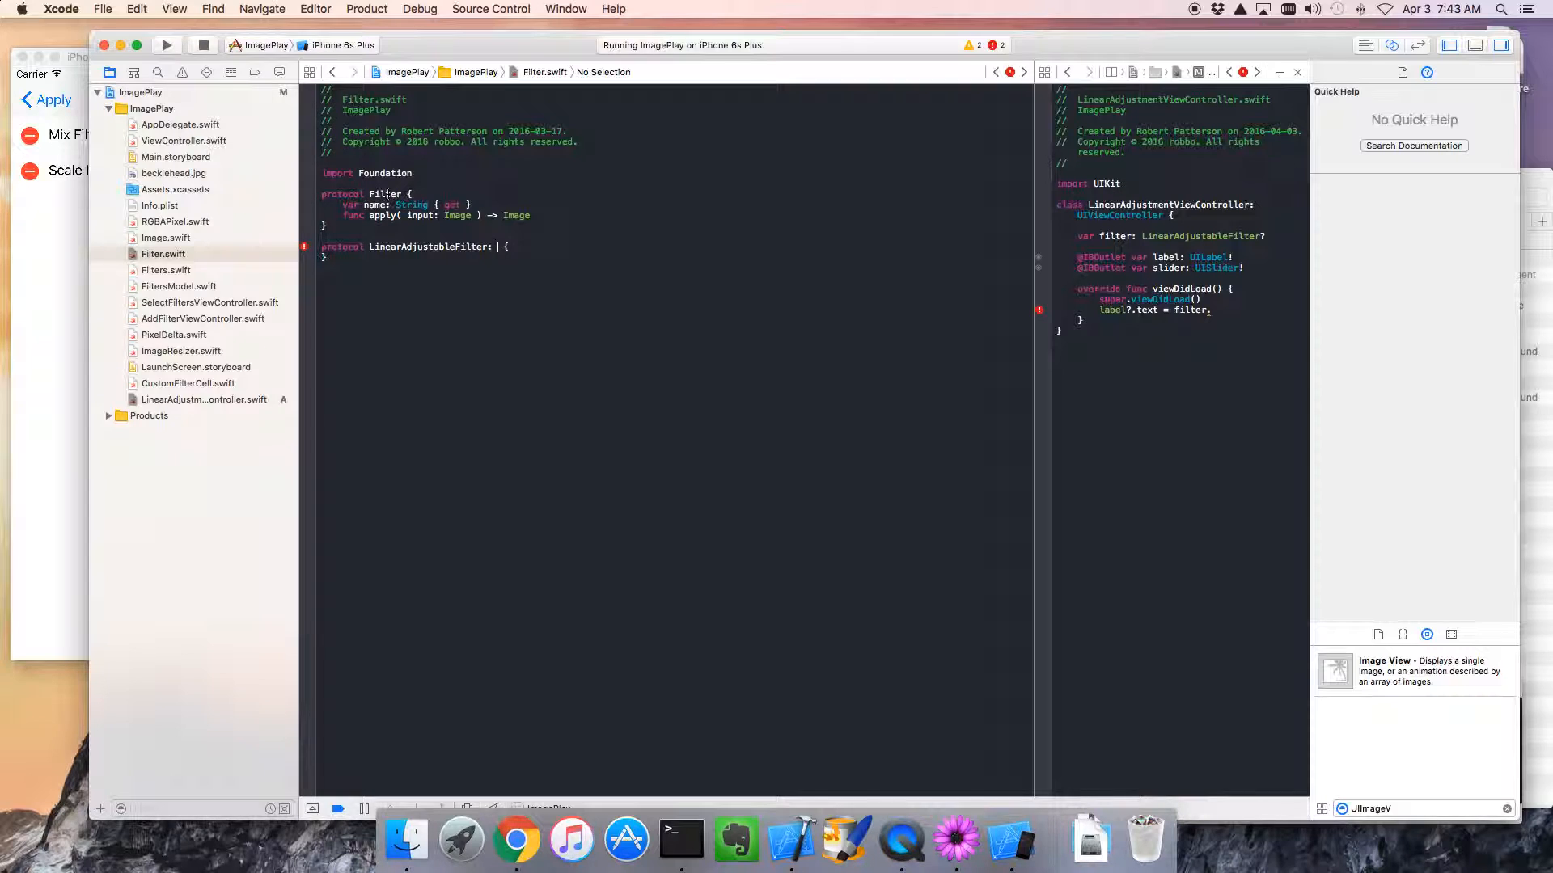
click(386, 194)
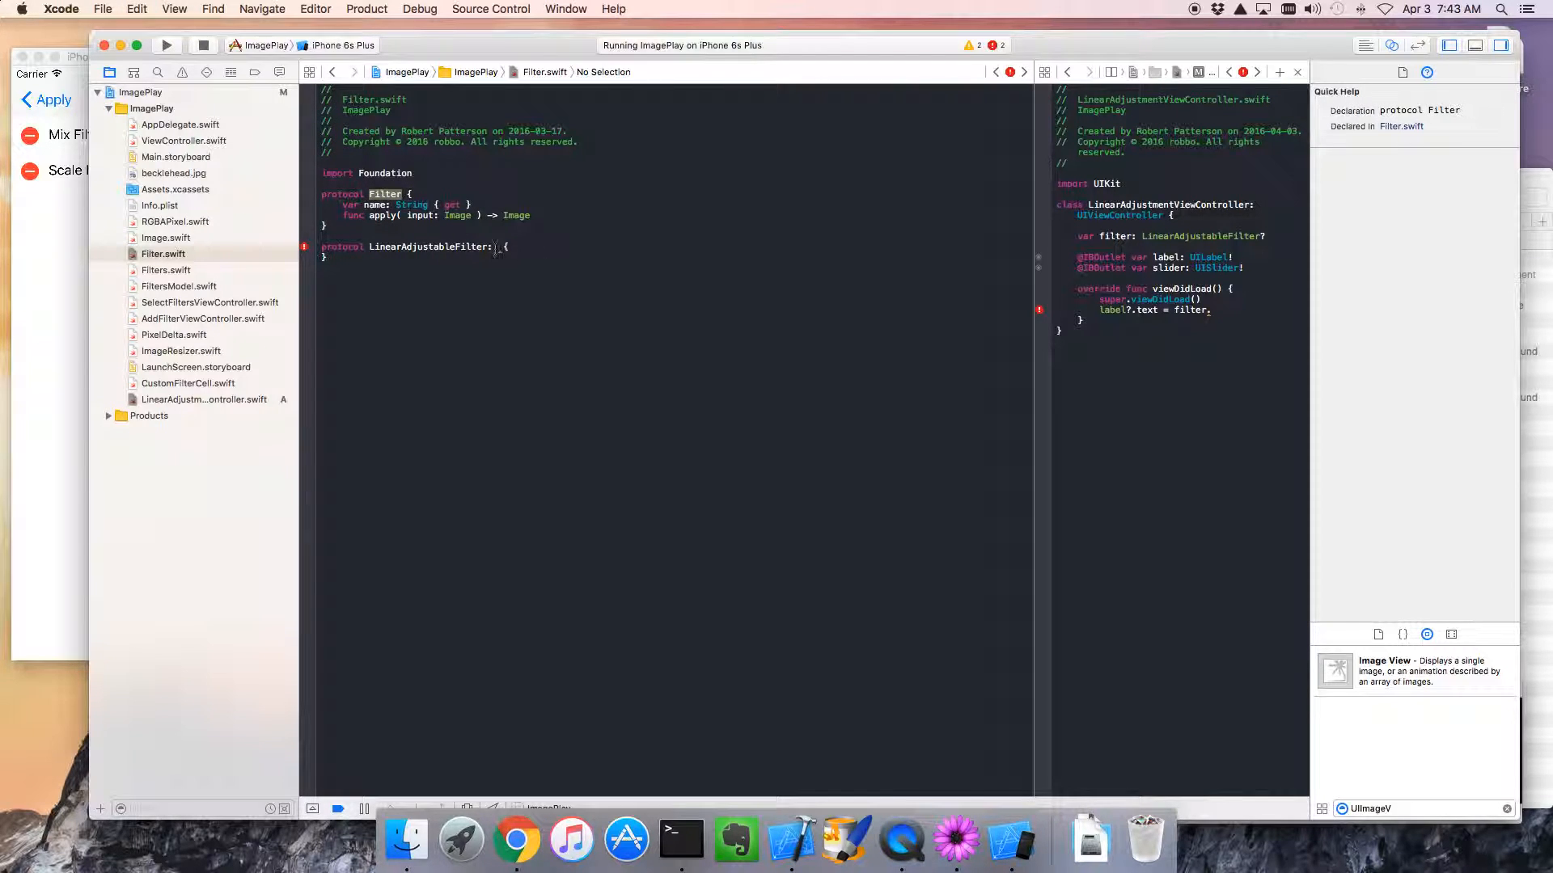
text(Filter)
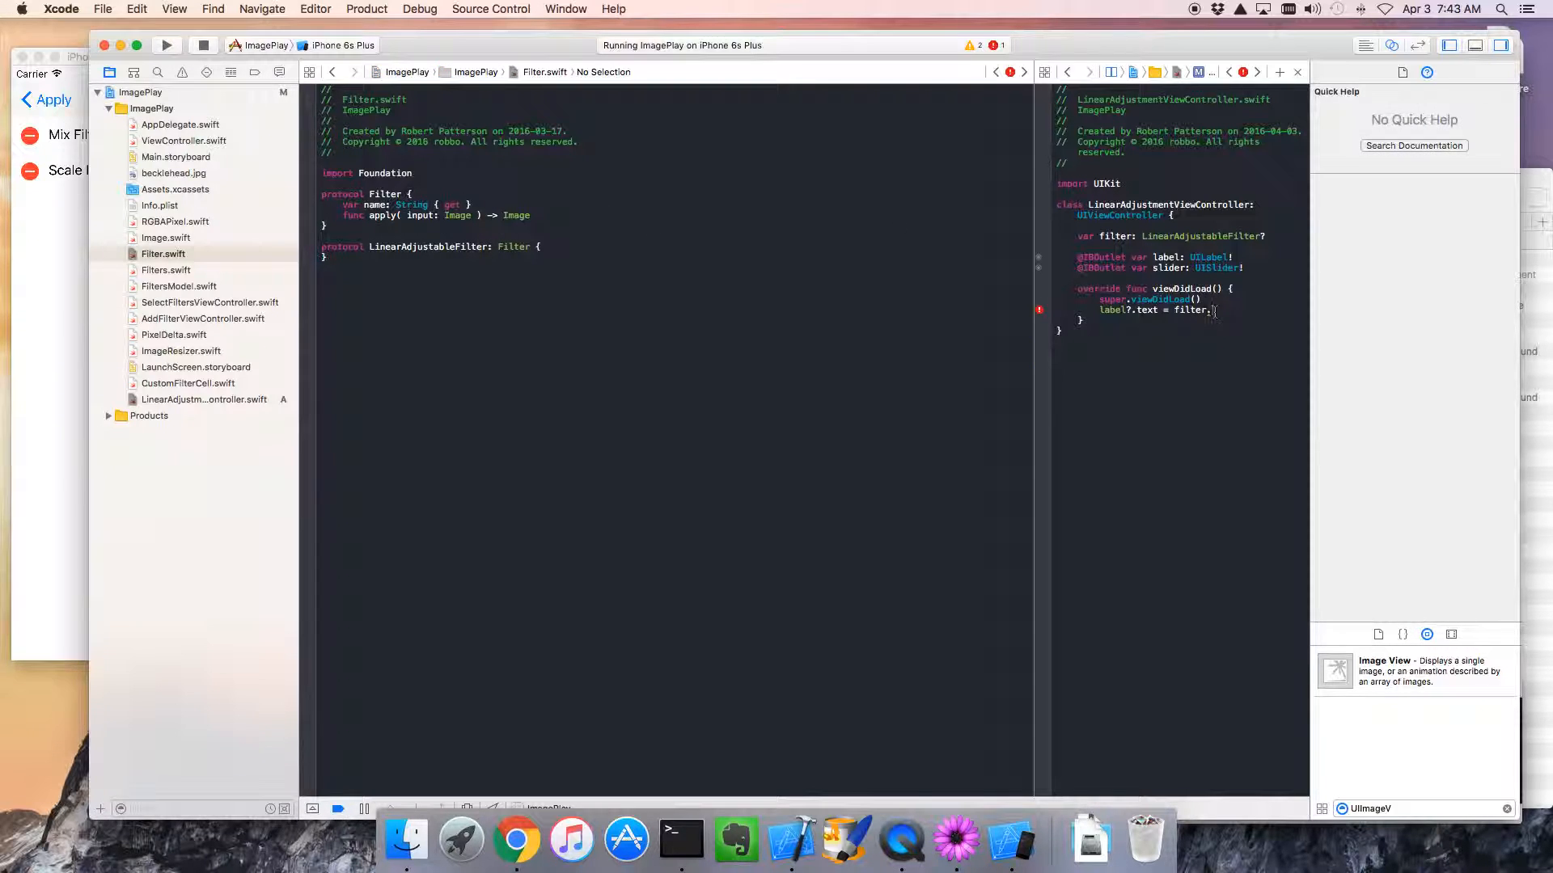
- Continue the label text assignment from filter in viewDidLoad
text(n)
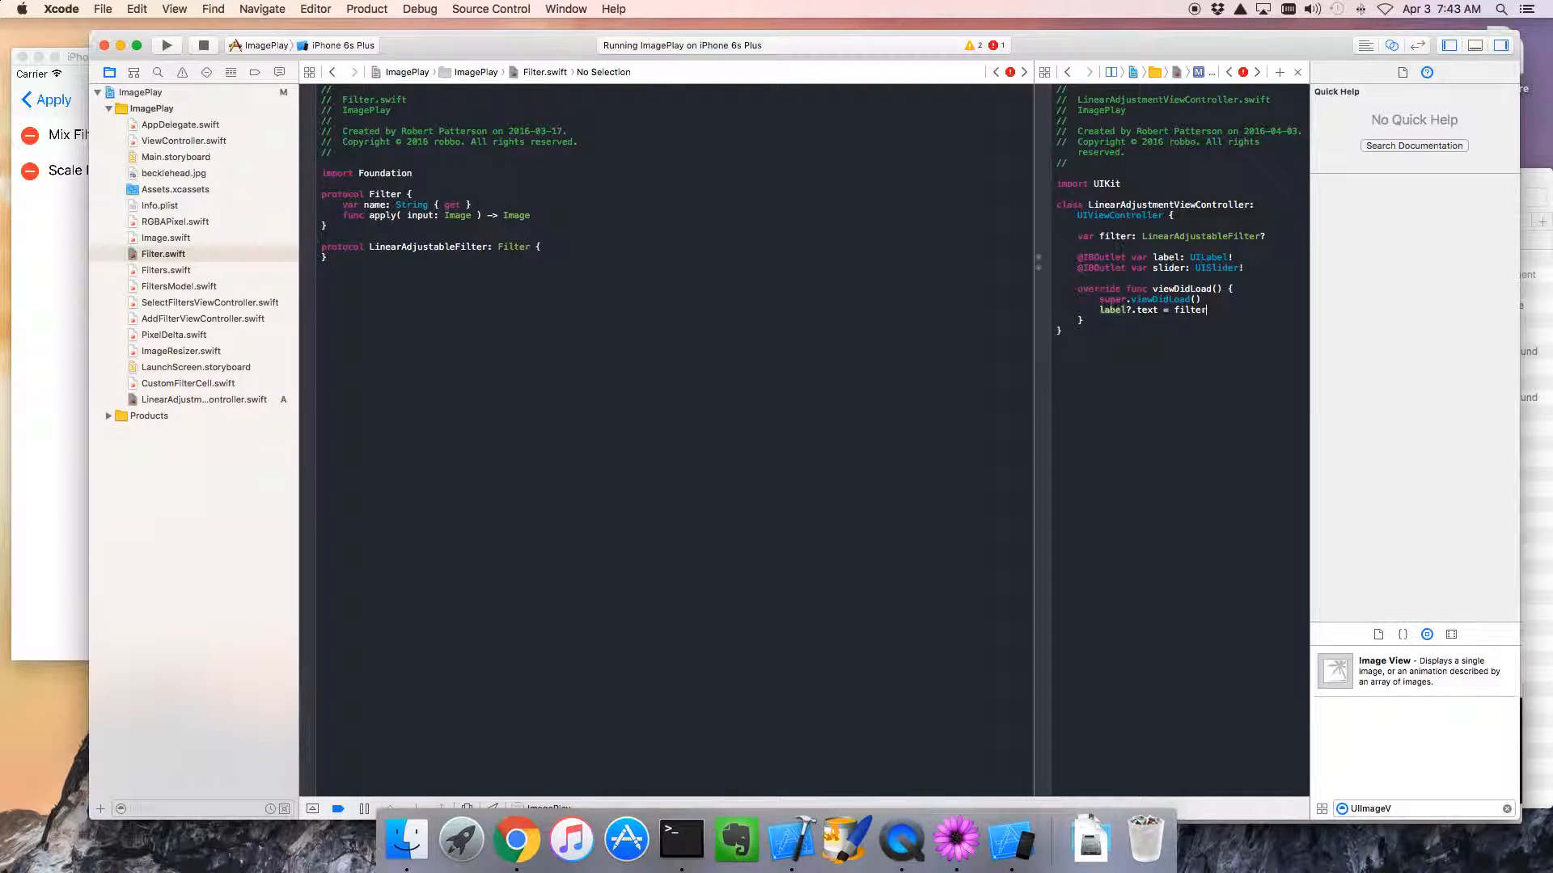
text(.)
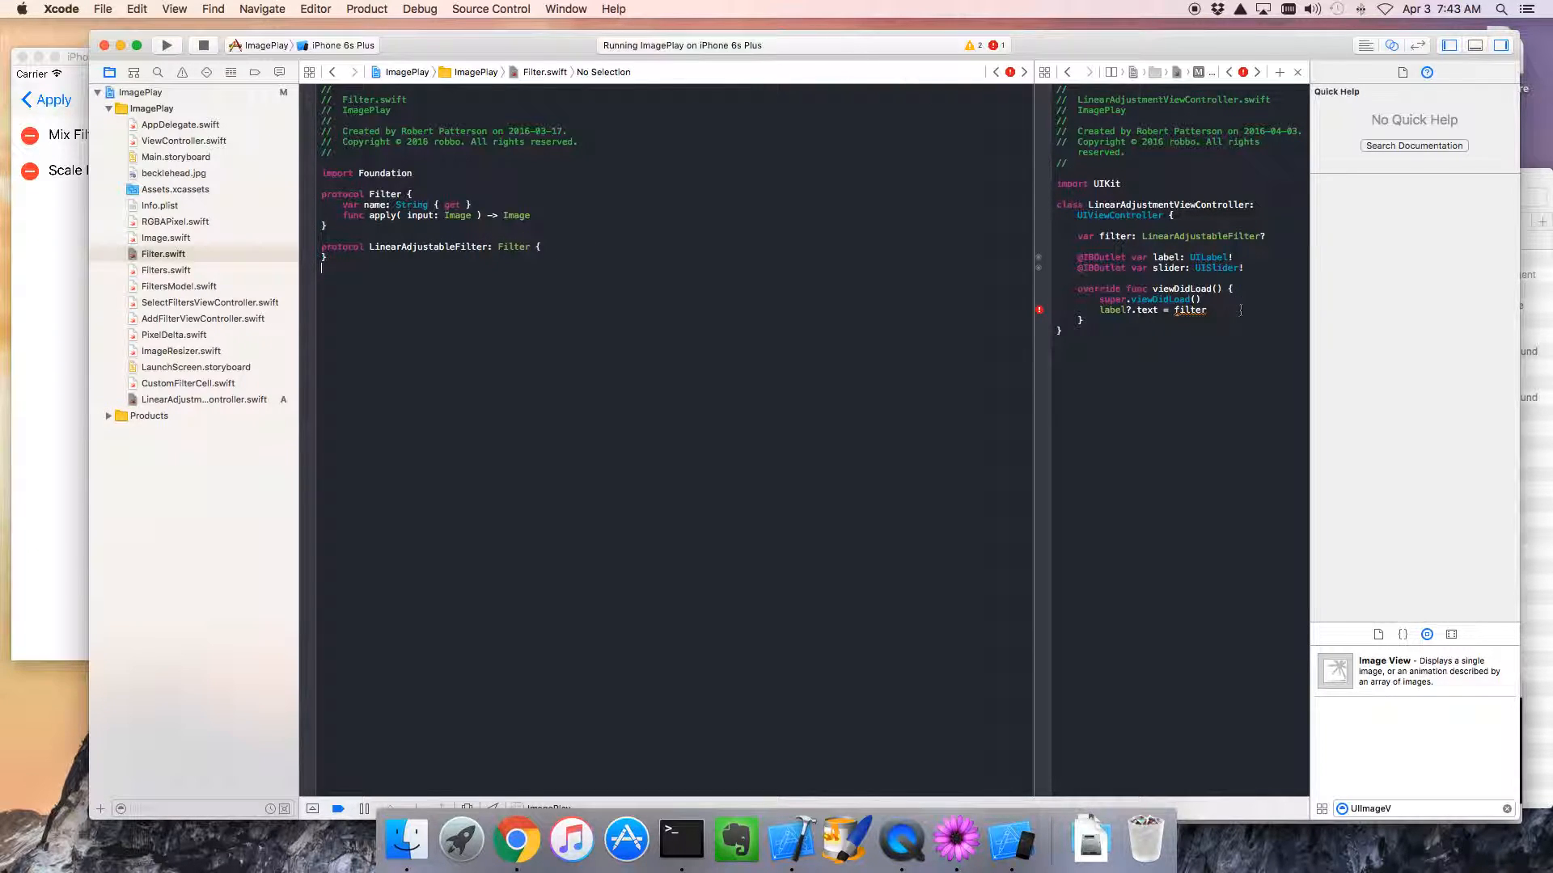
text(.)
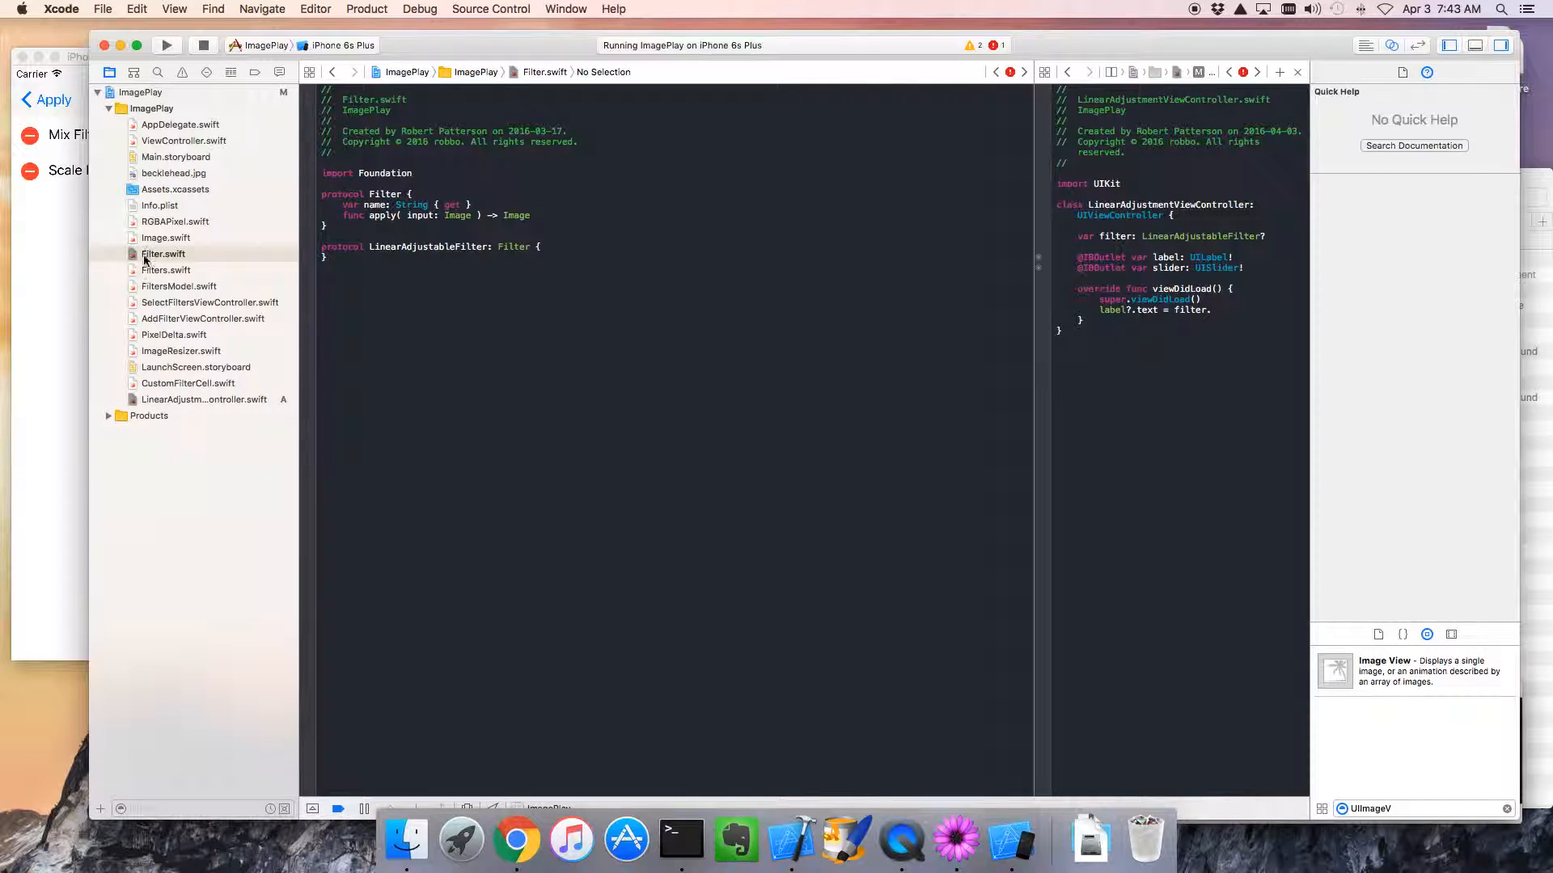
- After glancing at Filters.swift, complete the viewDidLoad line as label?.text = filter?.name
click(166, 271)
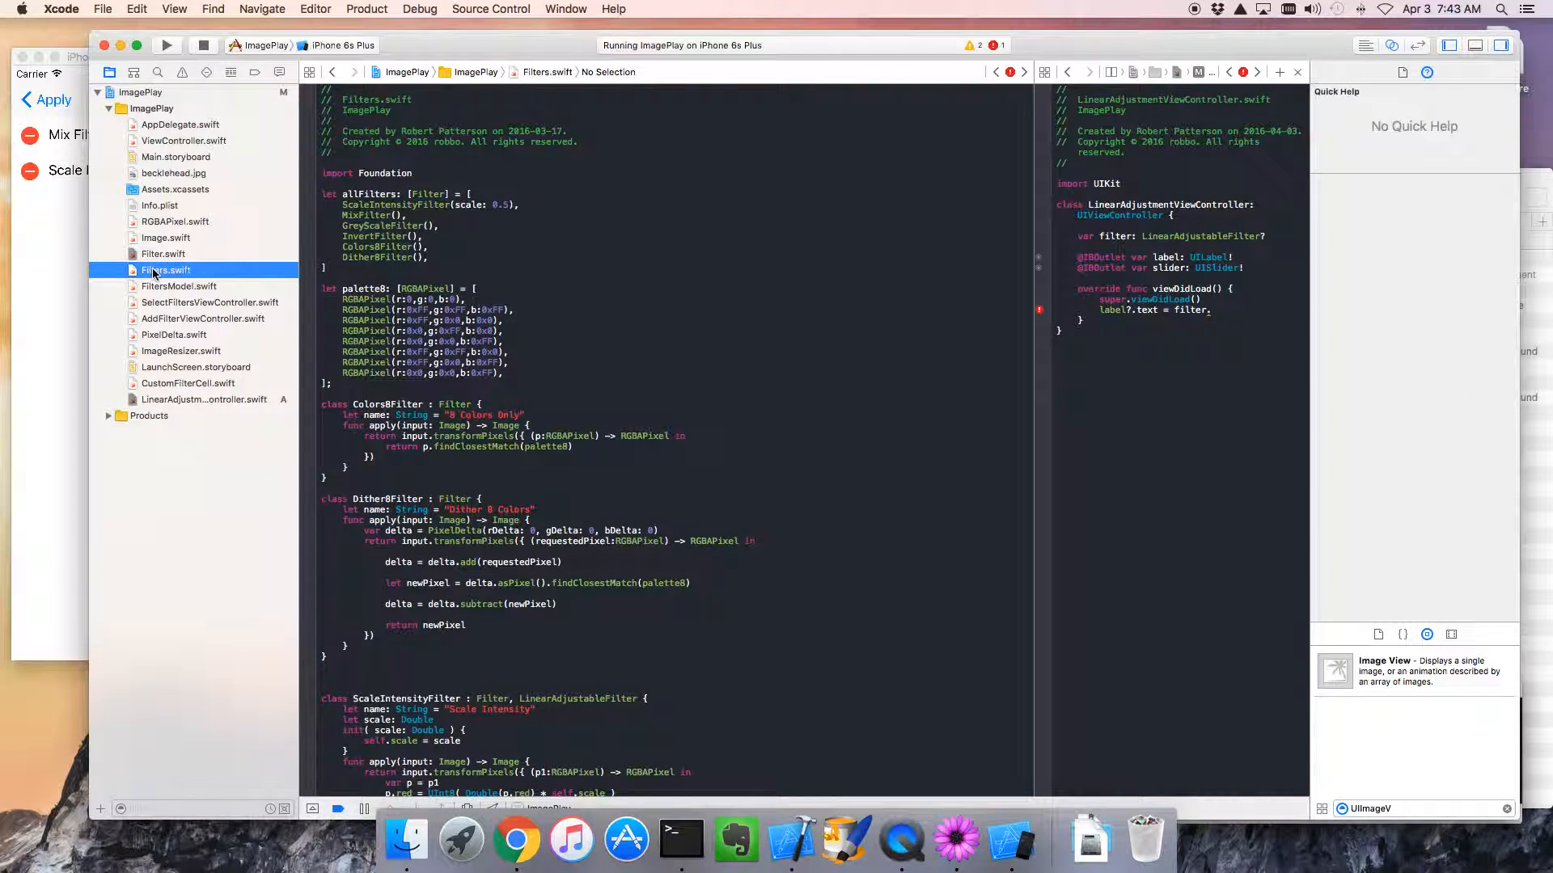
click(161, 254)
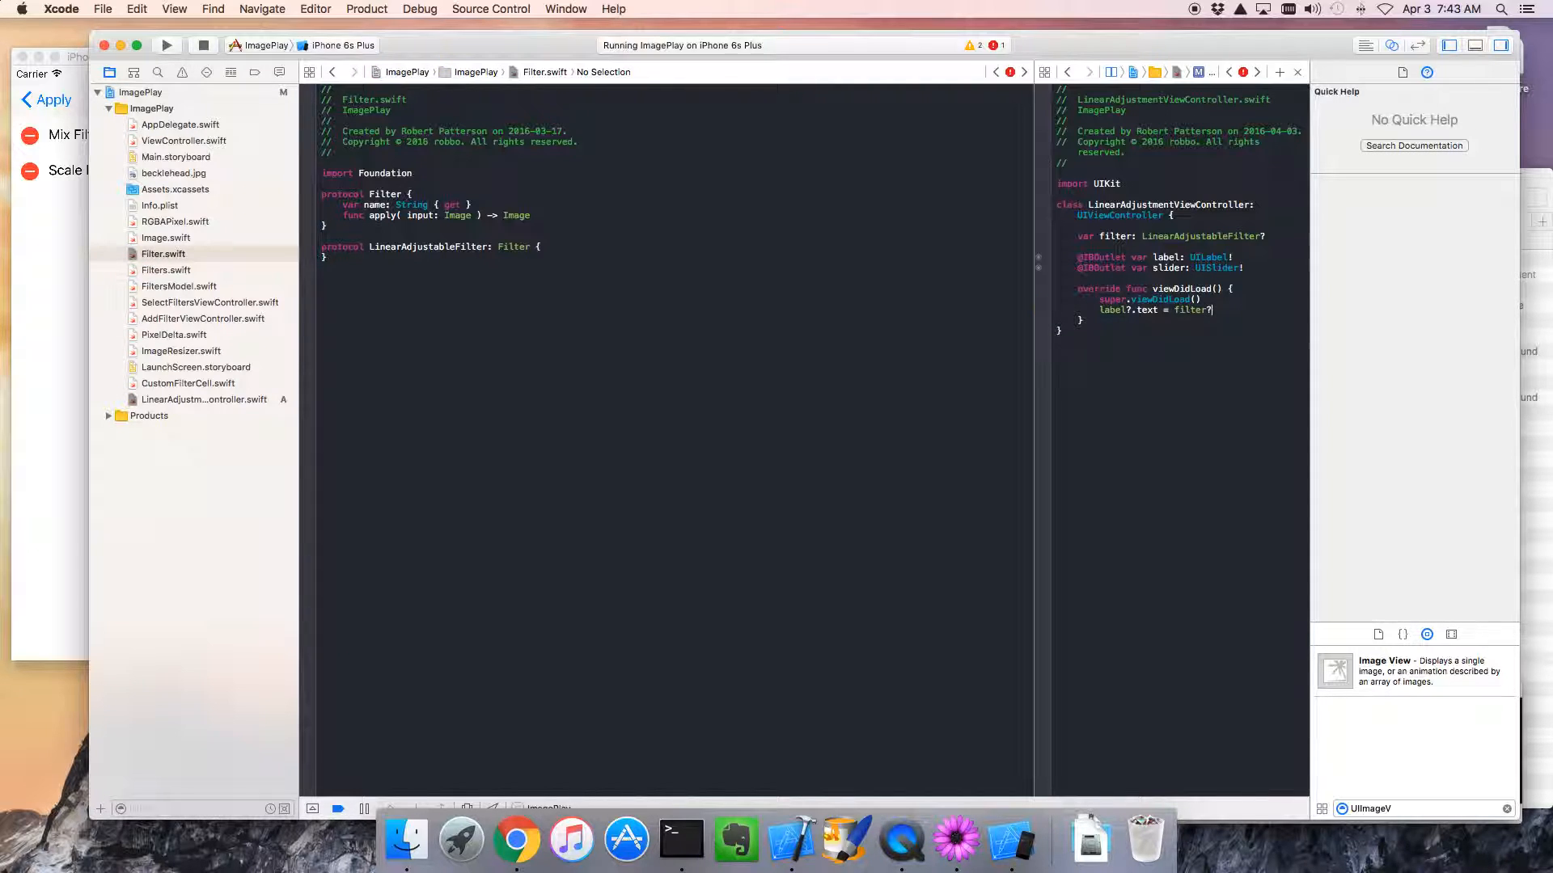
text(.)
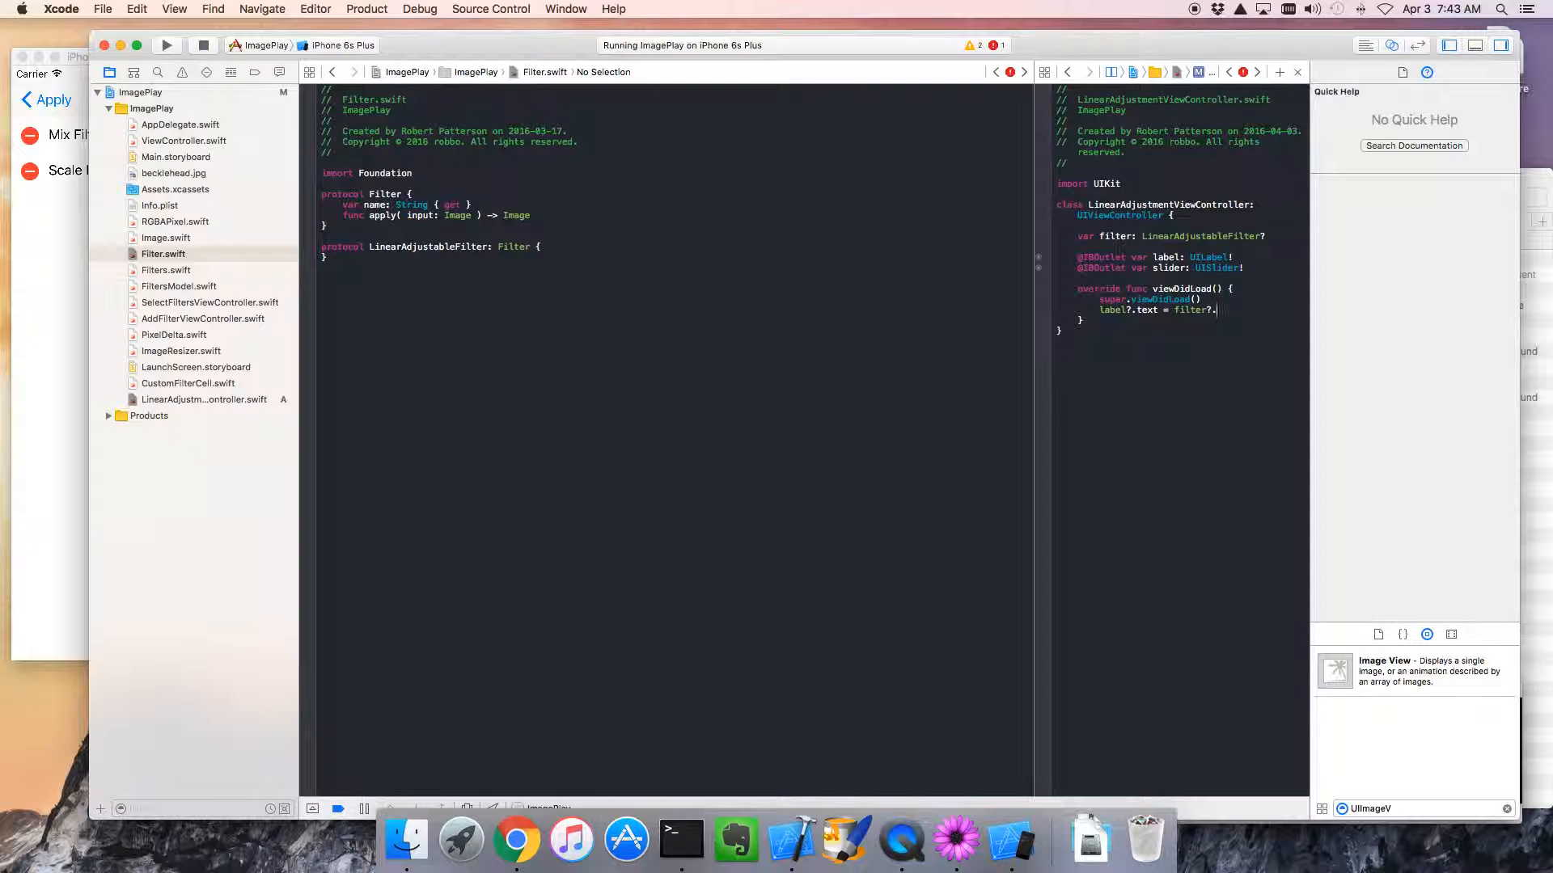
text(n)
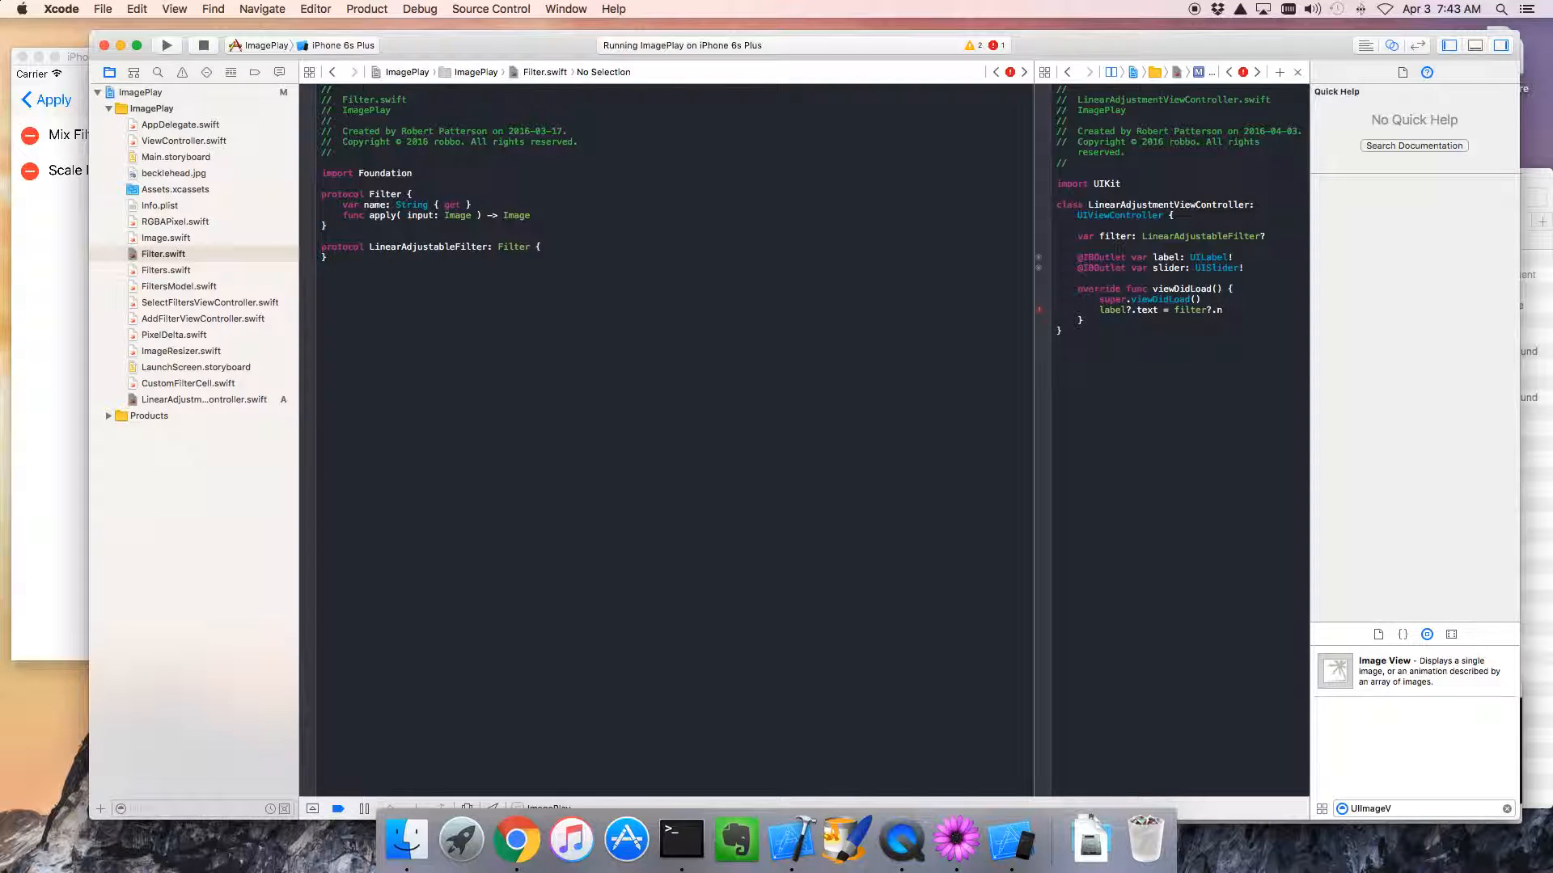
text(n)
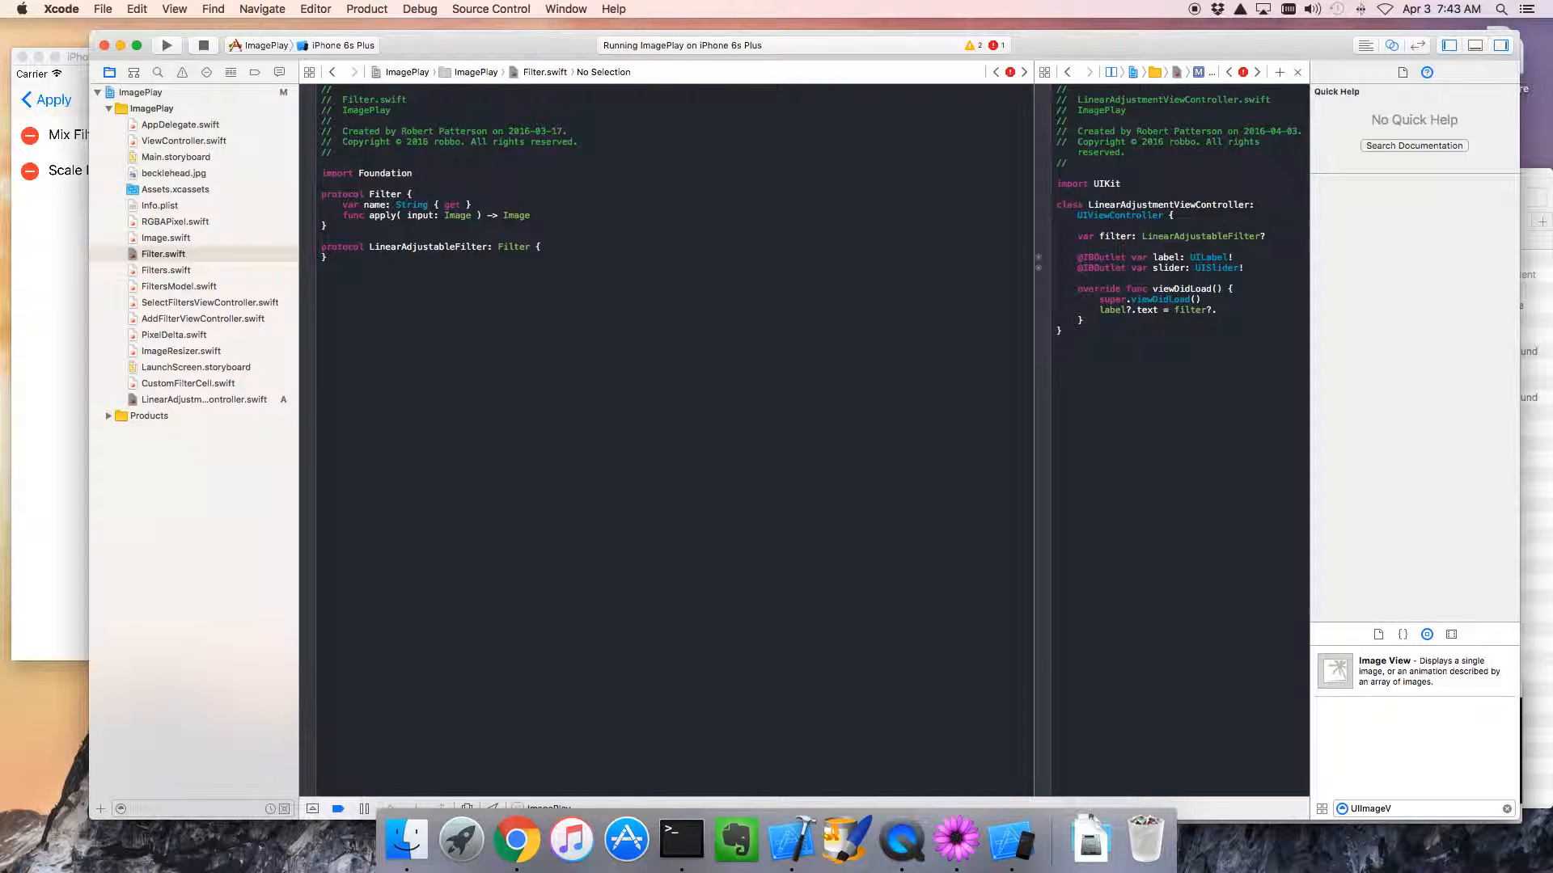
text(.nam)
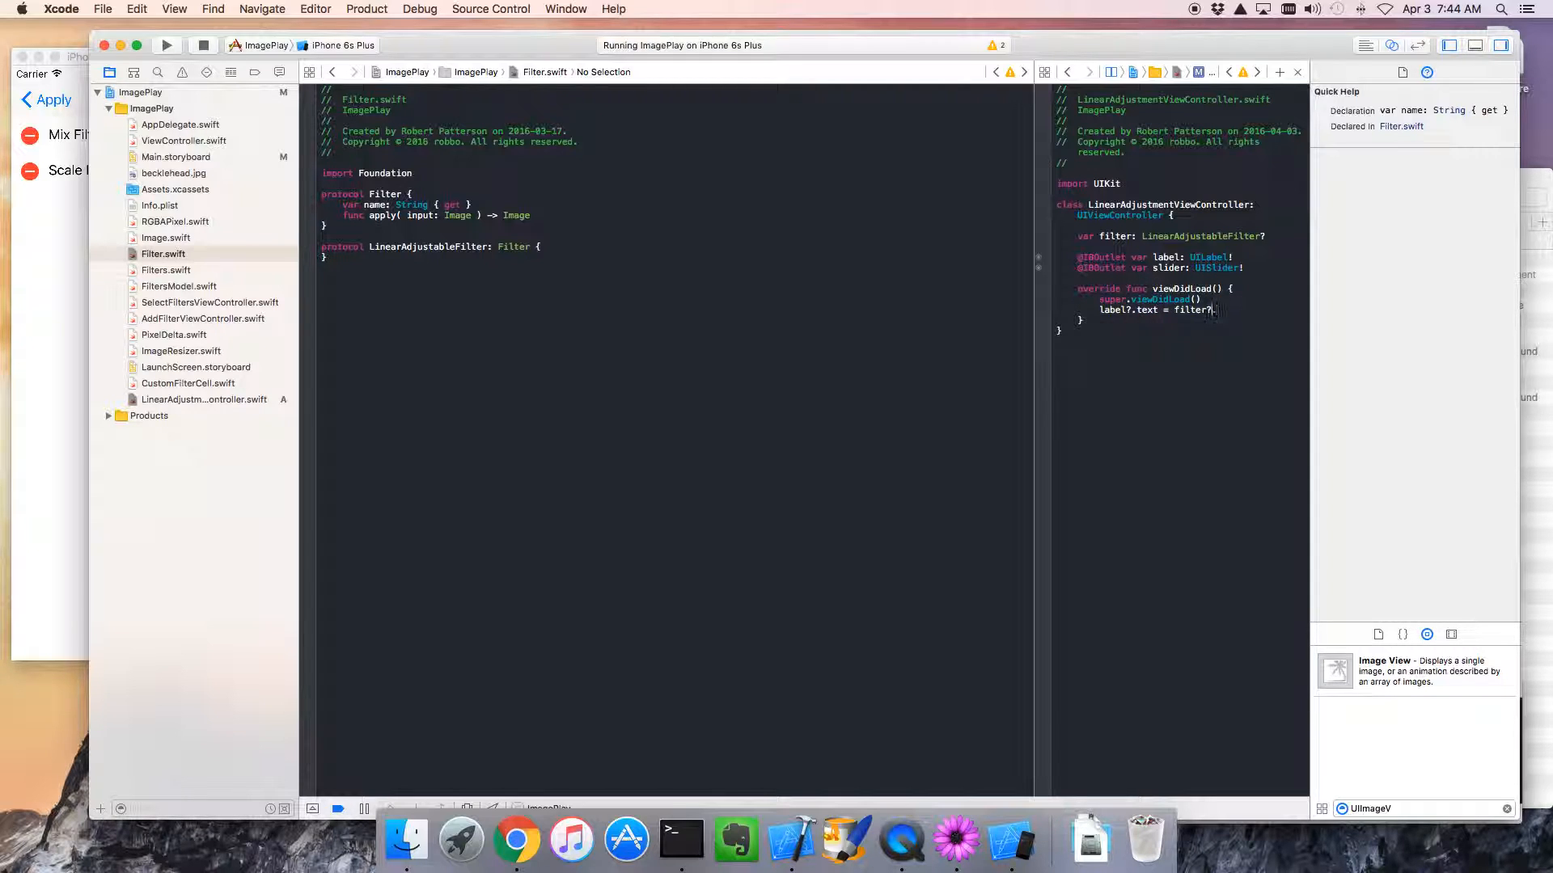
text(n)
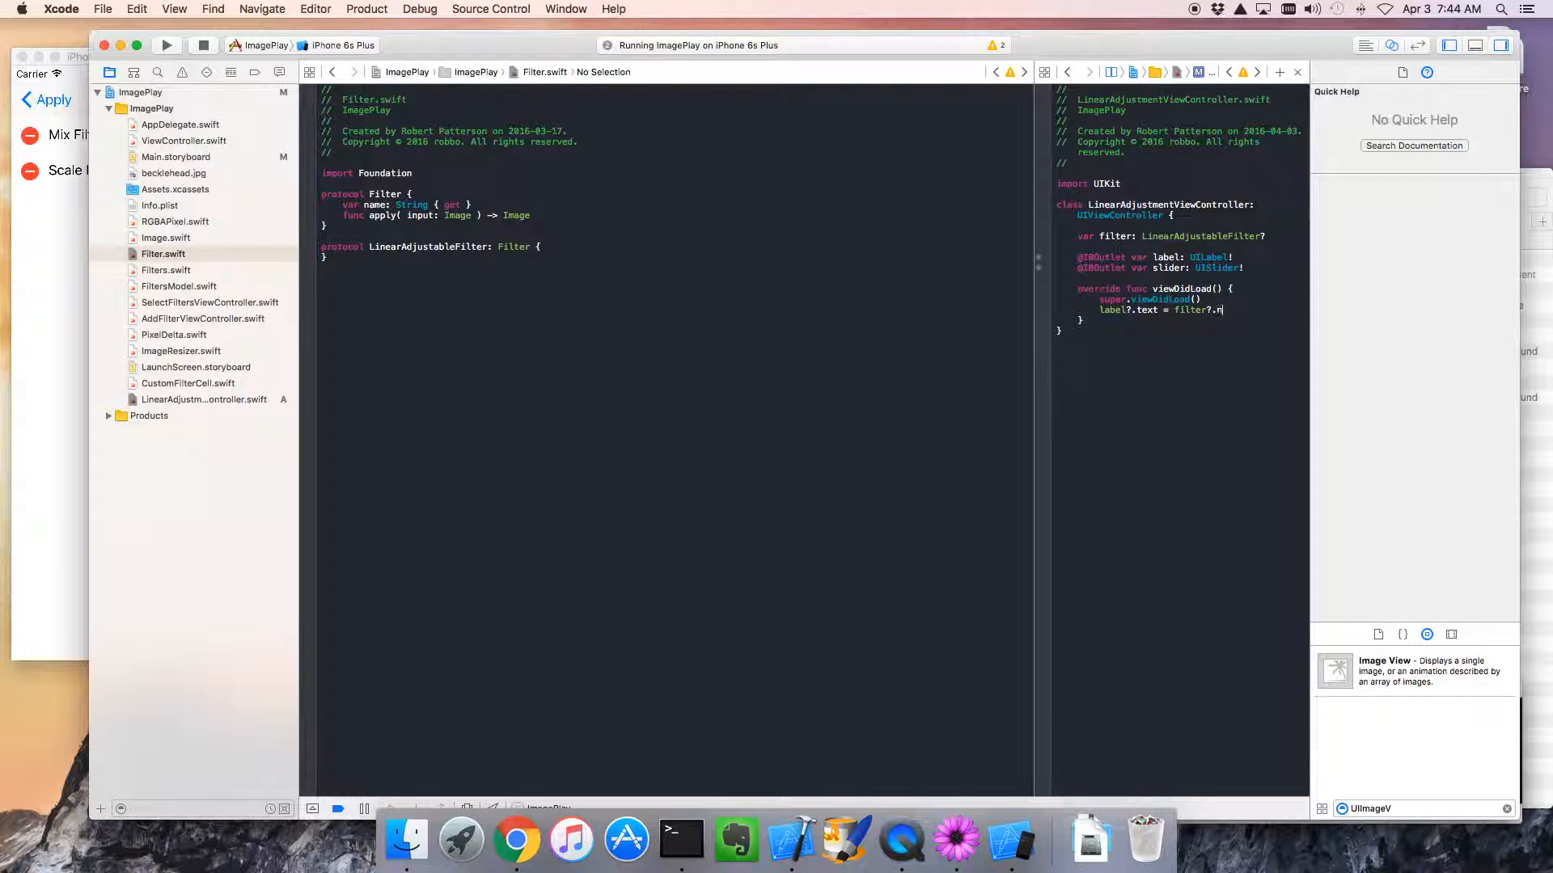
text(ame)
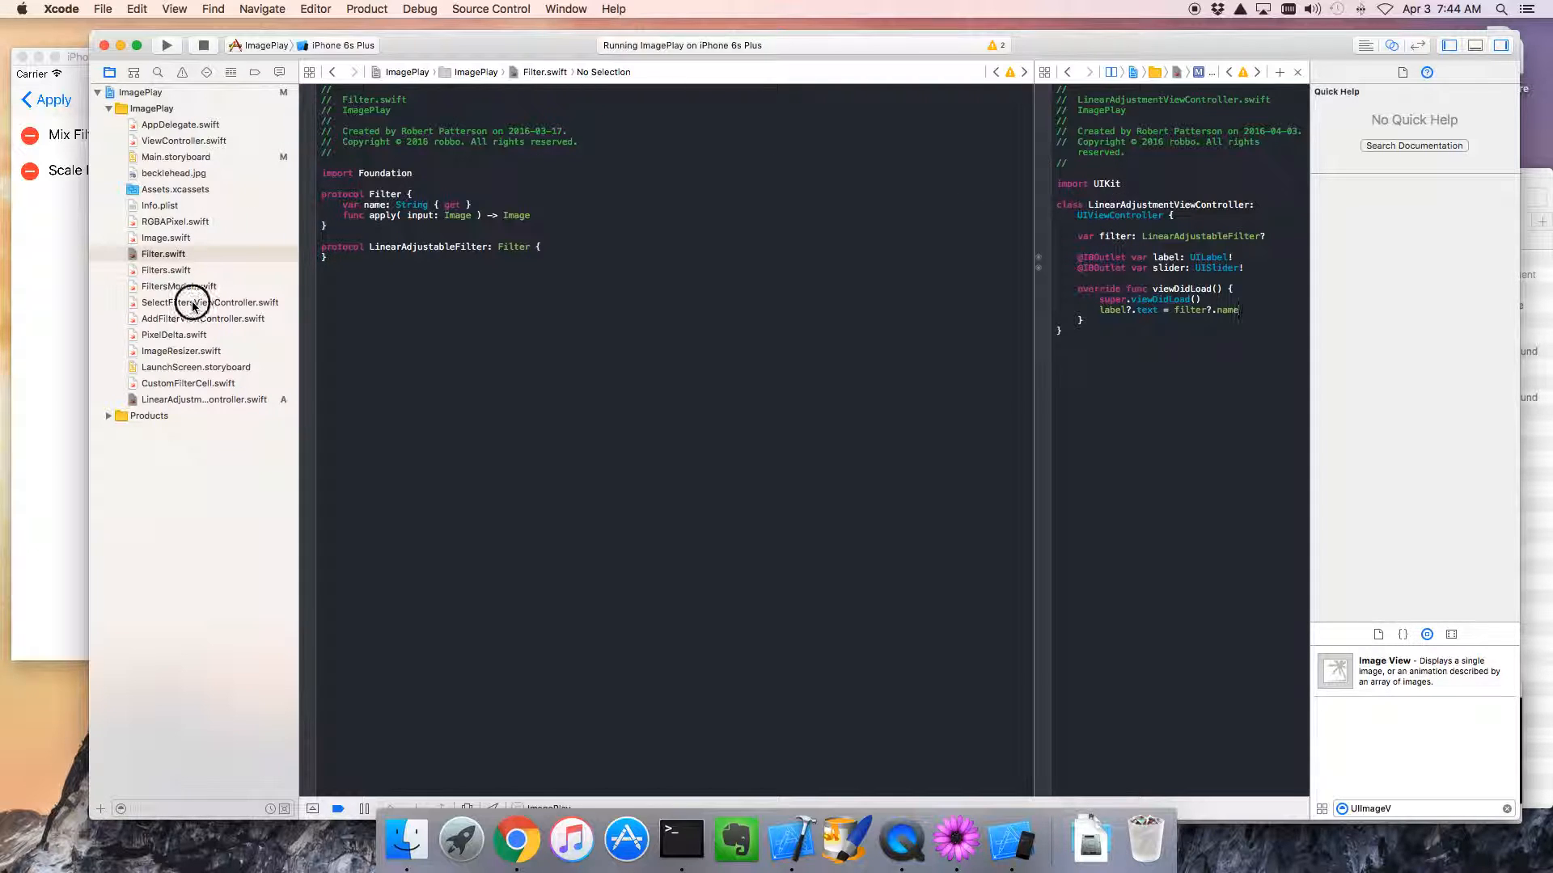
- From SelectFiltersViewController, look up updateForFilter's declaration and switch to CustomFilterCell.swift
click(209, 303)
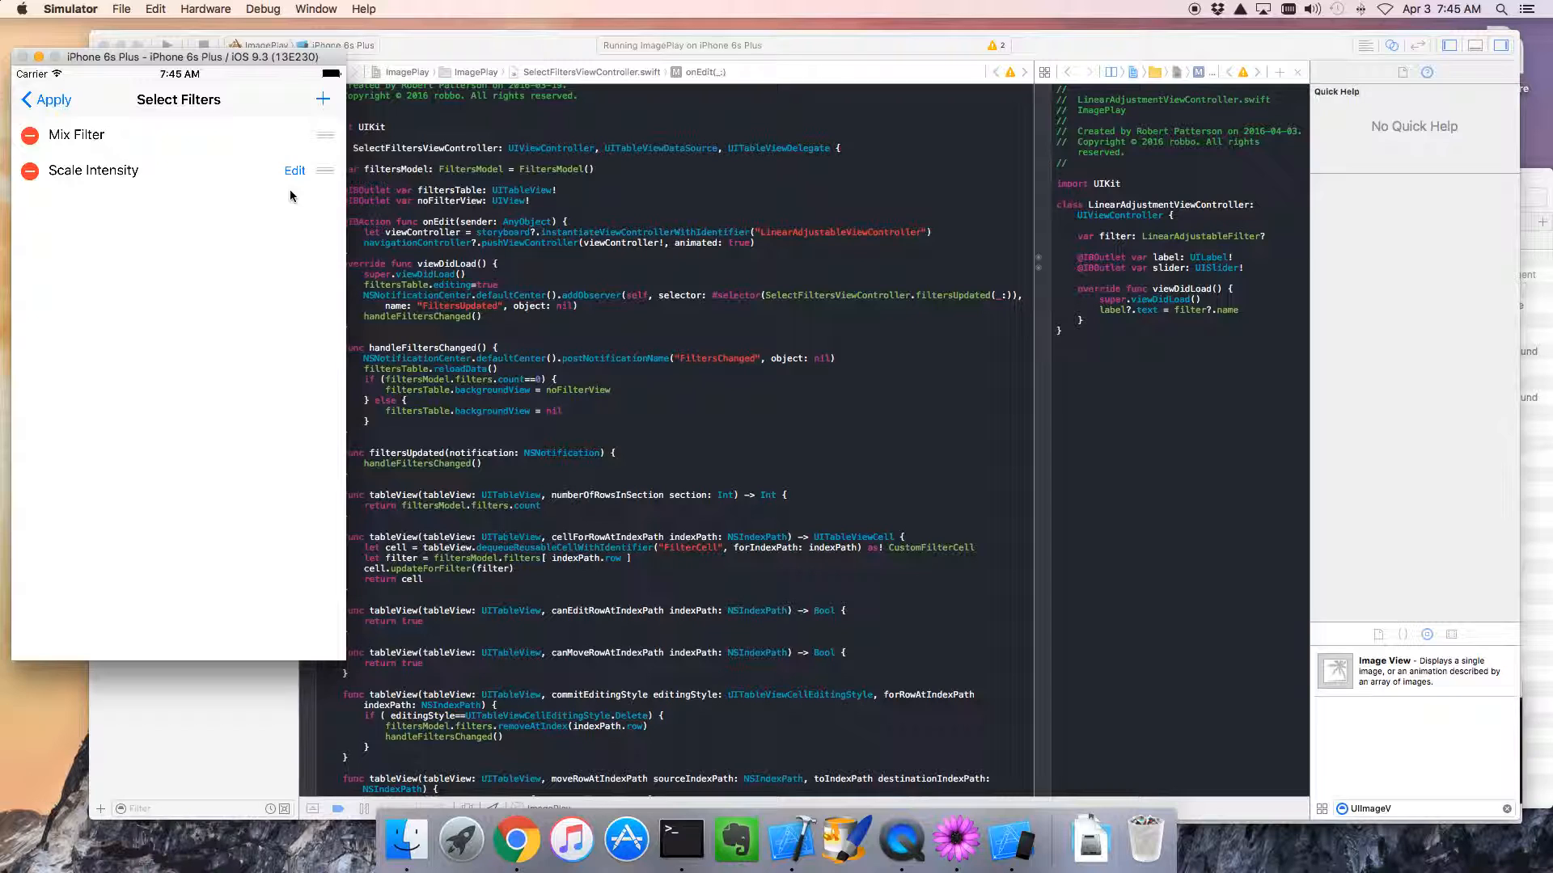
mouse_move(283, 181)
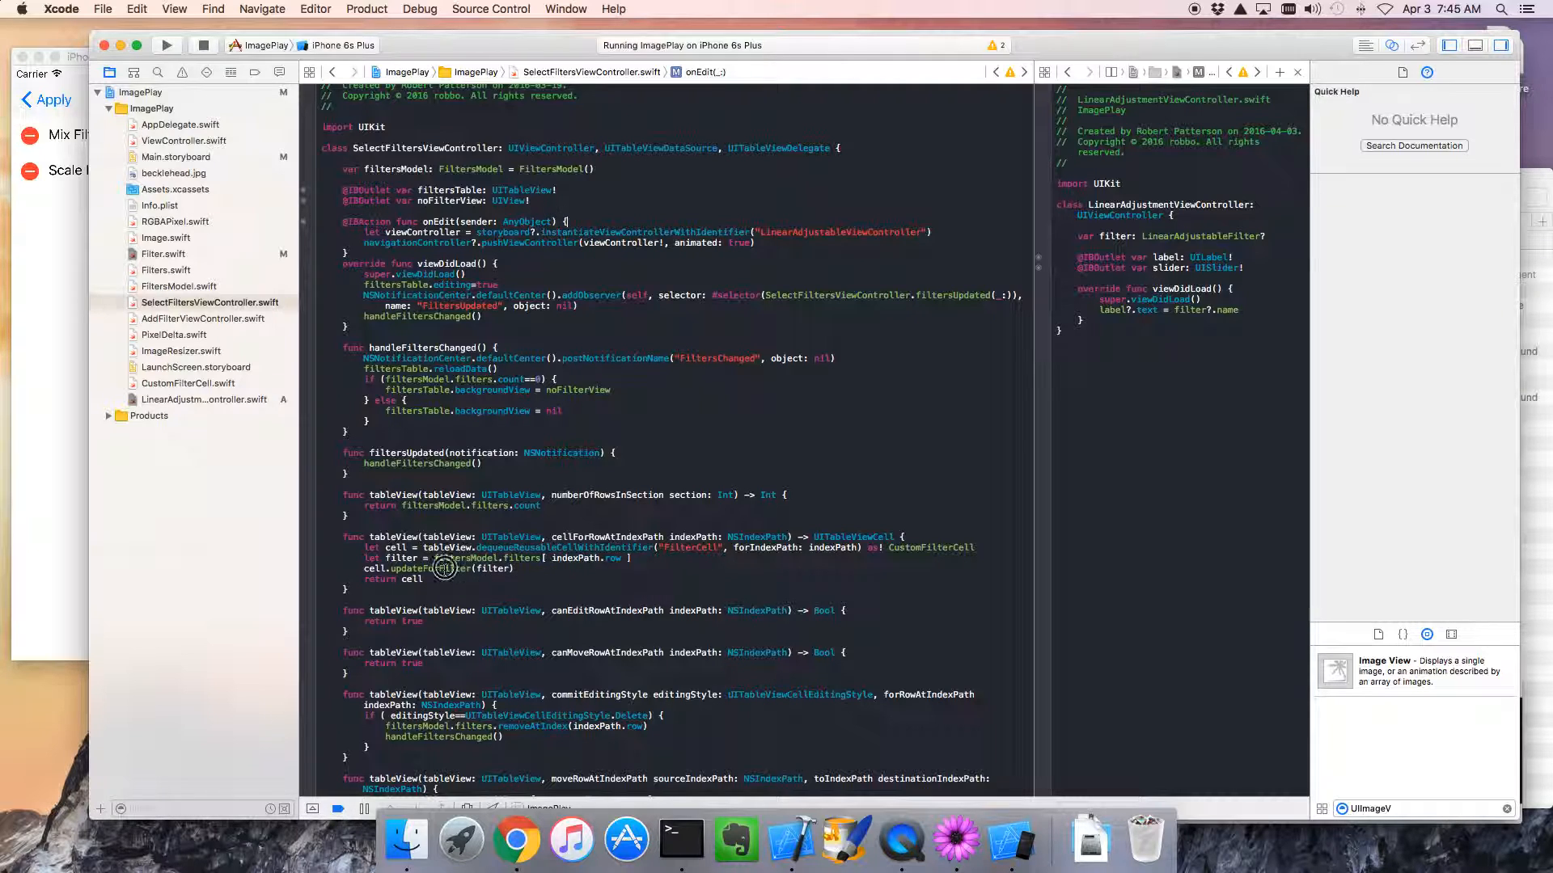
click(429, 568)
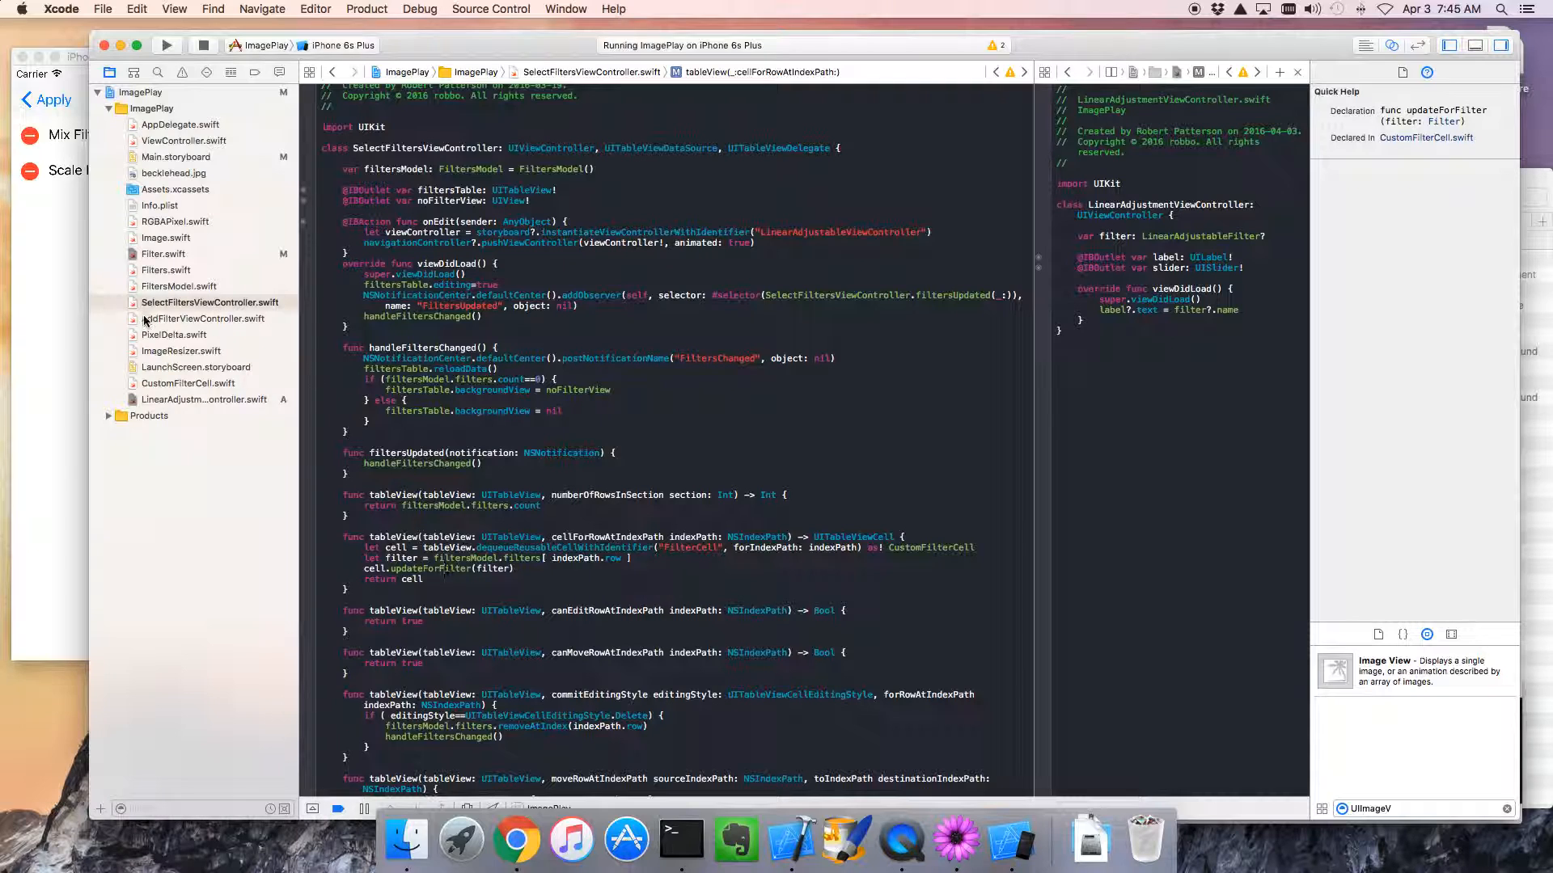
click(187, 383)
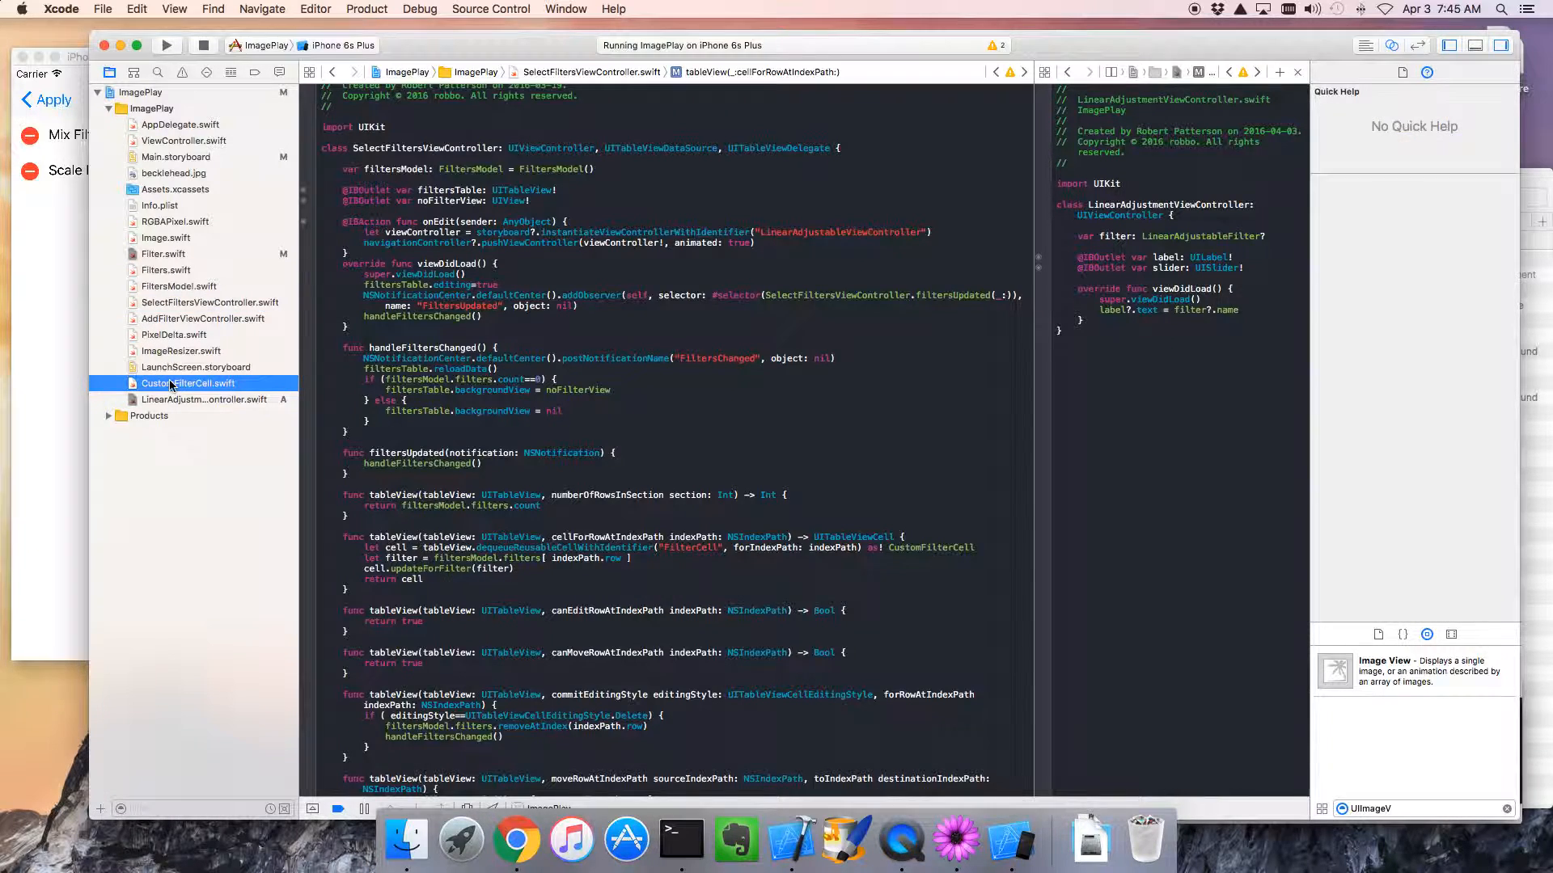
click(188, 384)
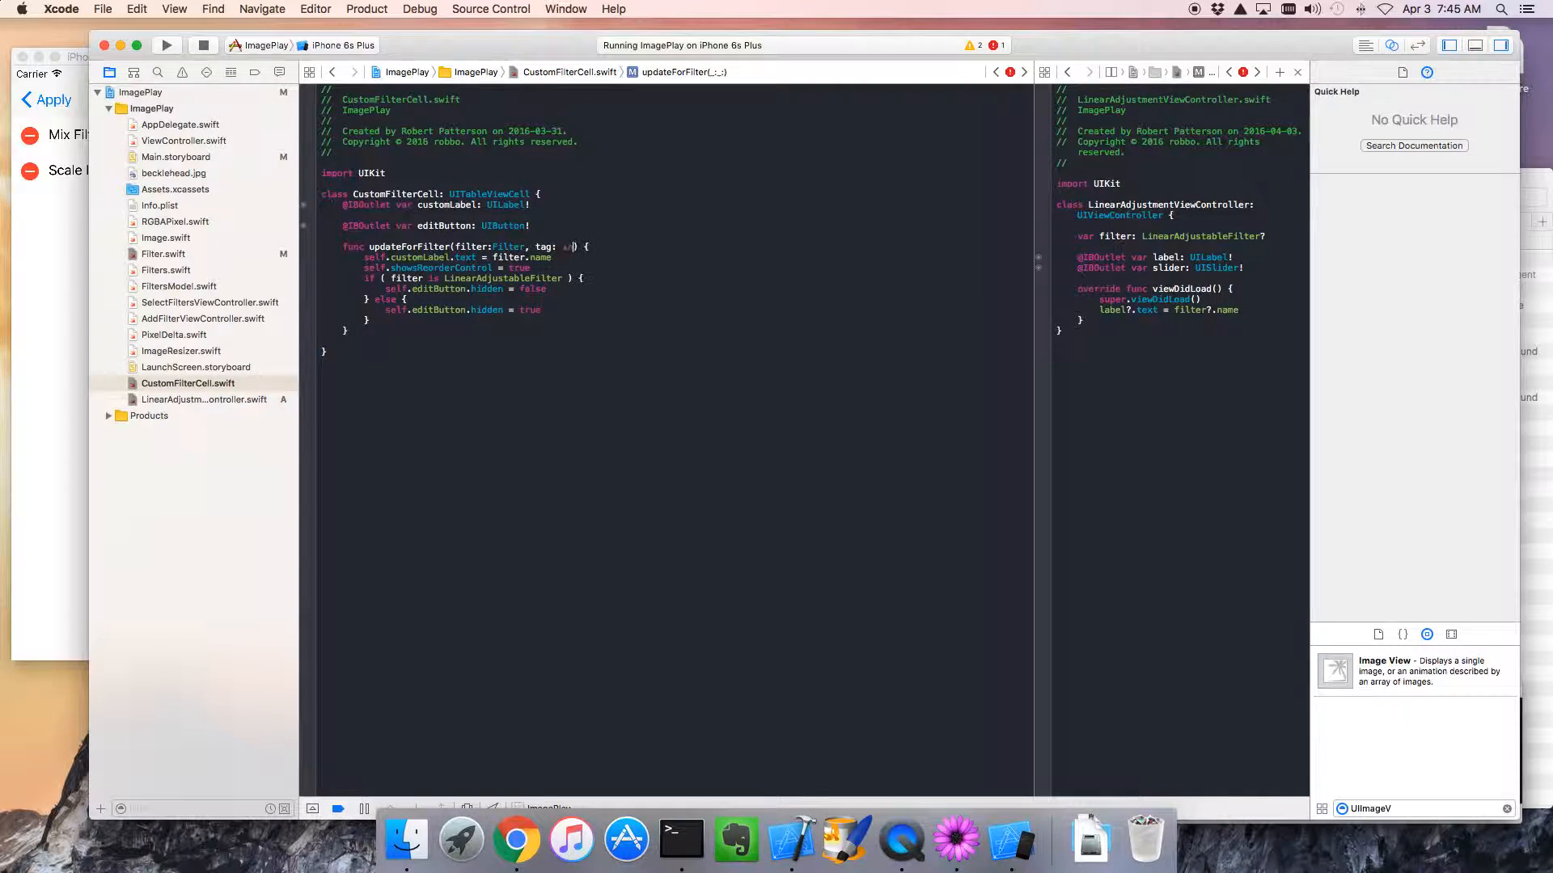
- Give updateForFilter a tag: Int parameter and assign self.editButton.tag = tag
text(Int)
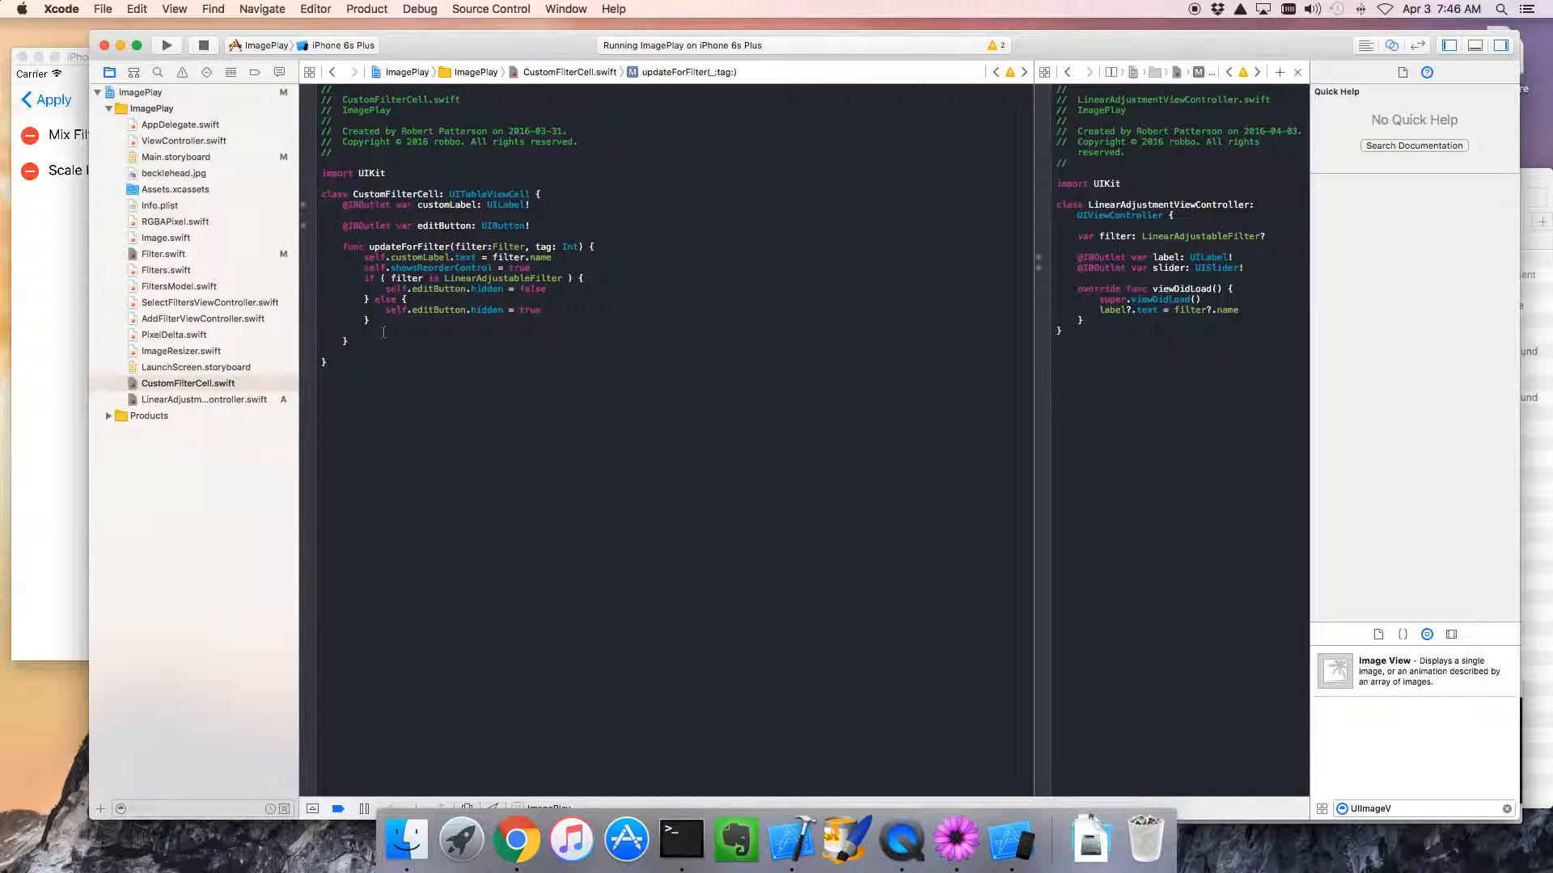
text(self.editButton.)
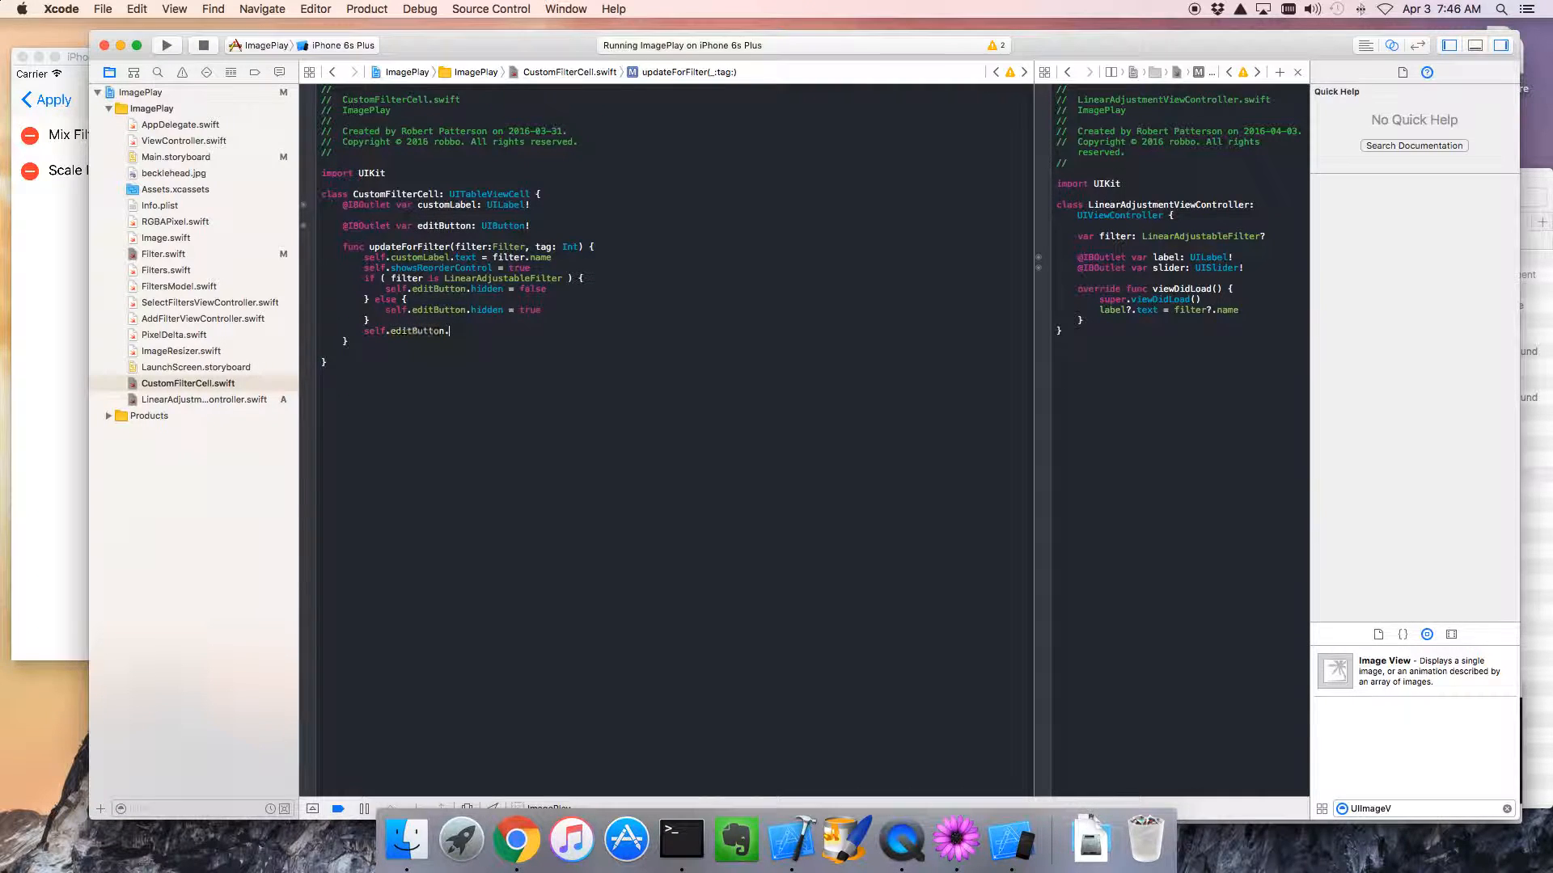
text(tag = t)
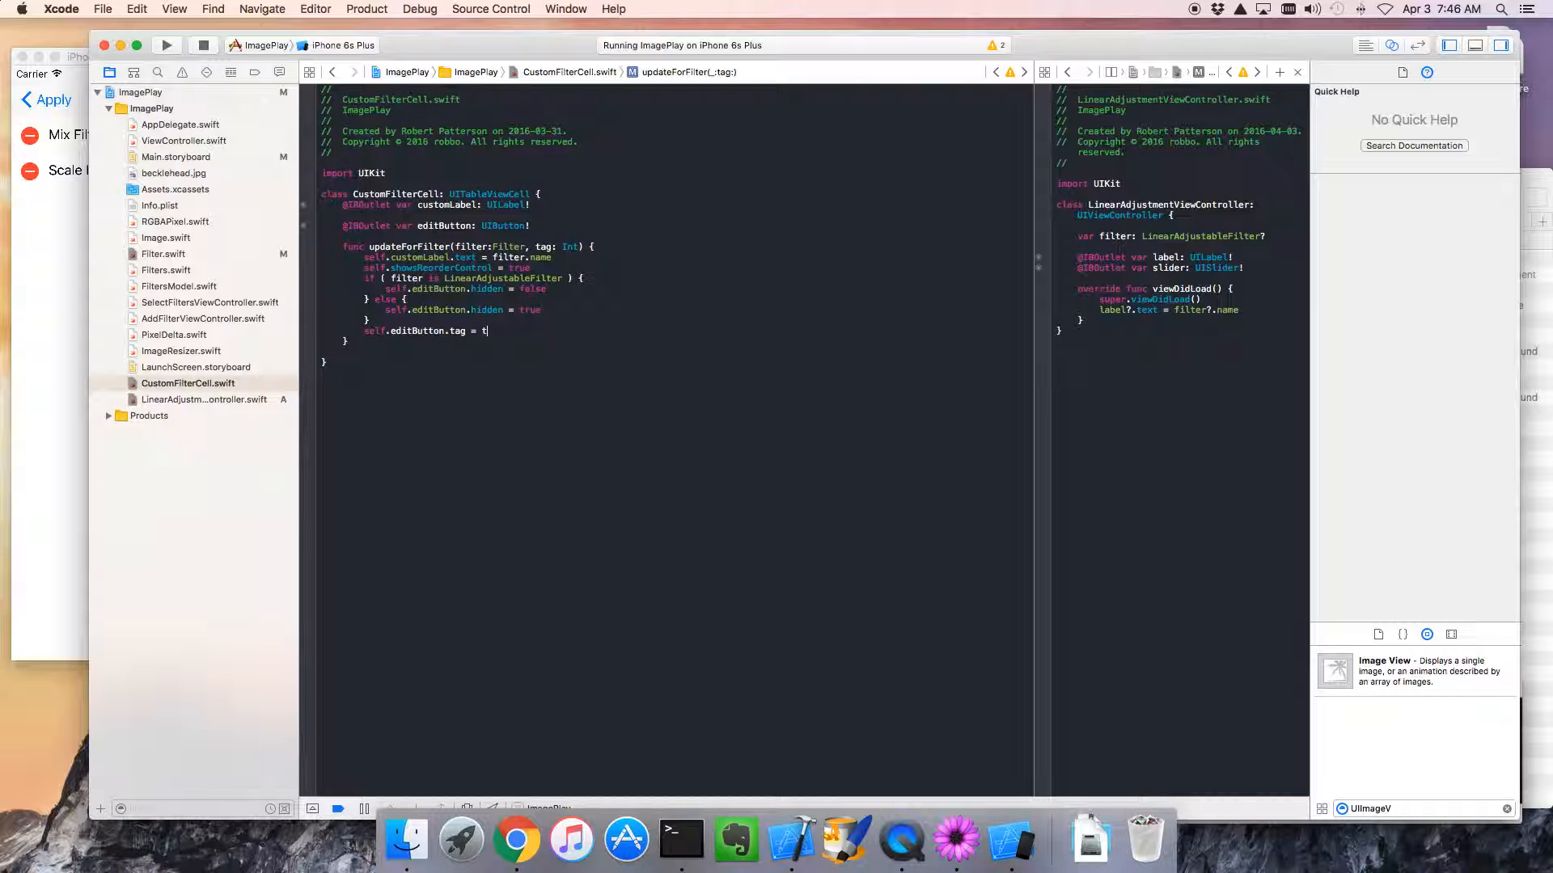
text(ag)
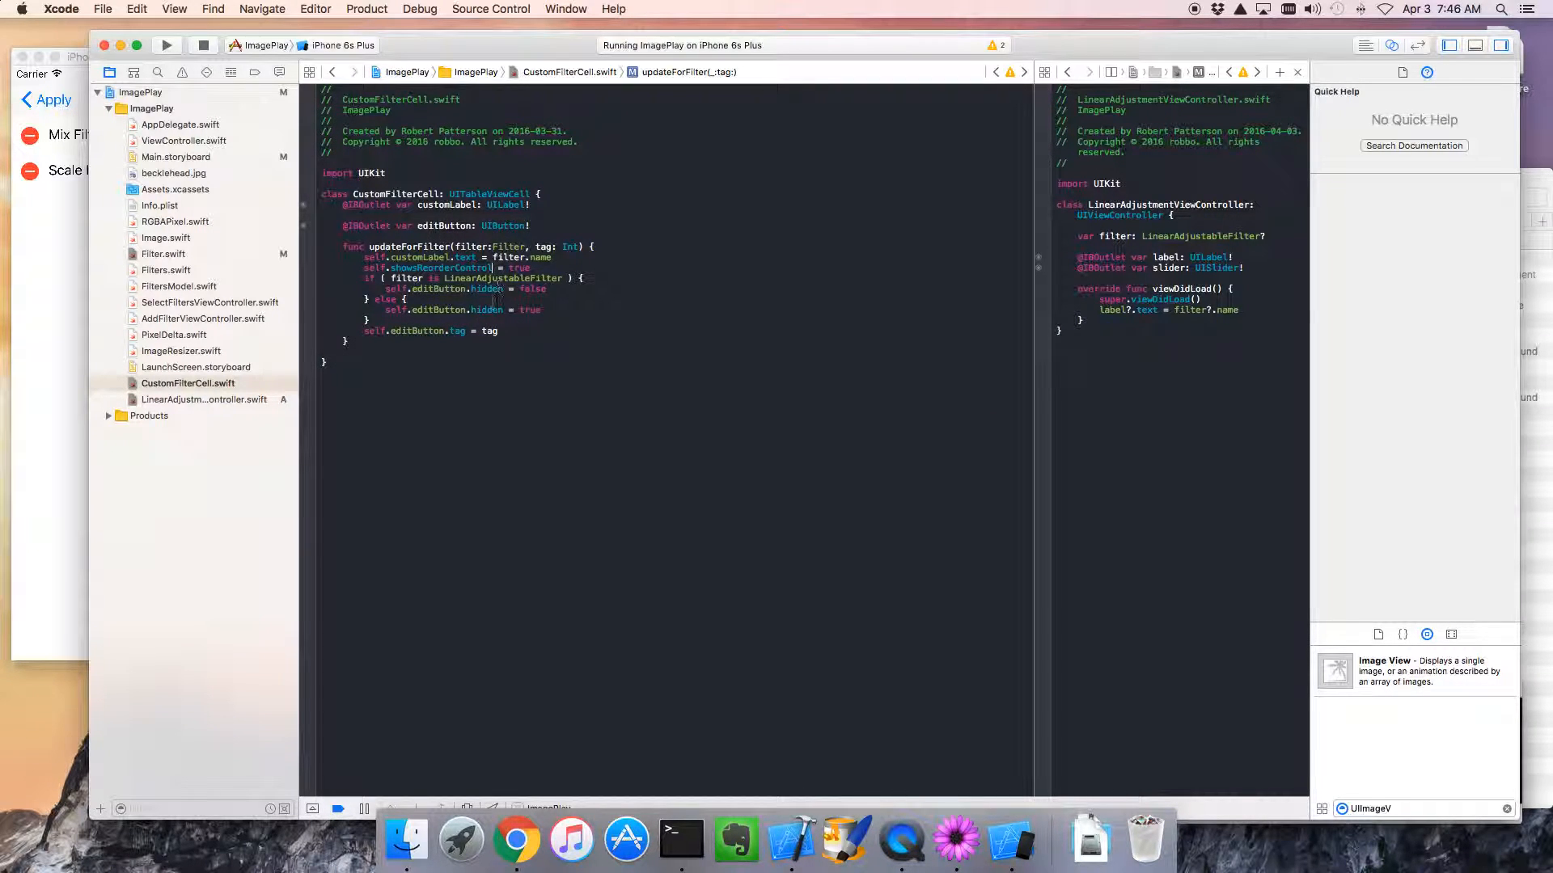
mouse_move(201, 275)
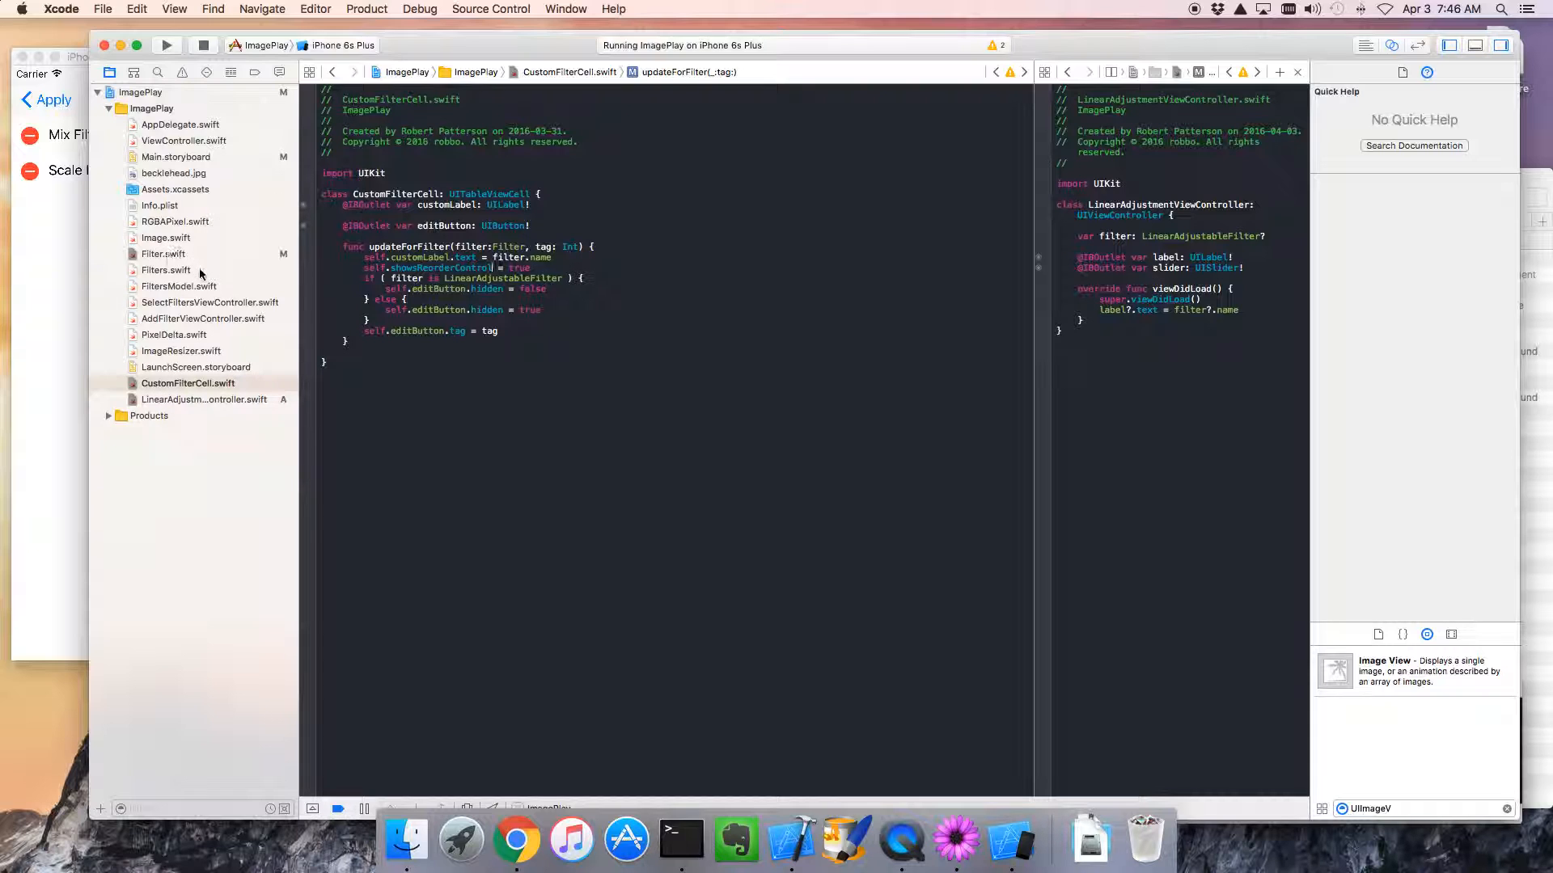
- In SelectFiltersViewController, call cell.updateForFilter(filter, tag: indexPath.row)
click(187, 384)
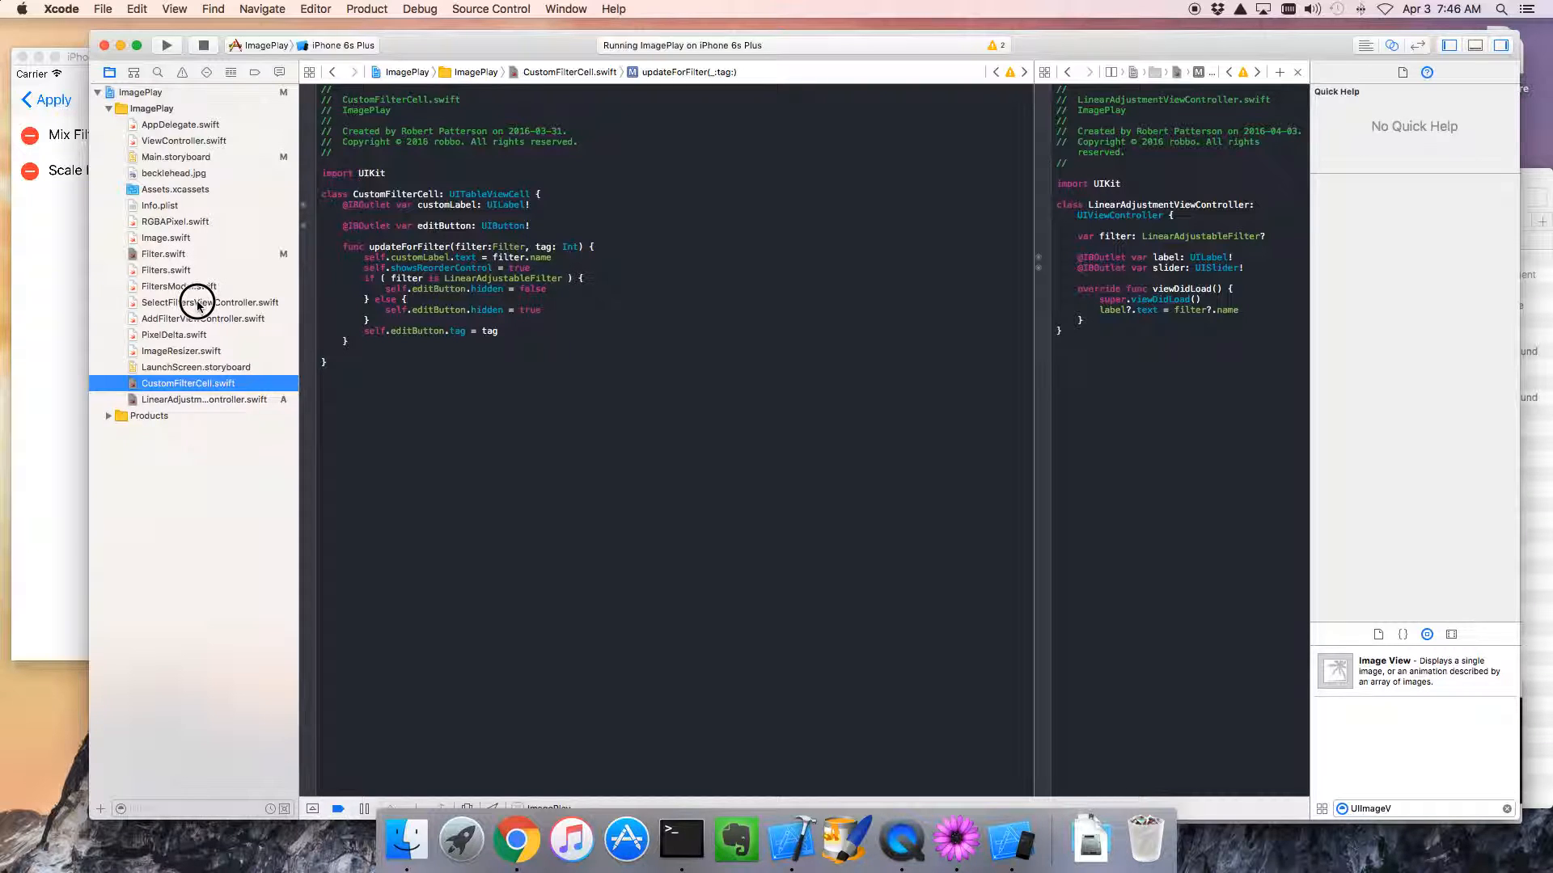
click(208, 303)
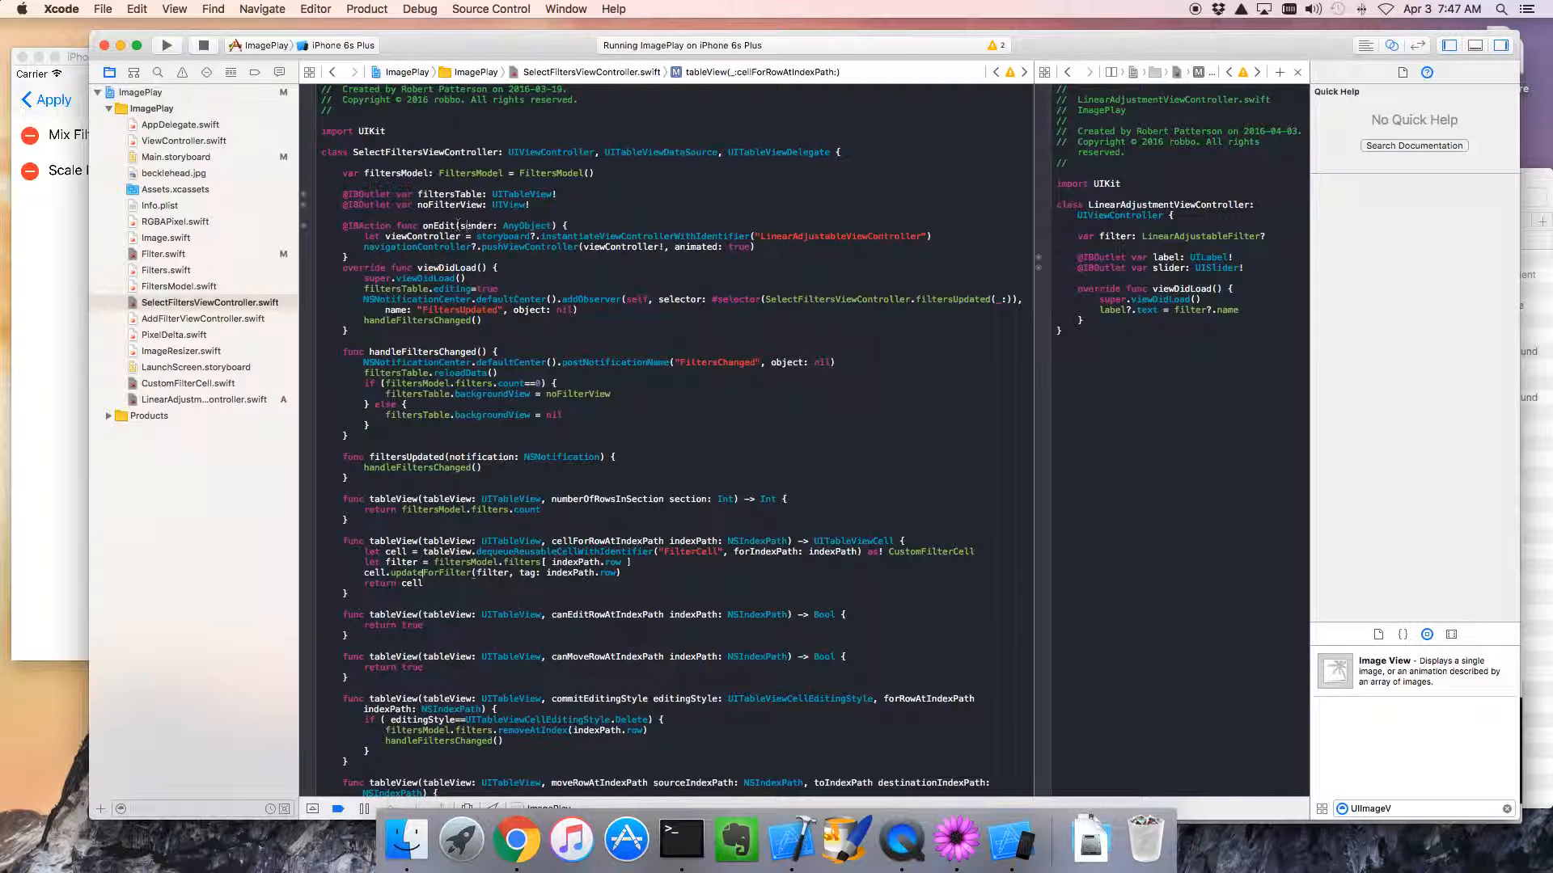
- In onEdit, add let button = sender as! UIButton
click(615, 227)
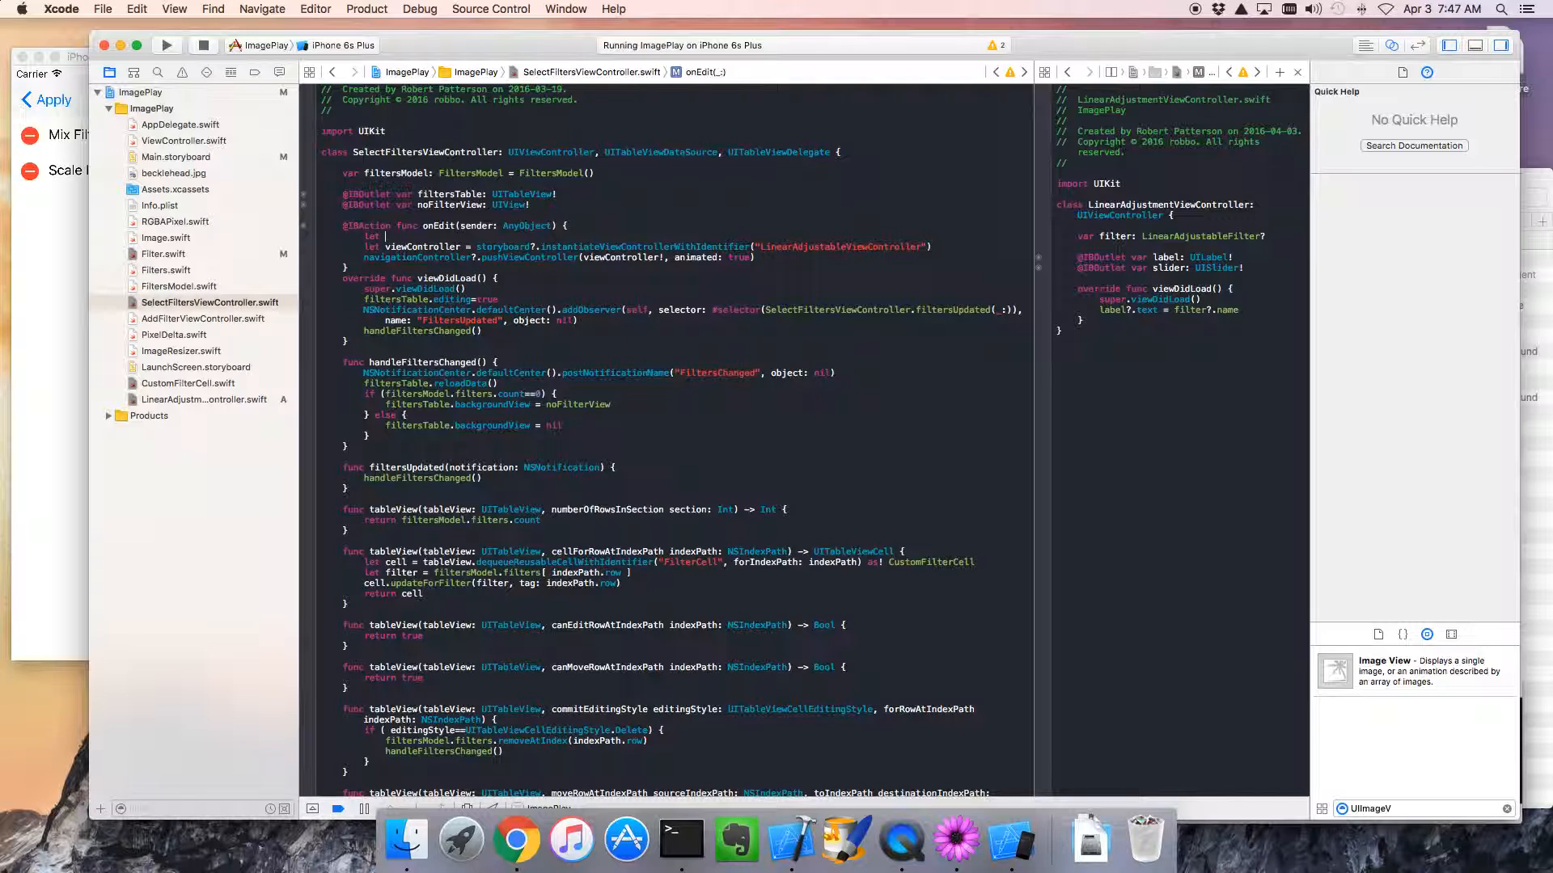
text(let button =)
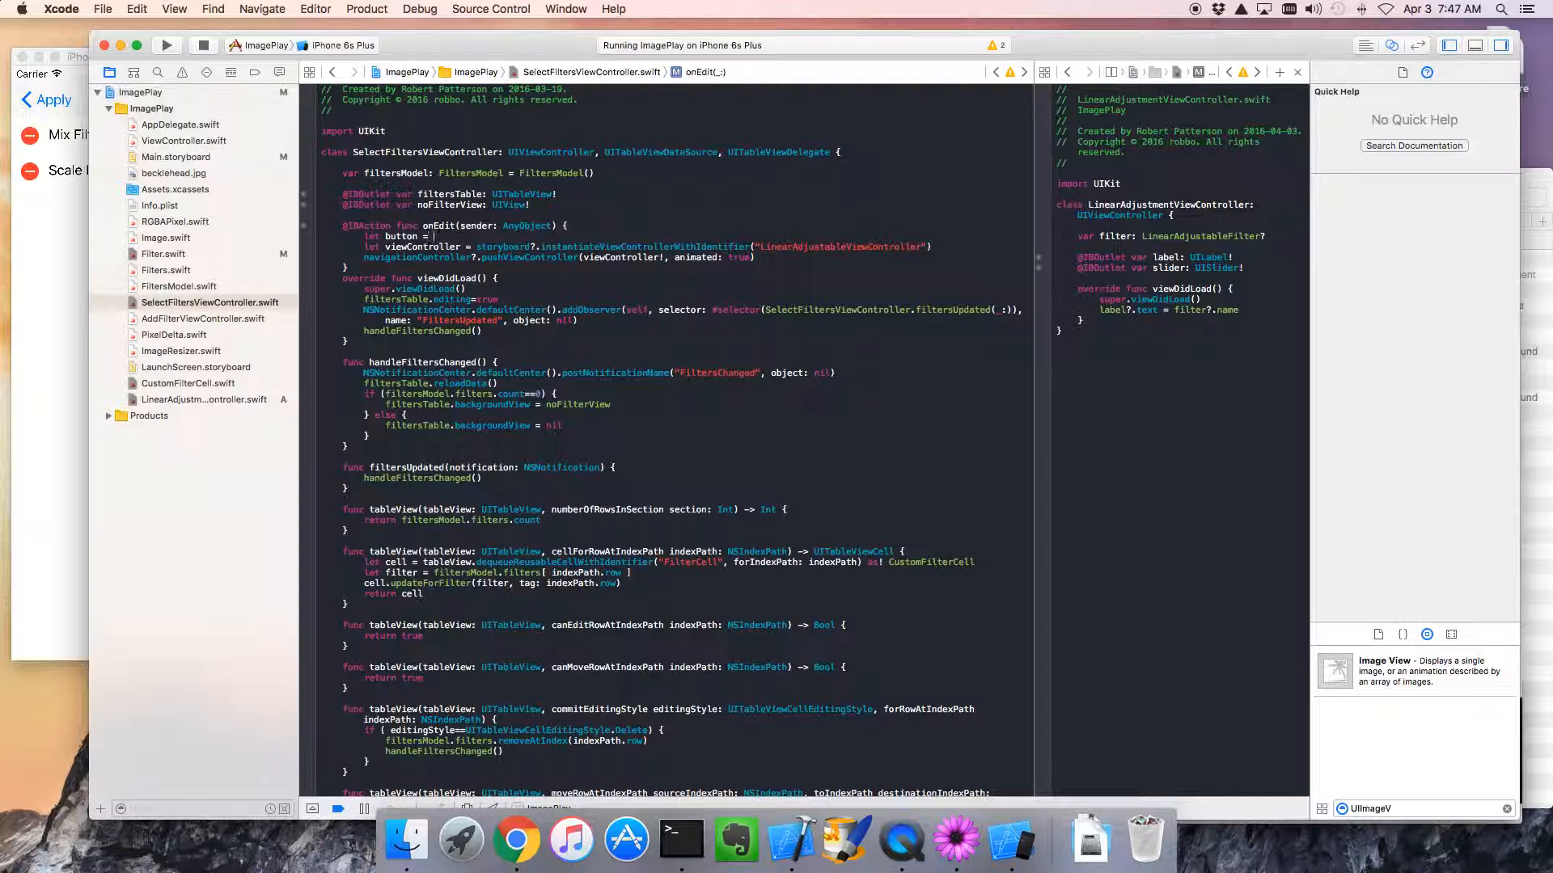
text(sender as! UIButton)
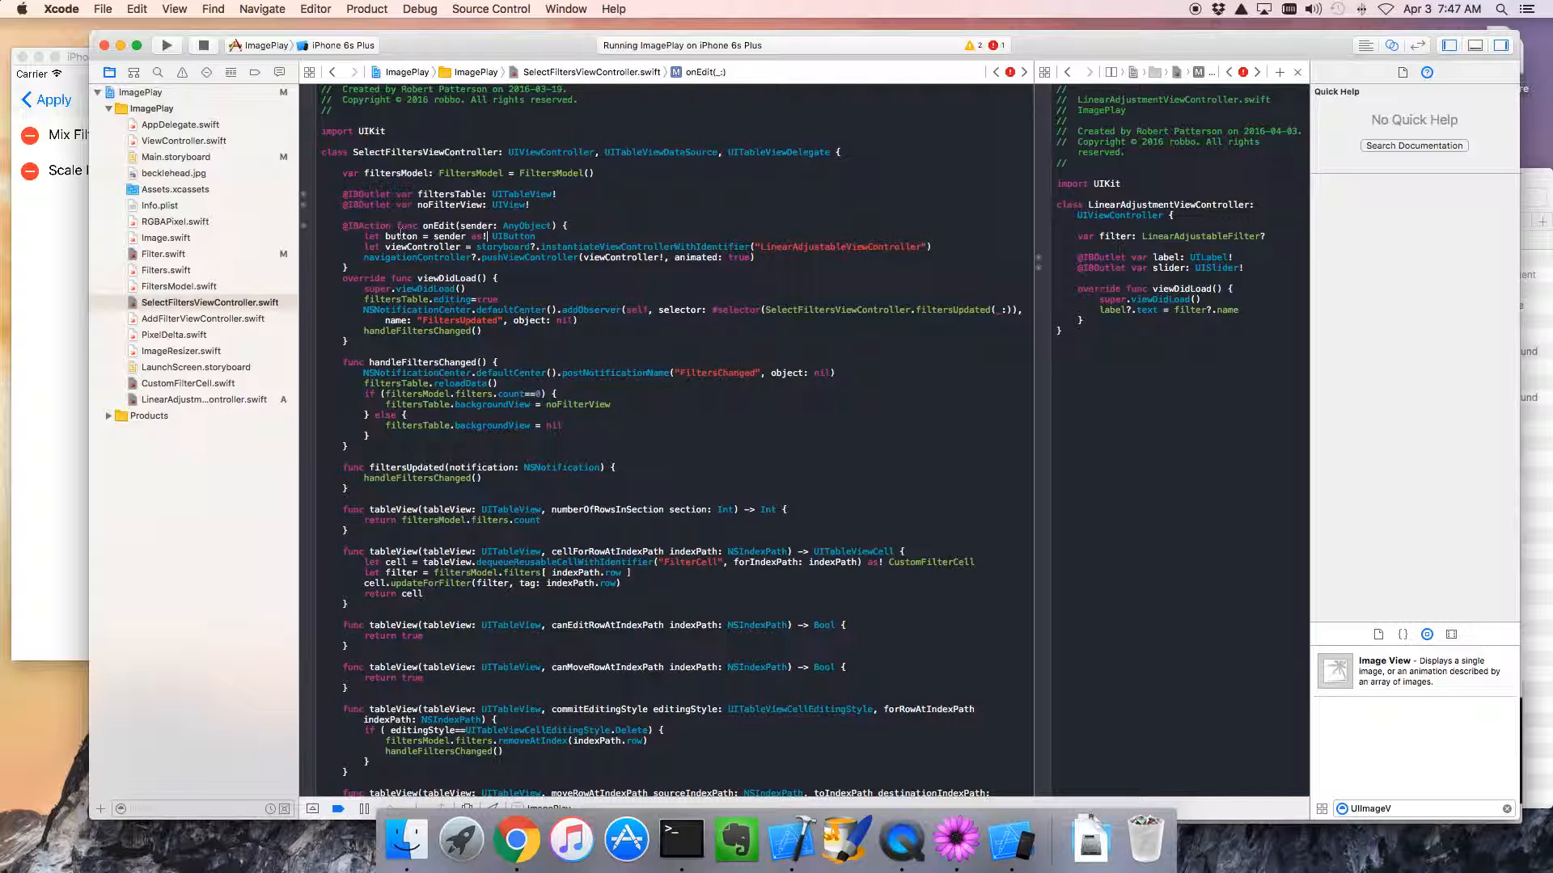
click(403, 236)
text(le)
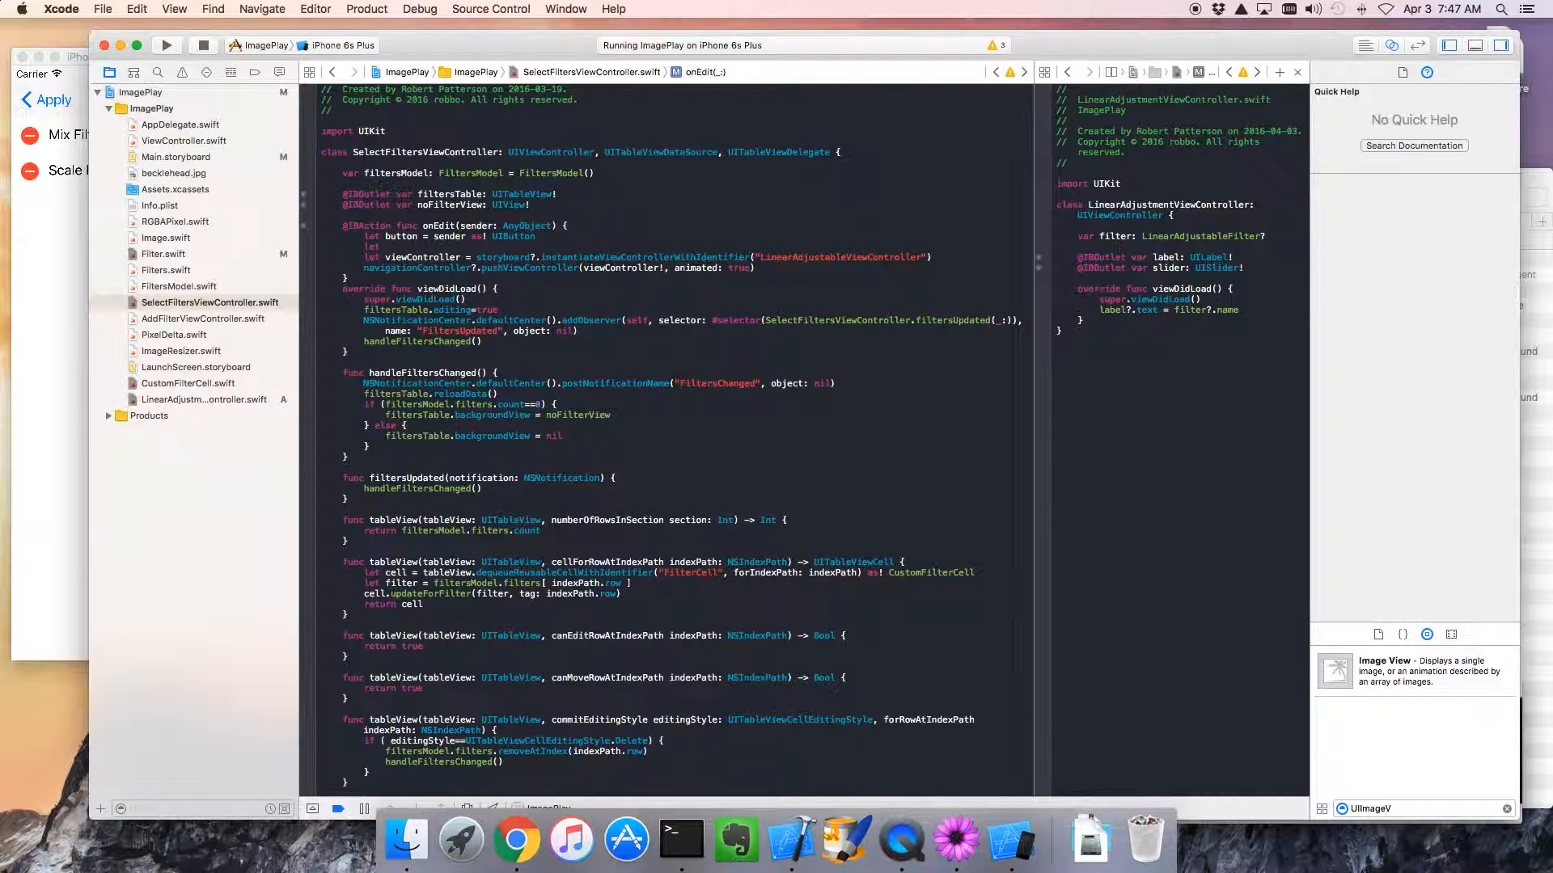
- Add let filter = filtersModel.filters[button.tag] to fetch the selected filter
text(tag)
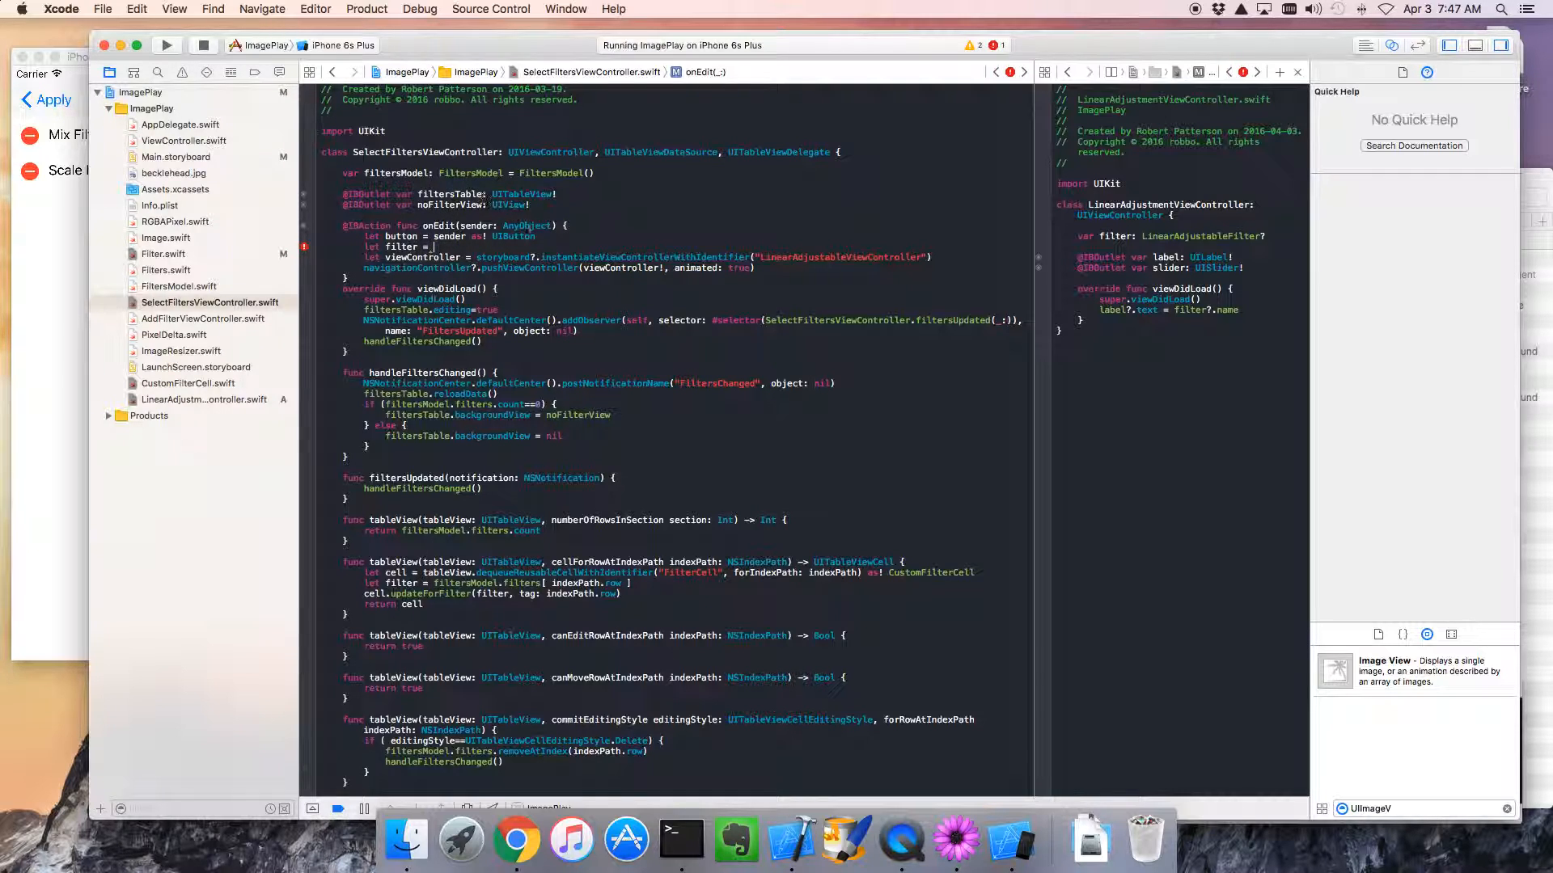
text(filtersModel.filters[)
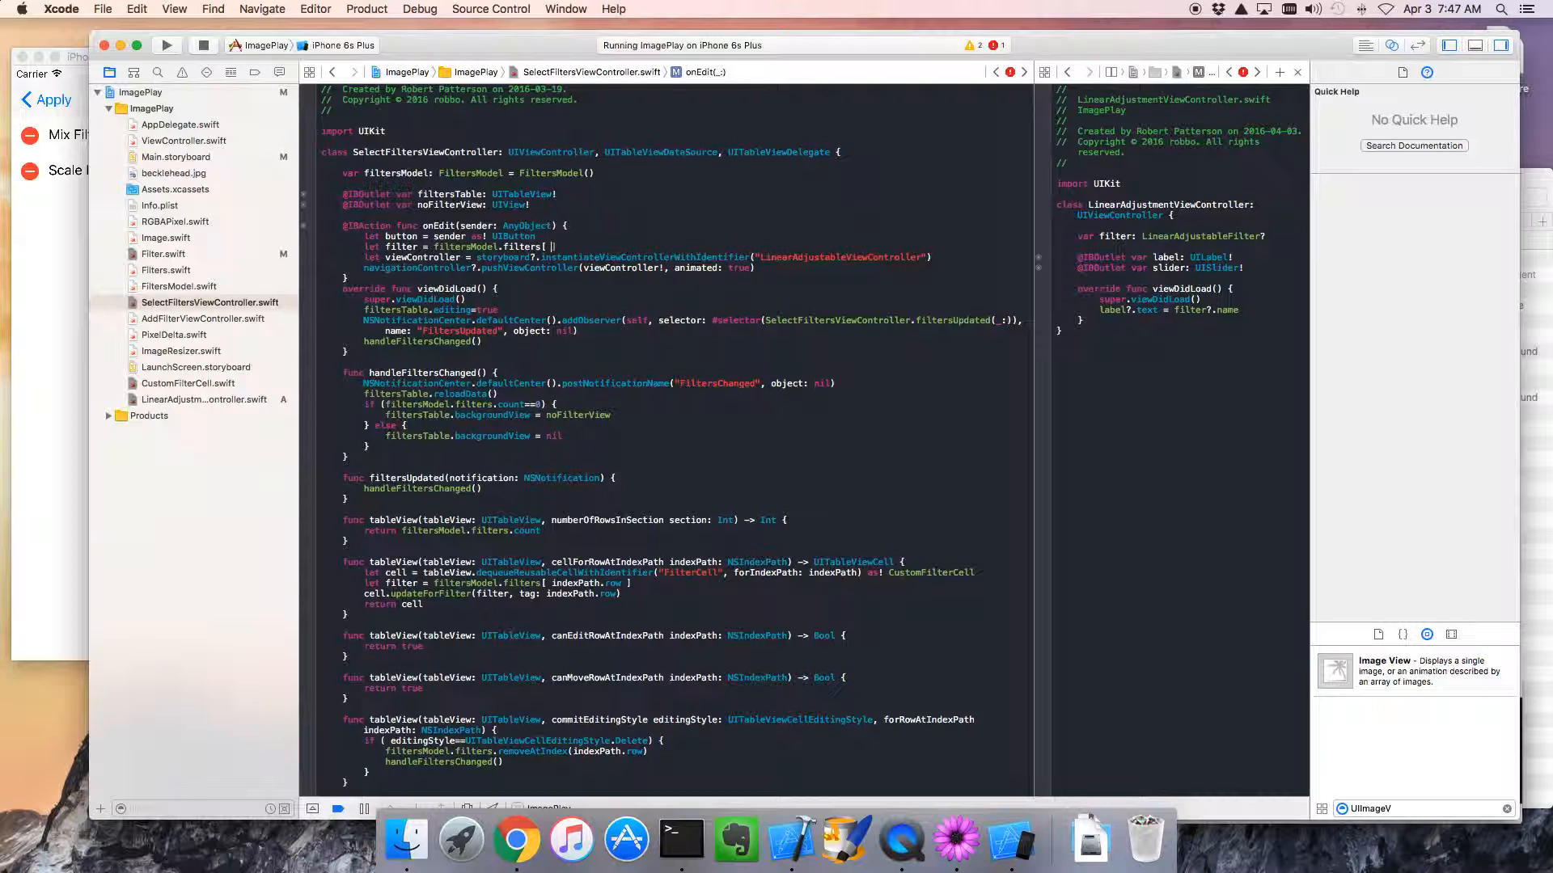
text(butt)
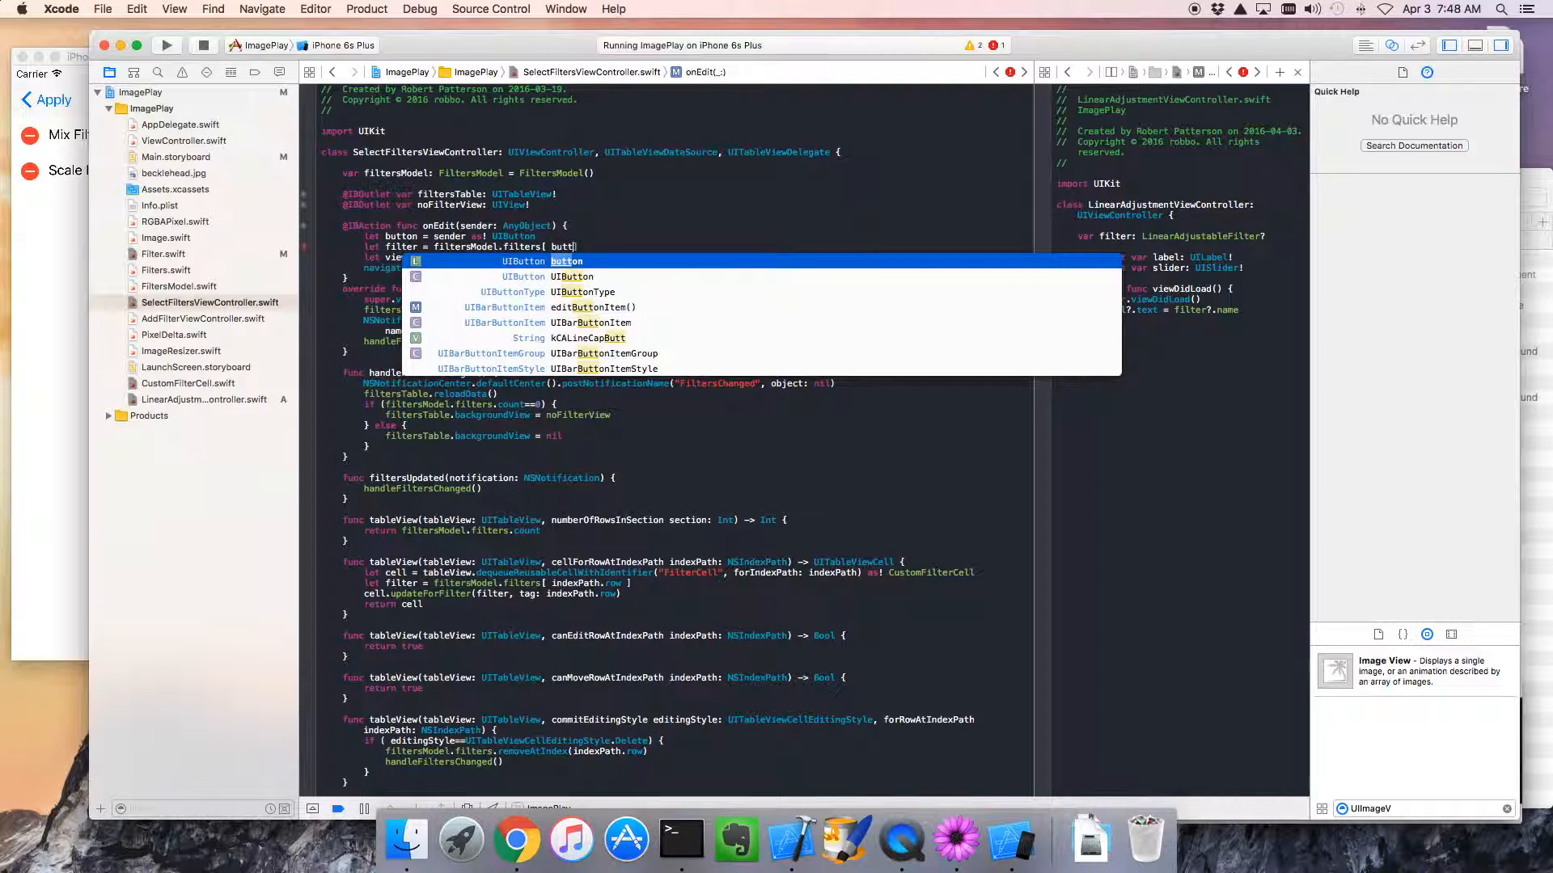
text(.tag ];)
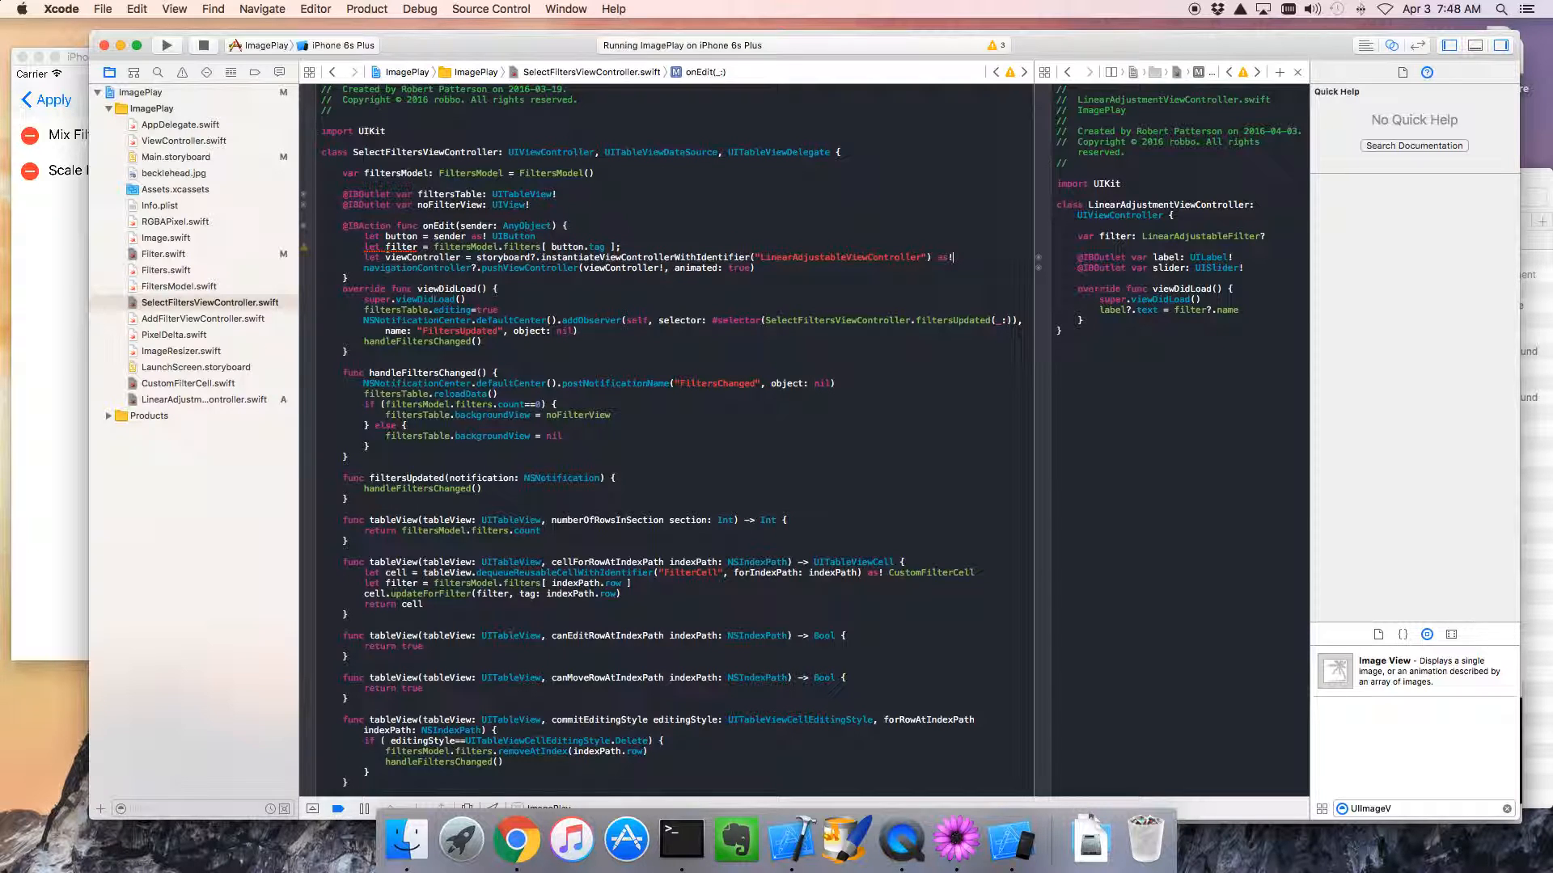
- Force-cast the instantiated controller to LinearAdjustmentViewController and start viewController.filter assignment
text(LinearAdjustableFilter)
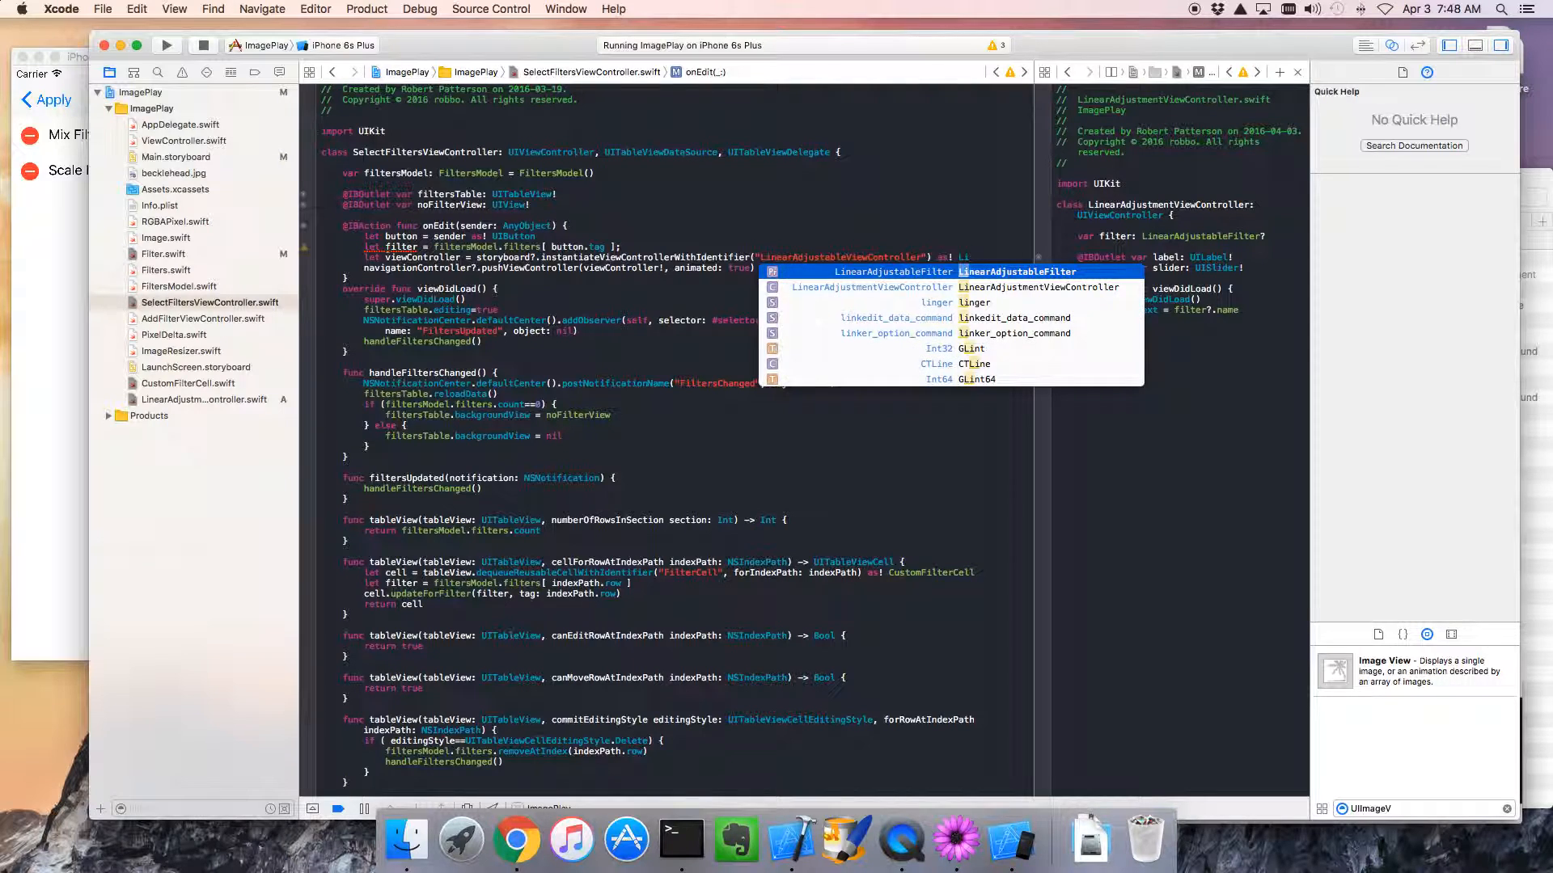
key(return)
text(v)
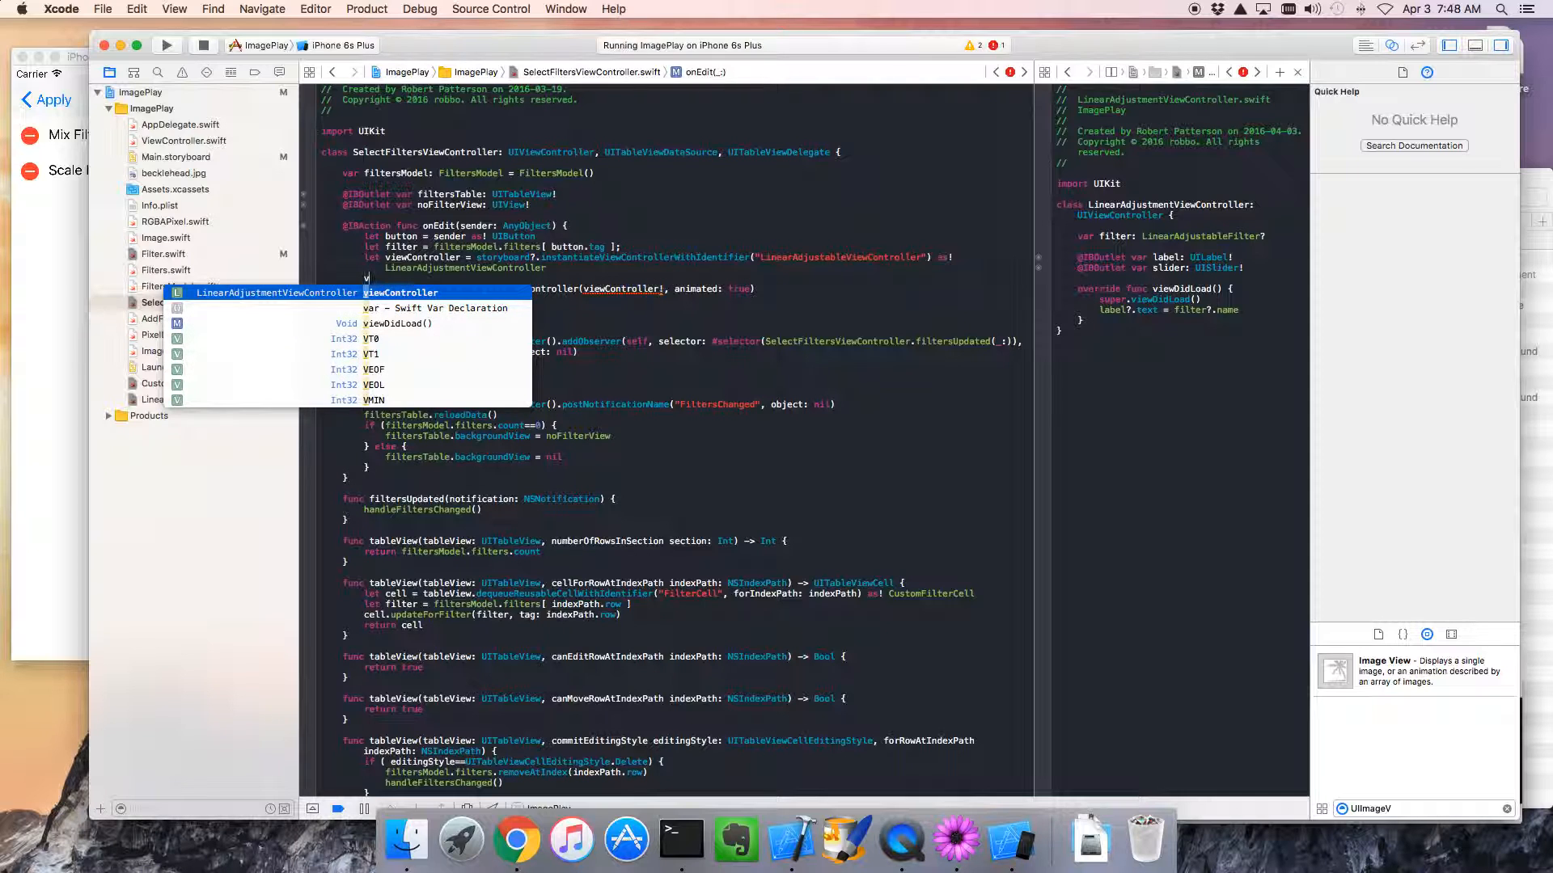
text(.filter =)
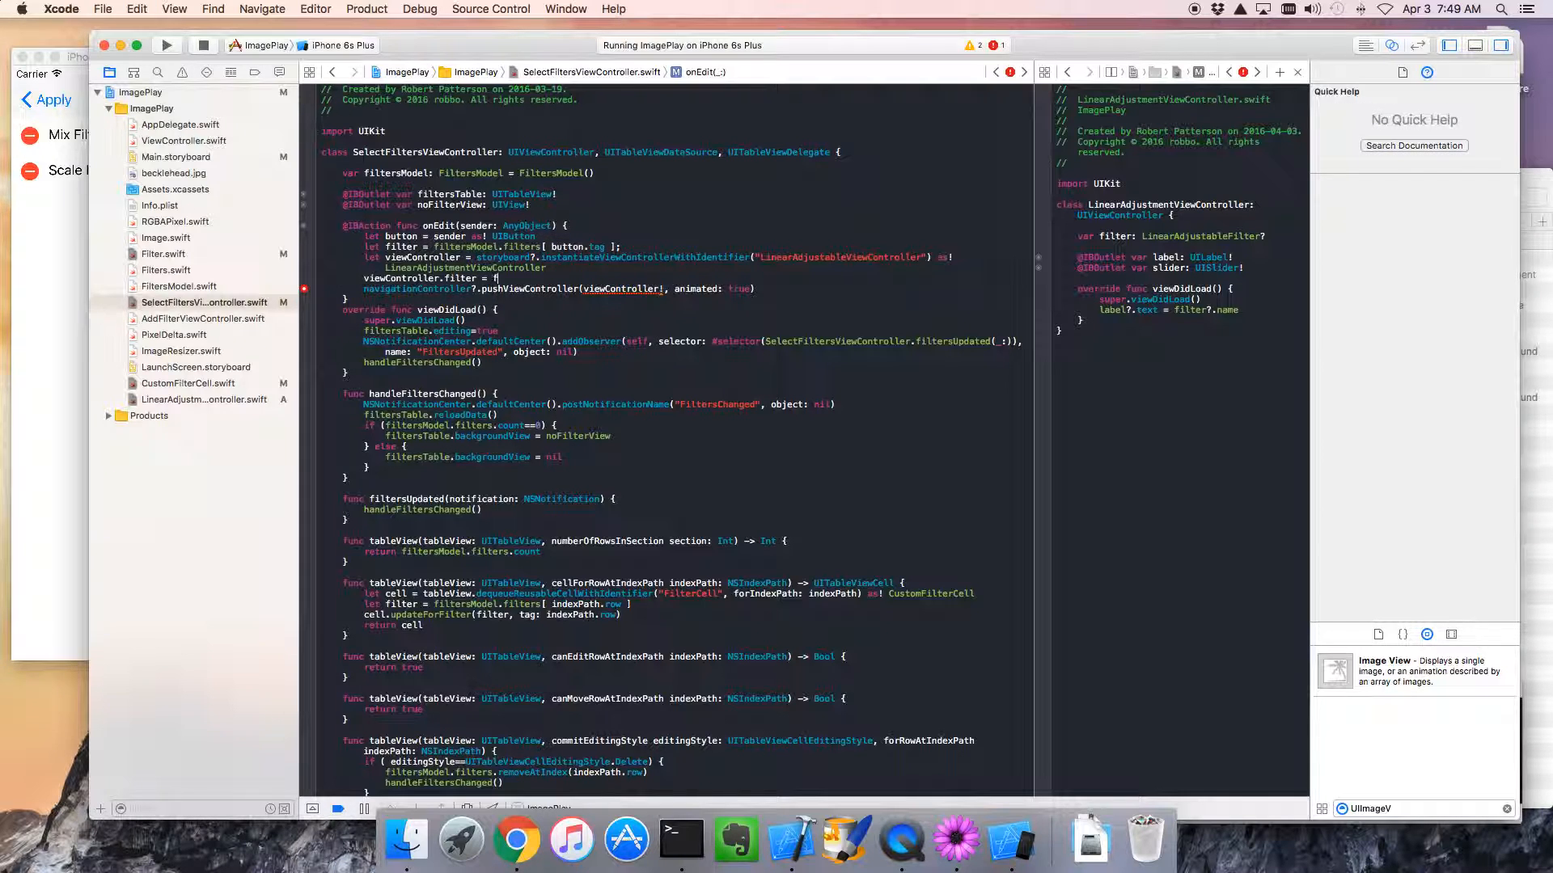
- Assign viewController.filter = filter as? LinearAdjustableFilter, check the gutter issue, and run the app
text(filter)
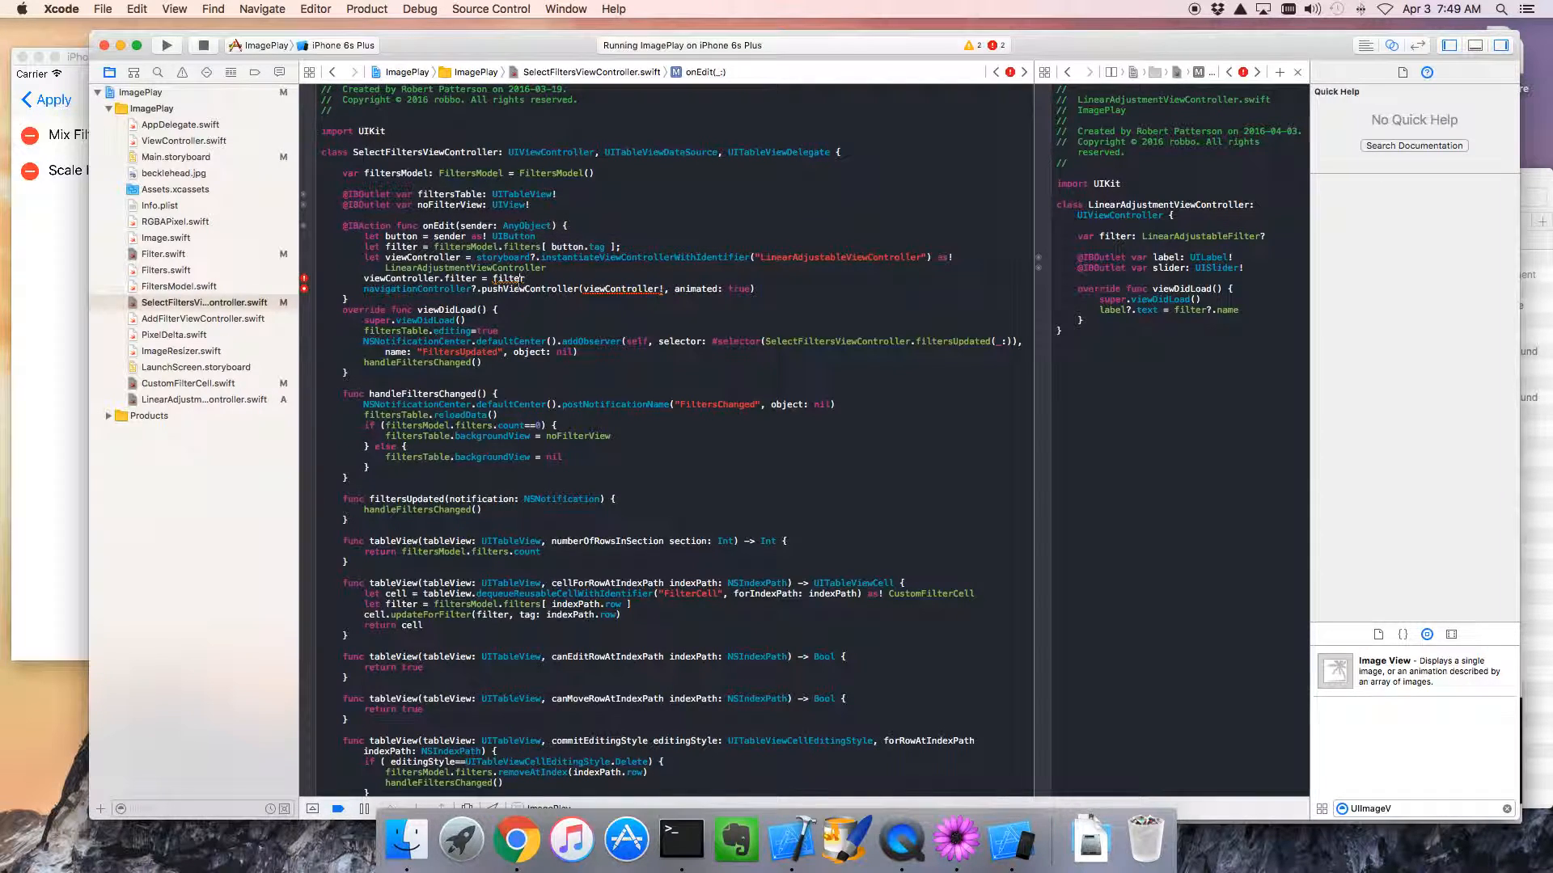
click(509, 278)
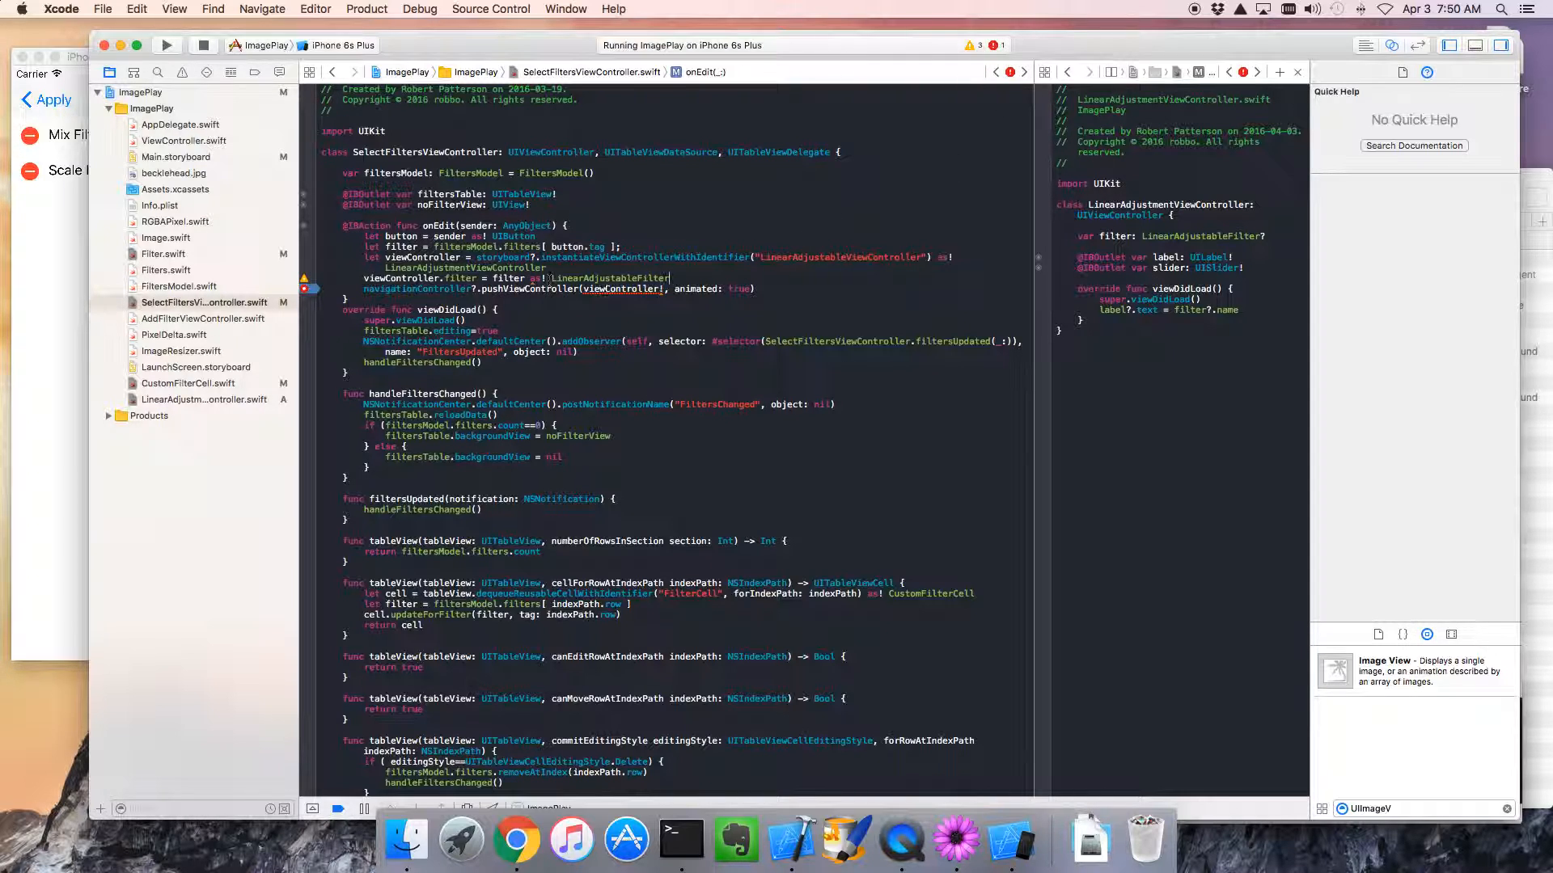
click(622, 288)
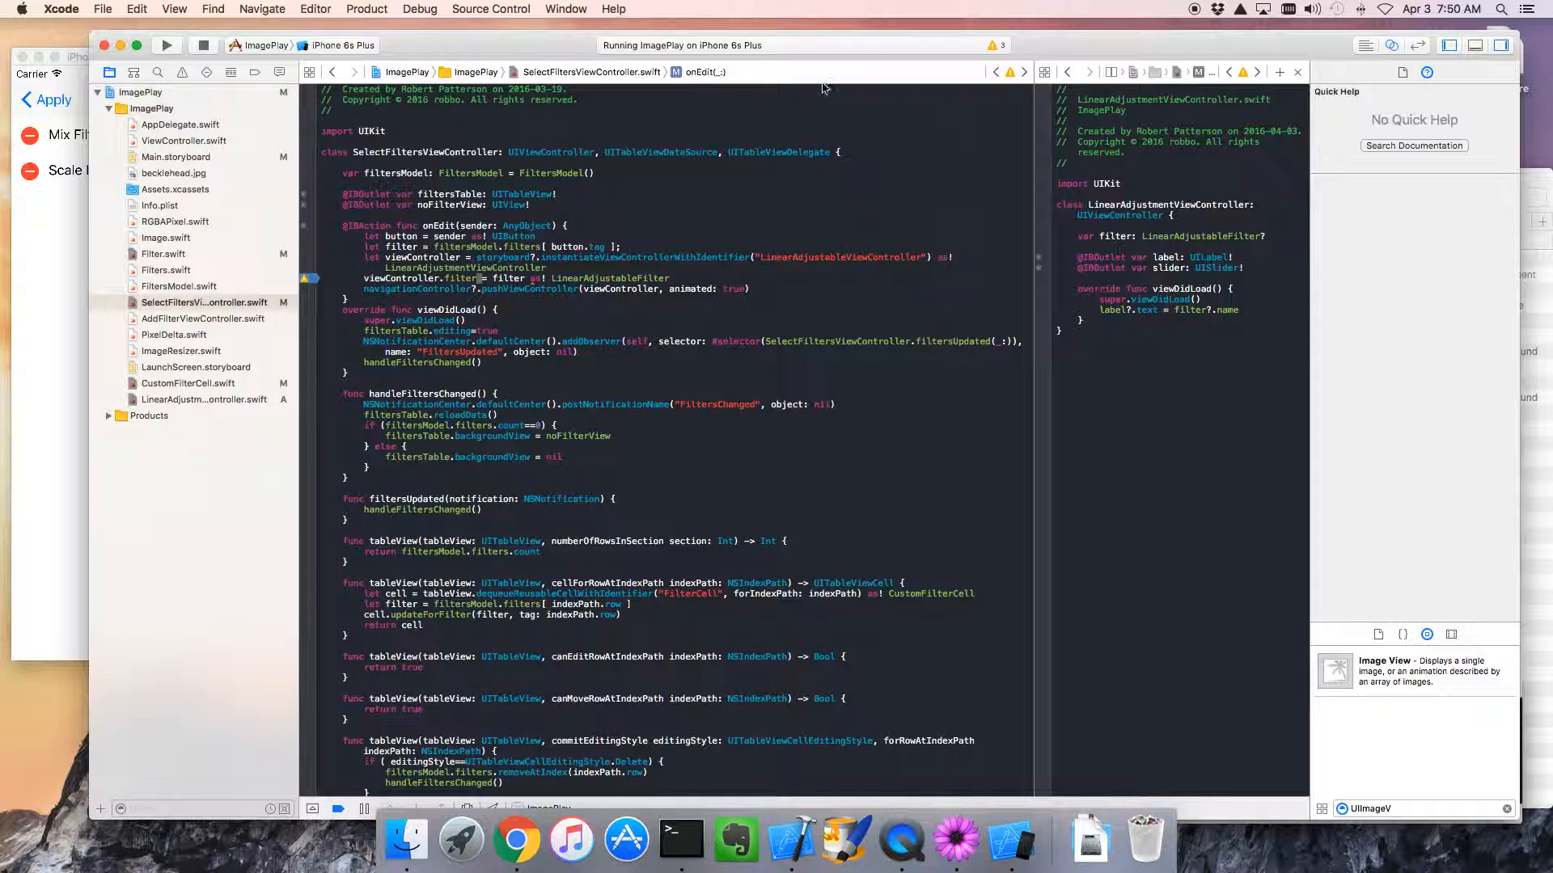
click(1011, 71)
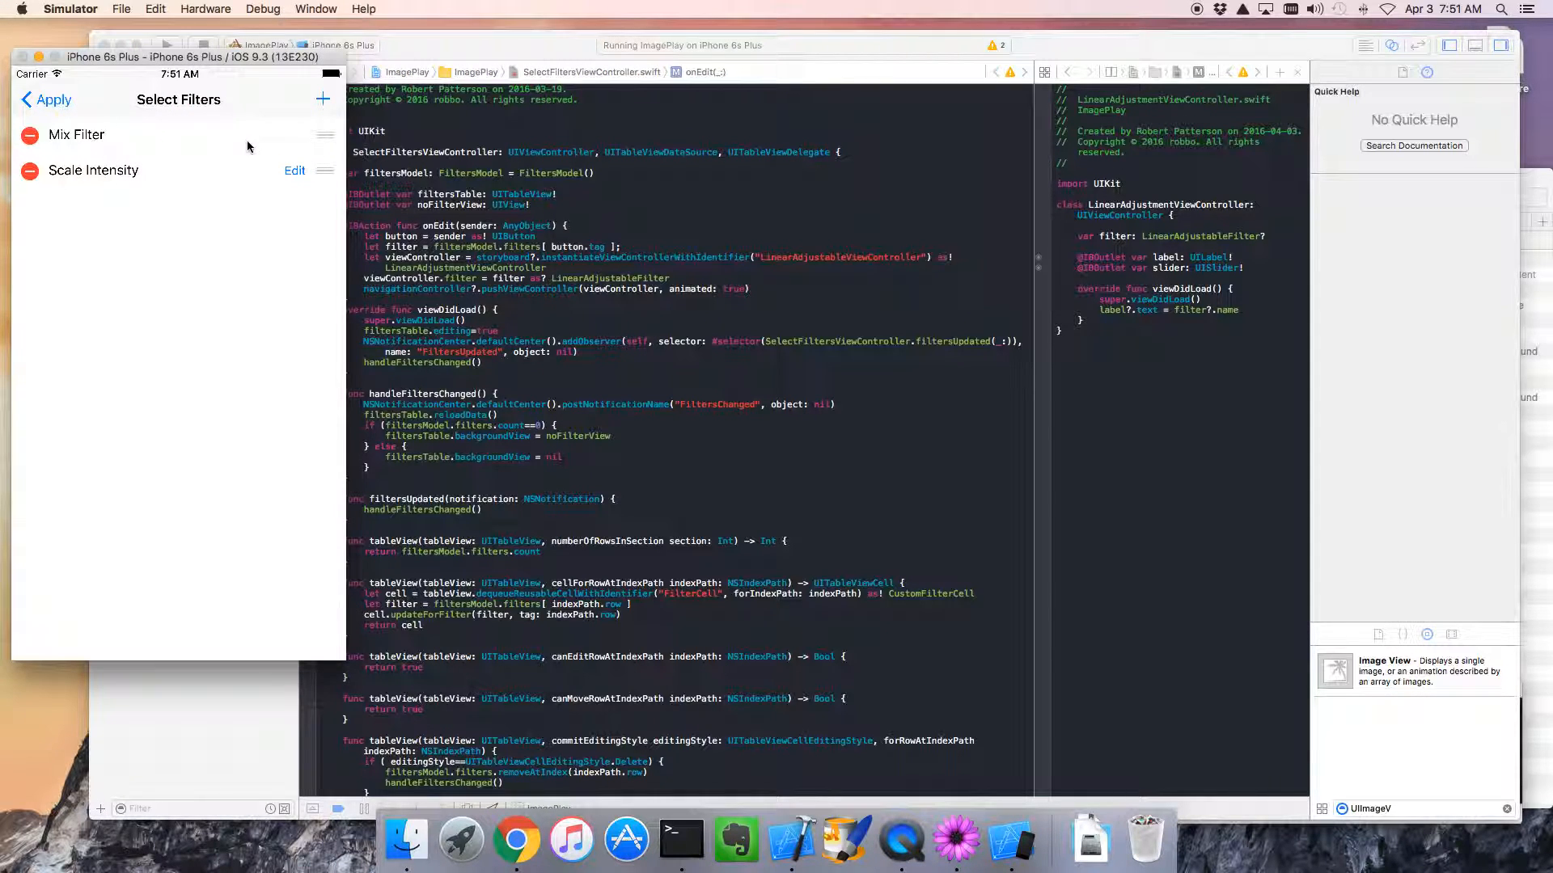
- In the Simulator, add a Mix Filter to the Select Filters list via the Add Filter screen
click(167, 45)
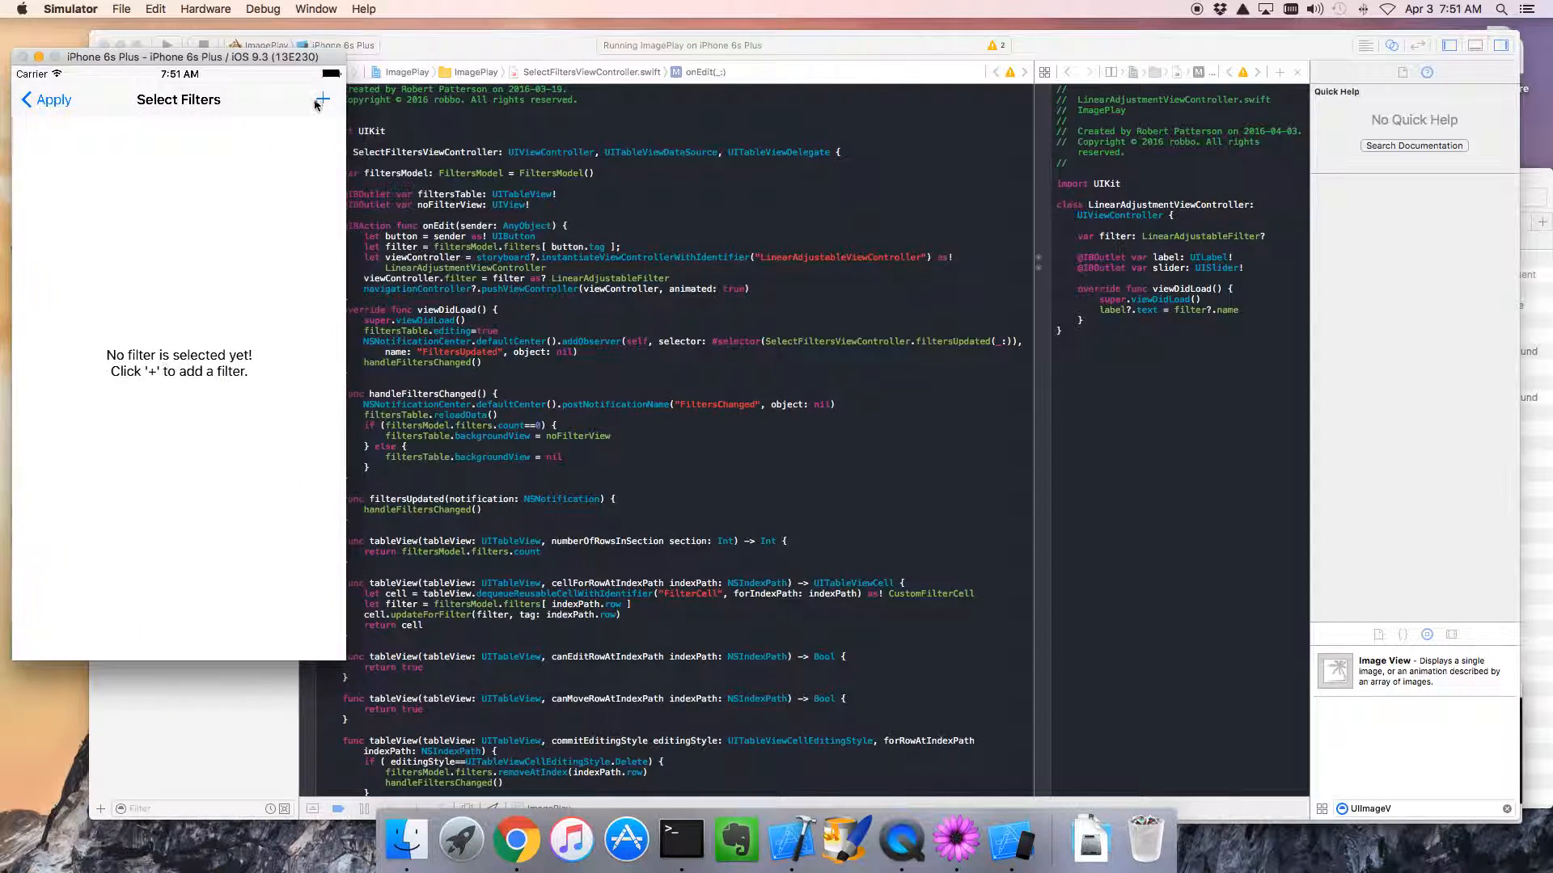
click(321, 98)
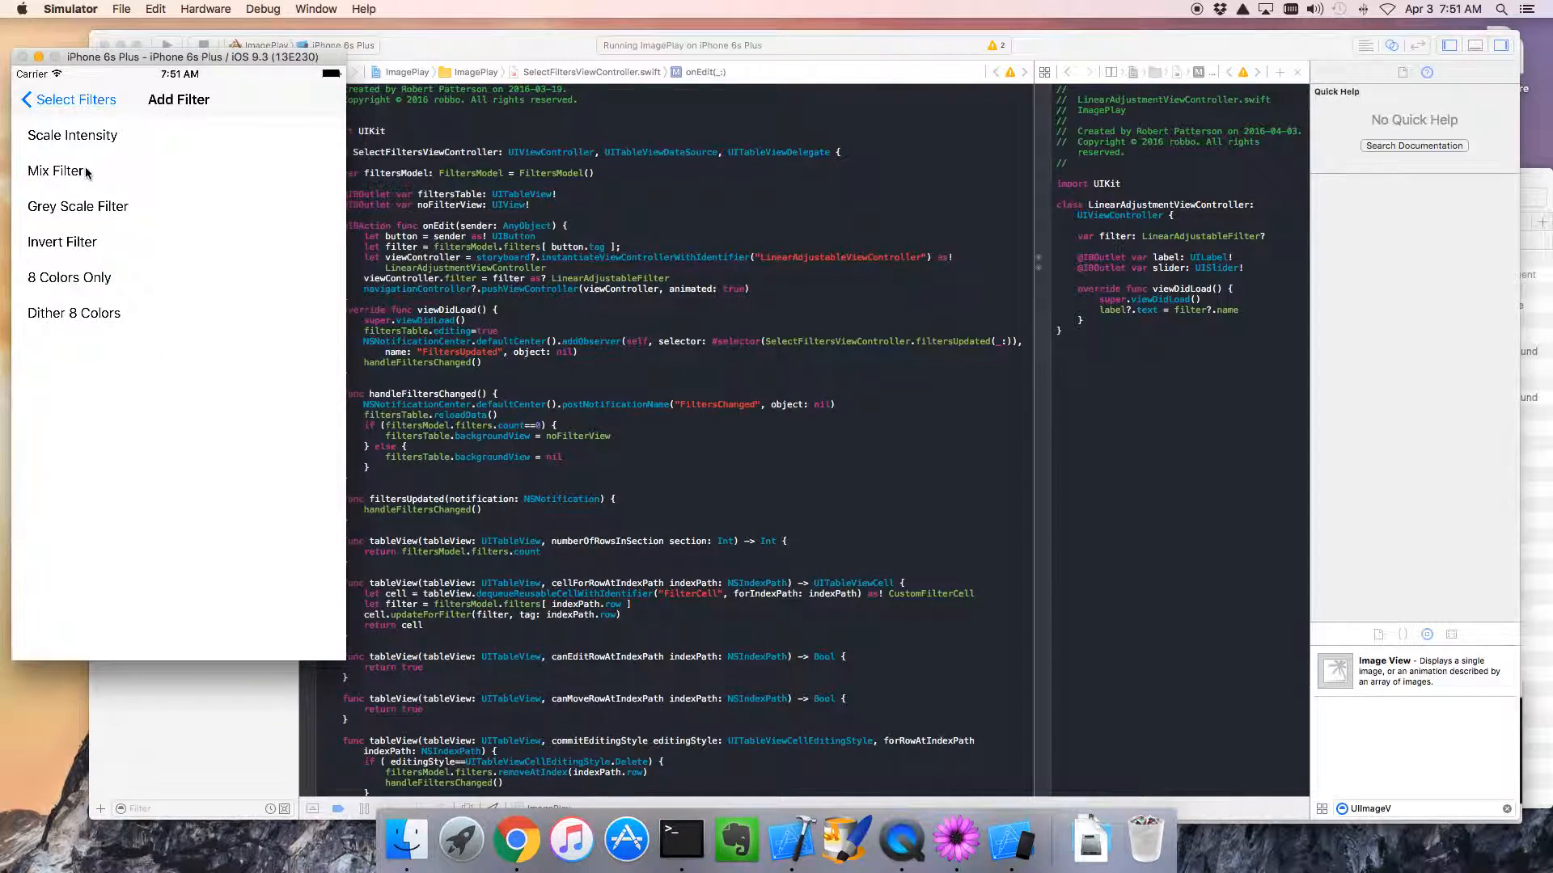
click(46, 99)
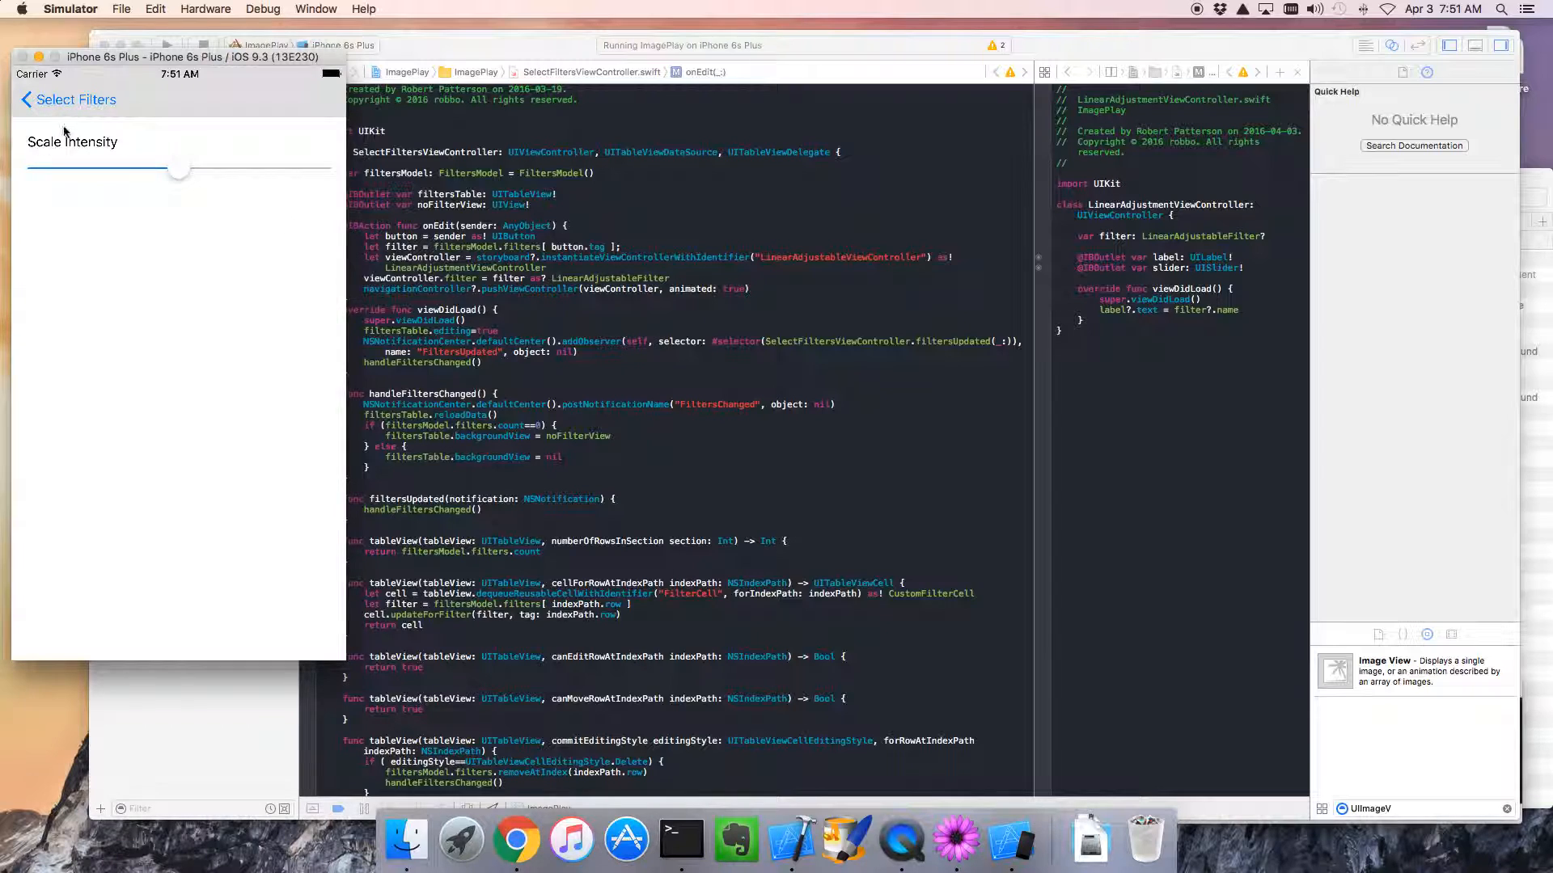
mouse_move(118, 157)
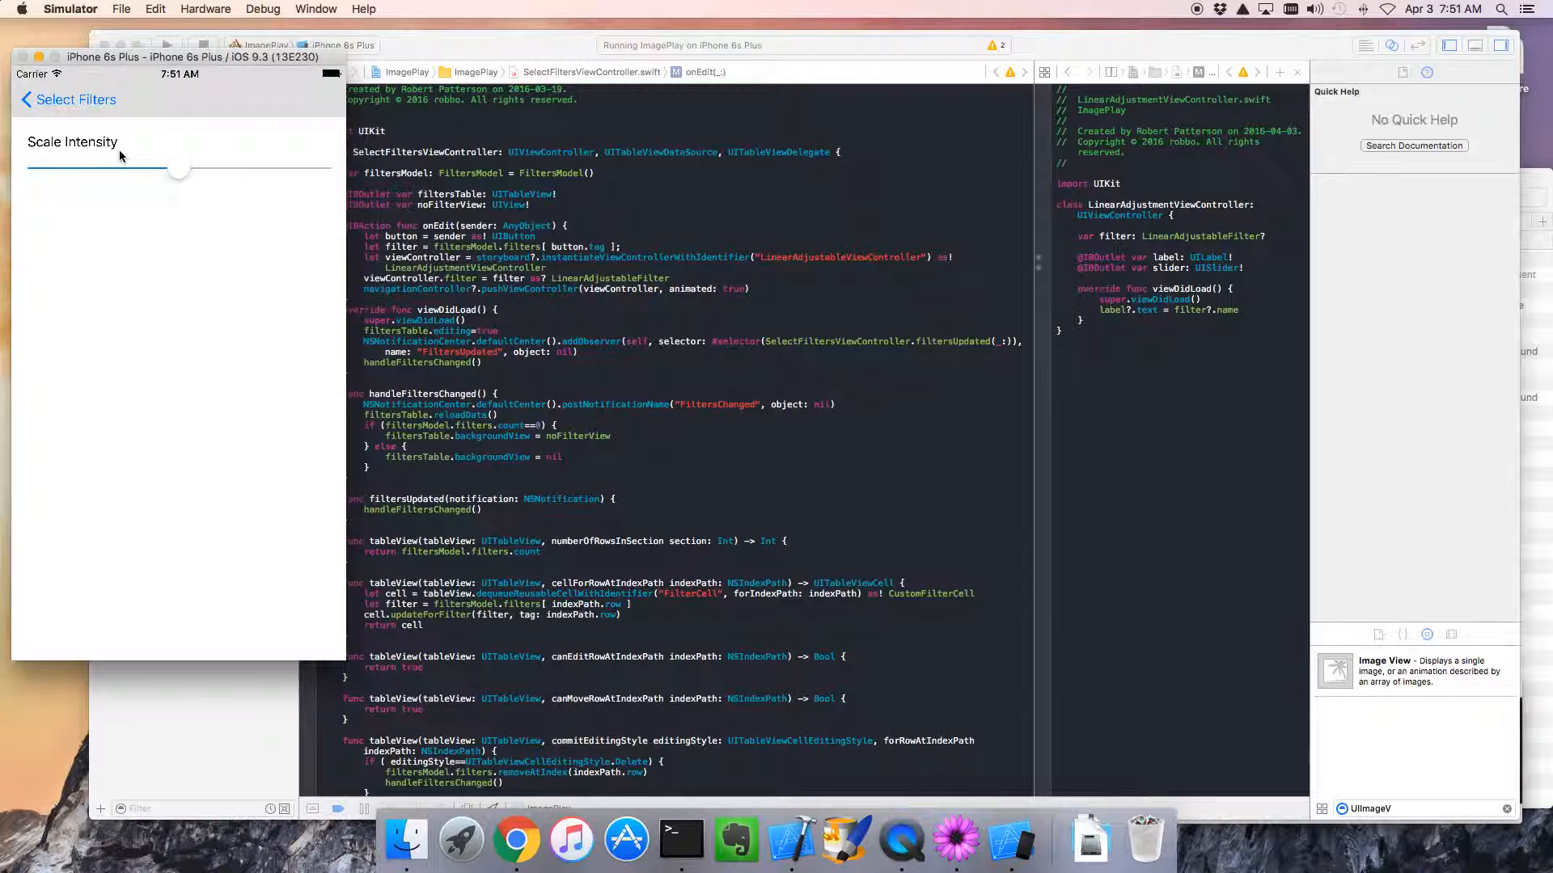
- Drag the Scale Intensity slider to its minimum and return to the Select Filters list
drag(178, 168, 68, 168)
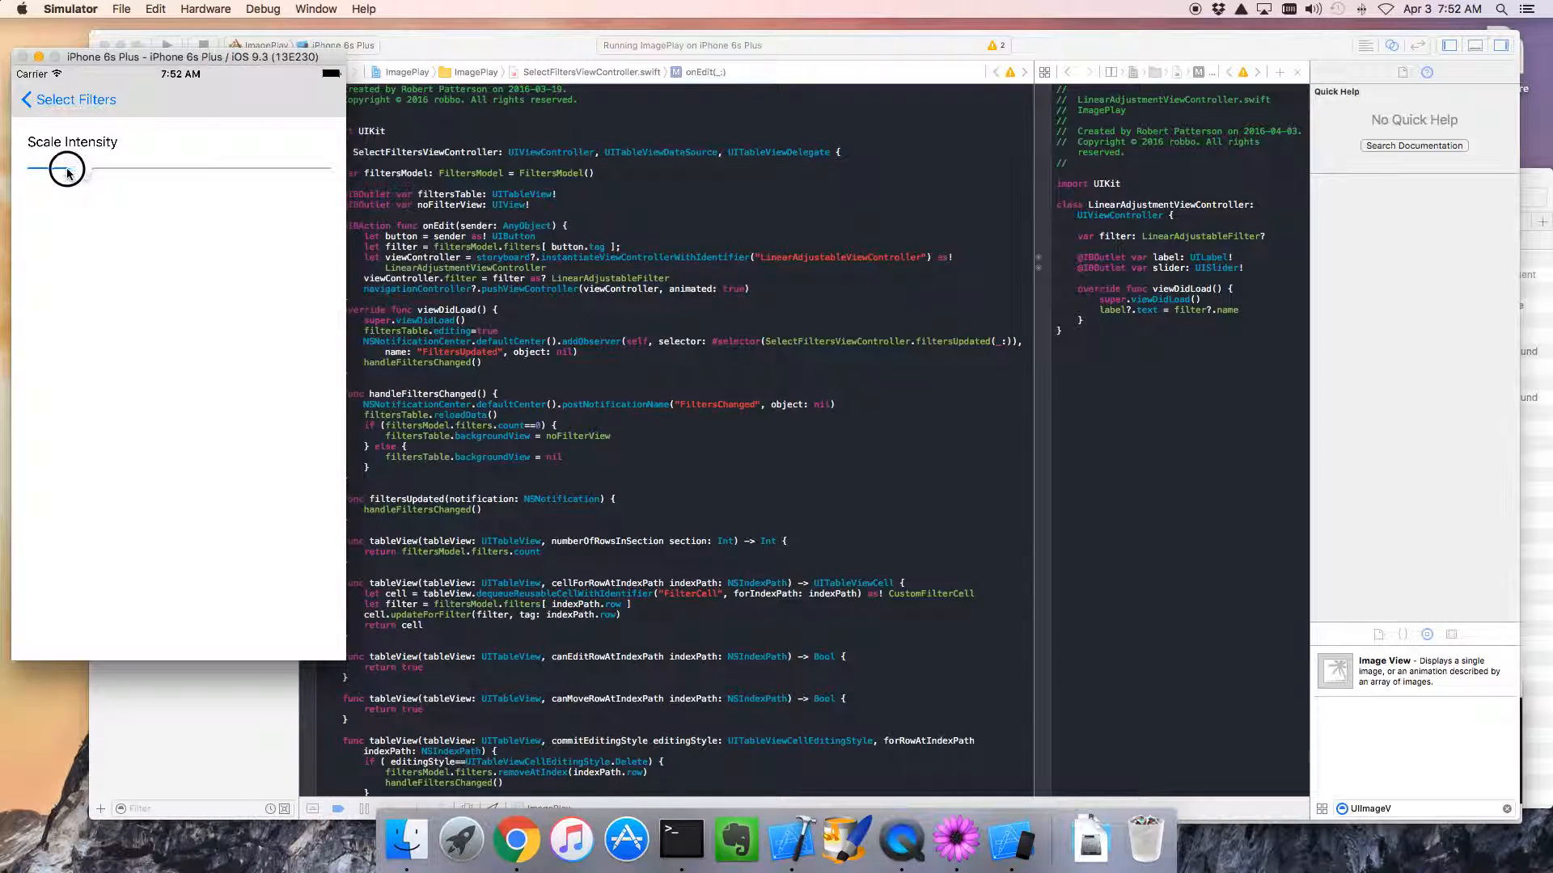
click(68, 99)
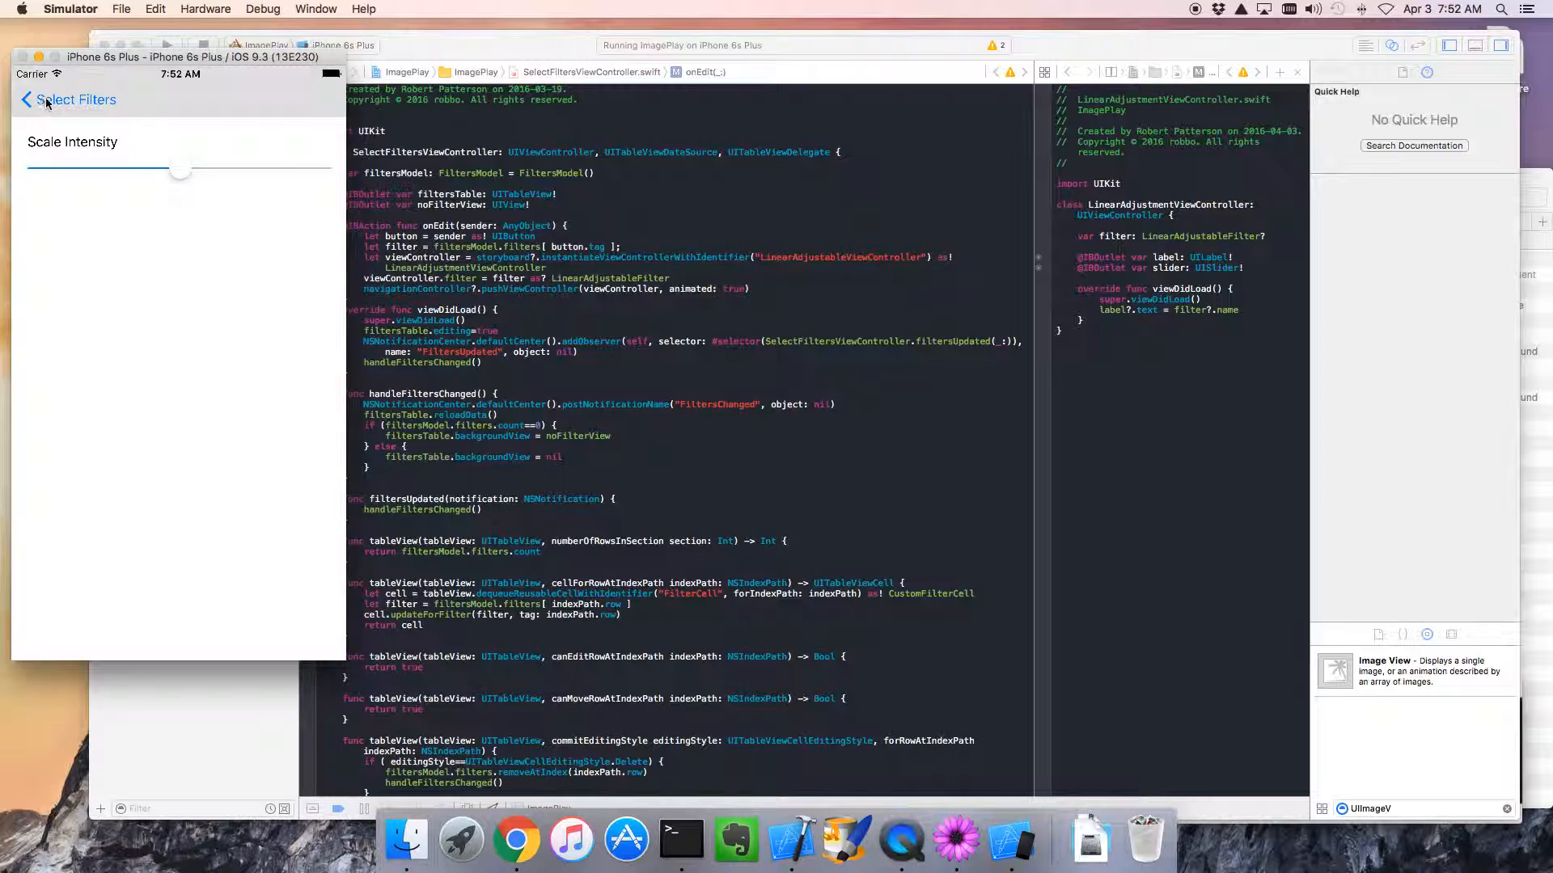
click(70, 99)
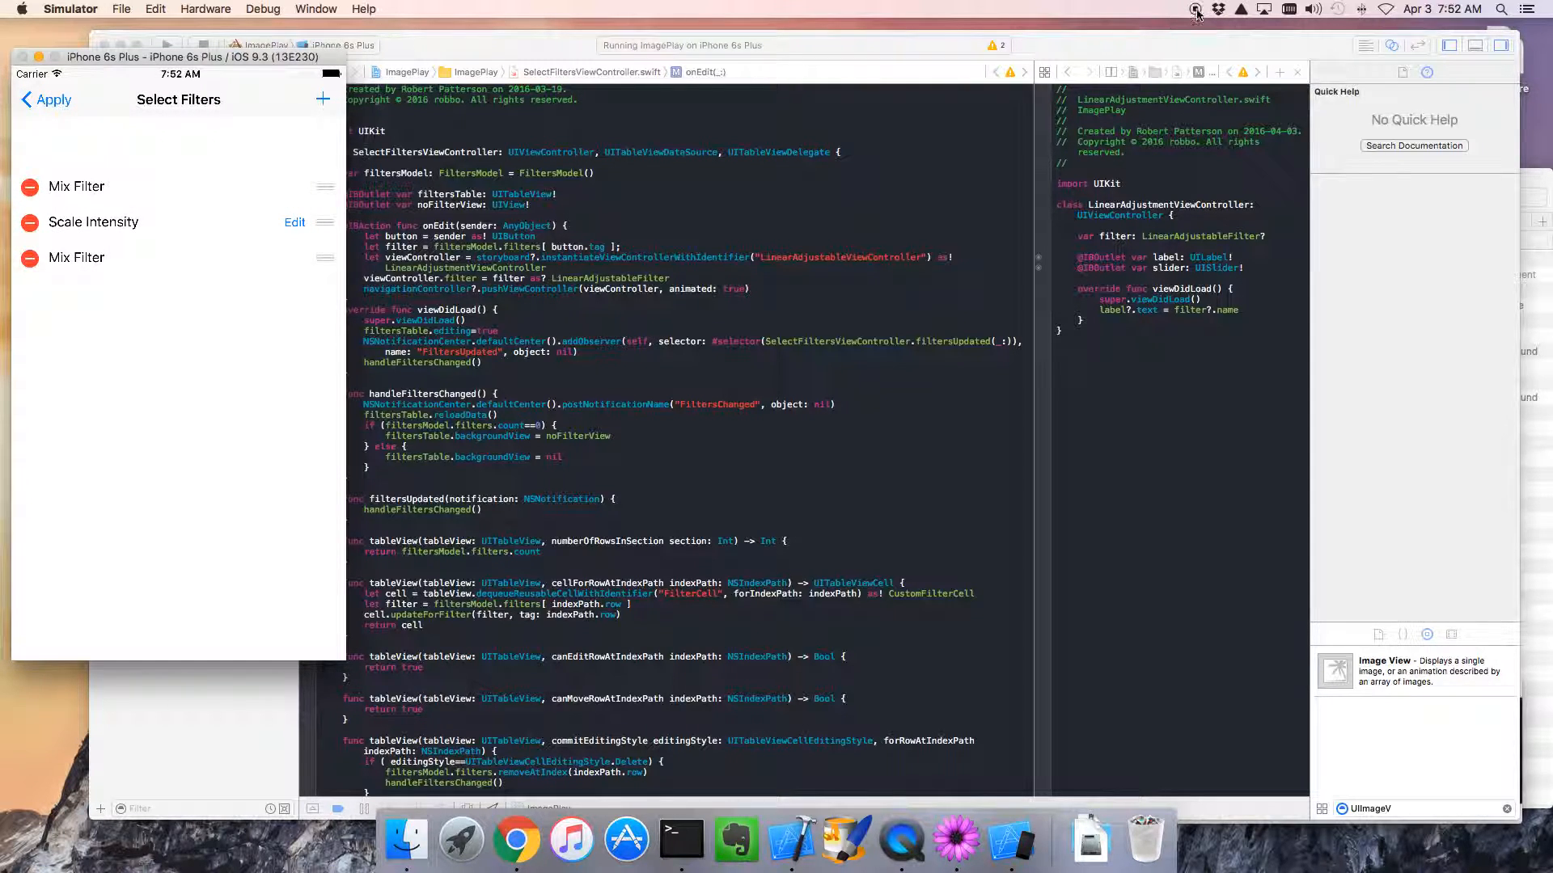